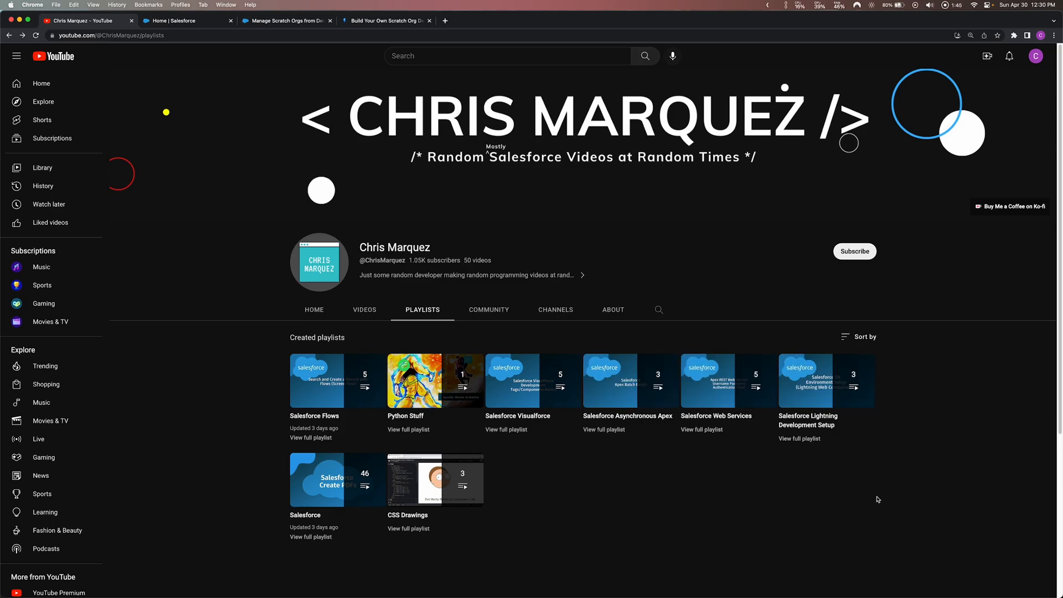
pyautogui.moveTo(804, 381)
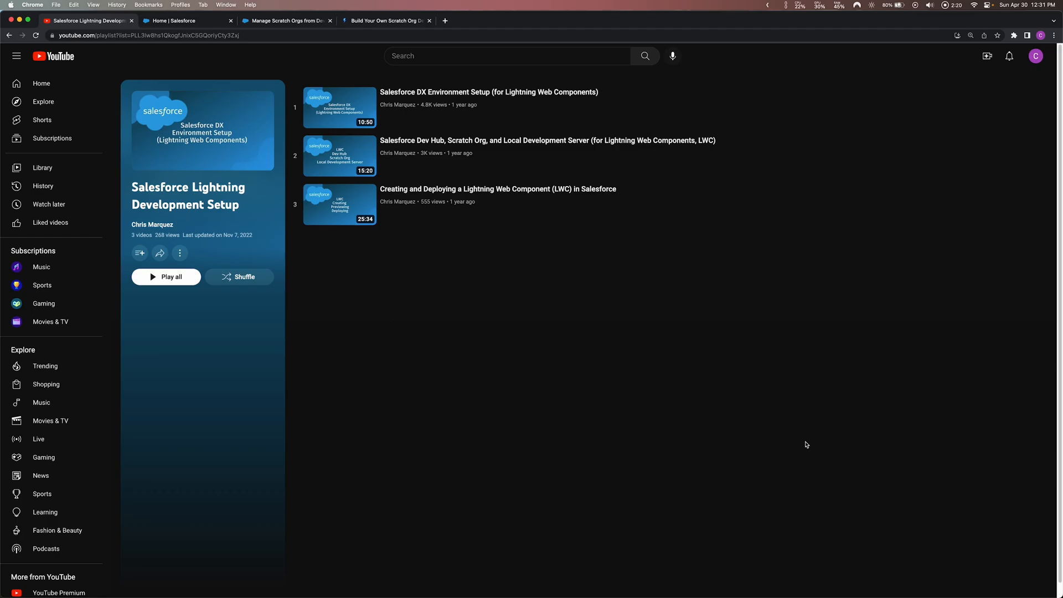
pyautogui.moveTo(188, 21)
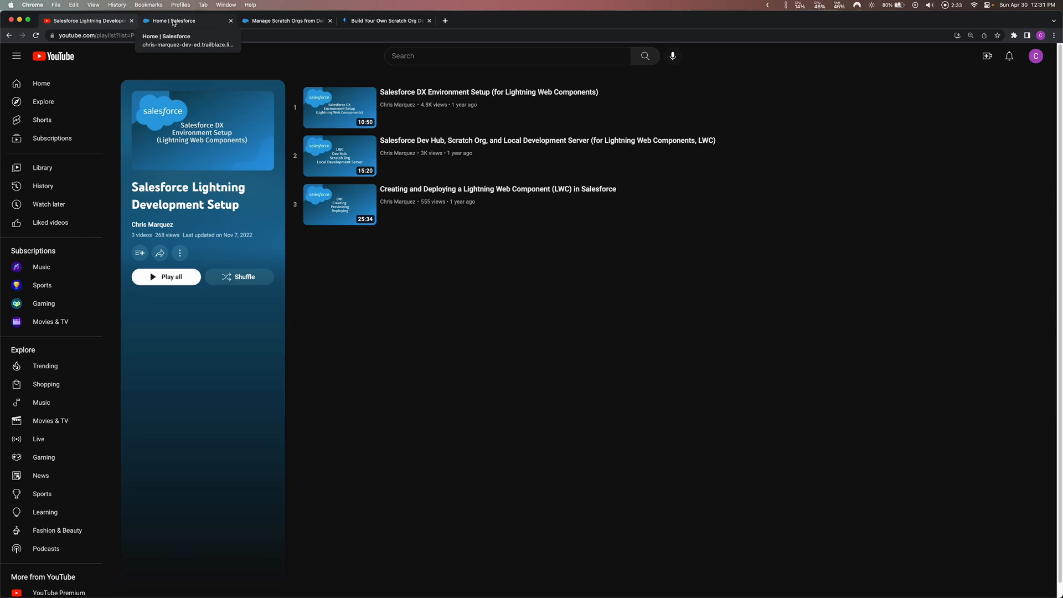
# - From the Sales home page, enter Setup and find the My Domain page via Quick Find
pyautogui.click(181, 20)
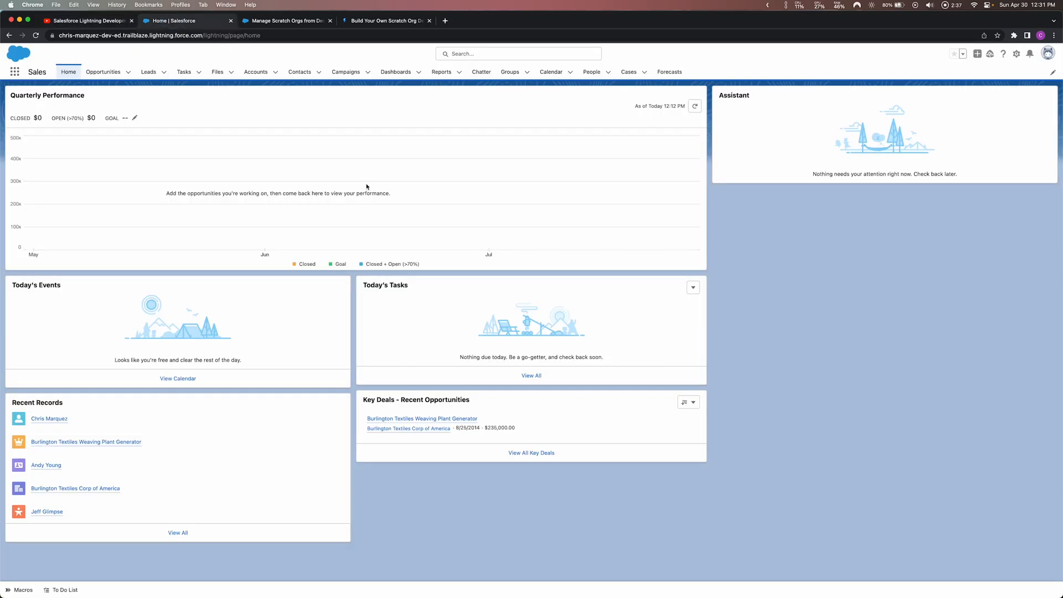
pyautogui.moveTo(828, 109)
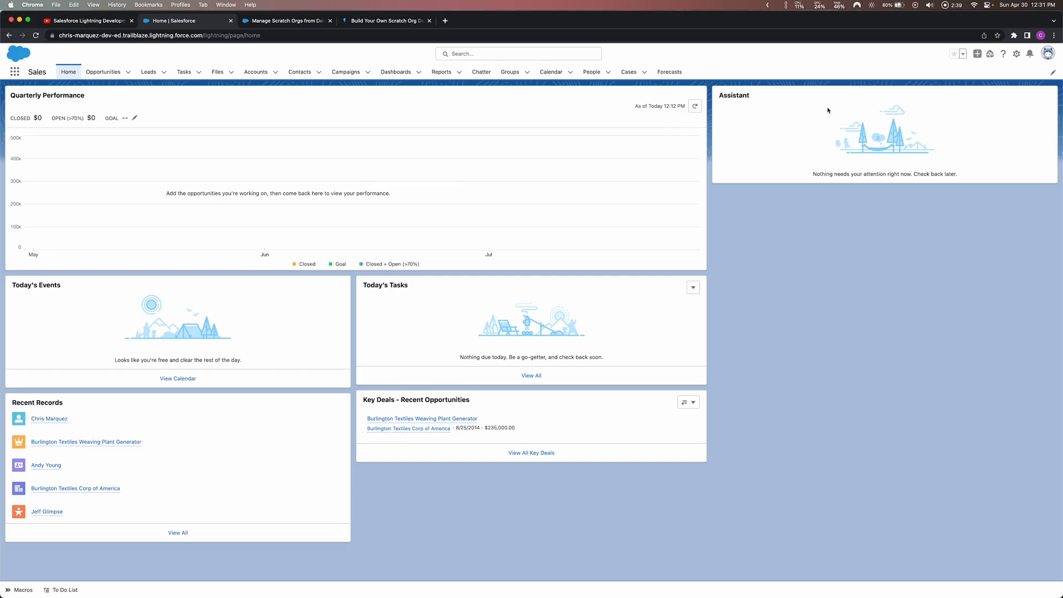
pyautogui.click(1016, 54)
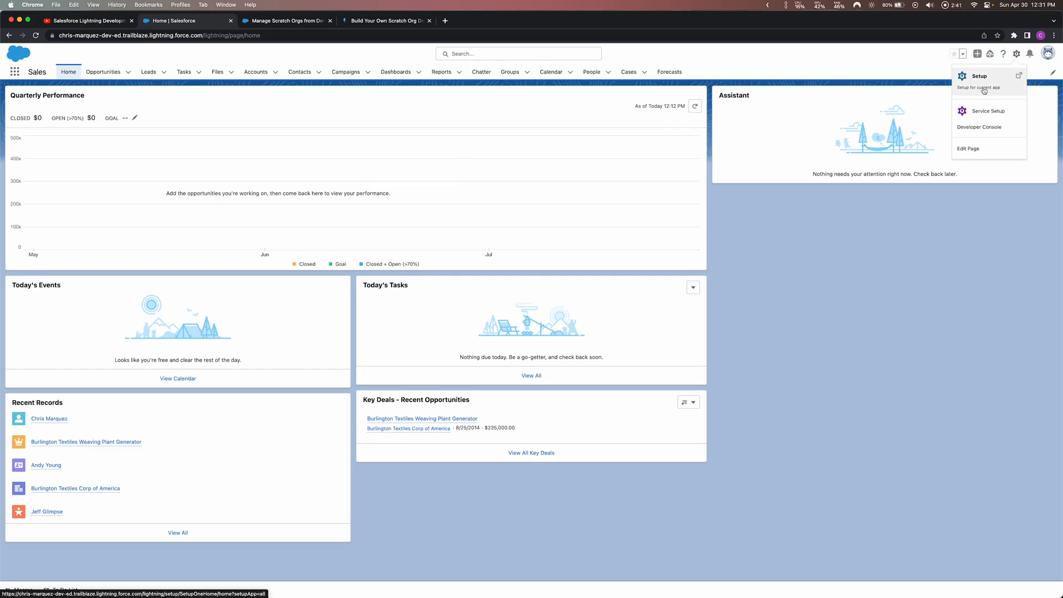
pyautogui.click(979, 76)
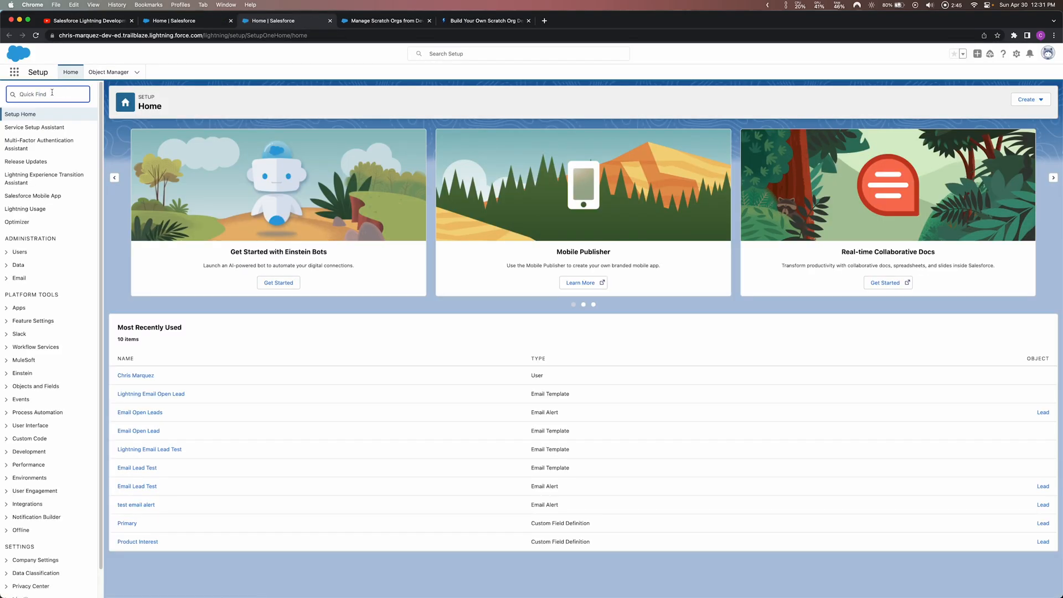
pyautogui.write('domain')
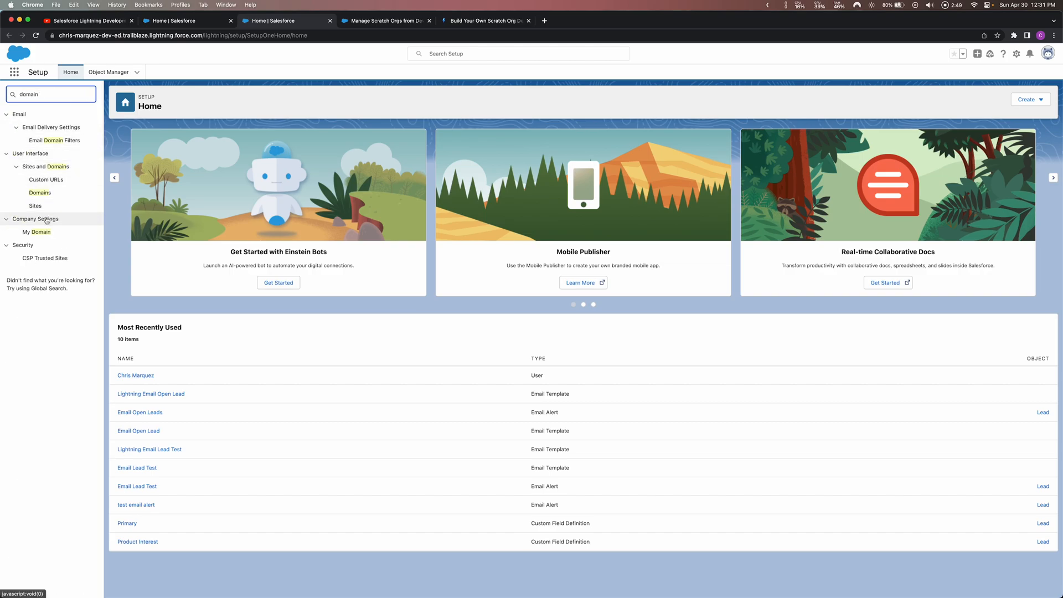
pyautogui.click(37, 231)
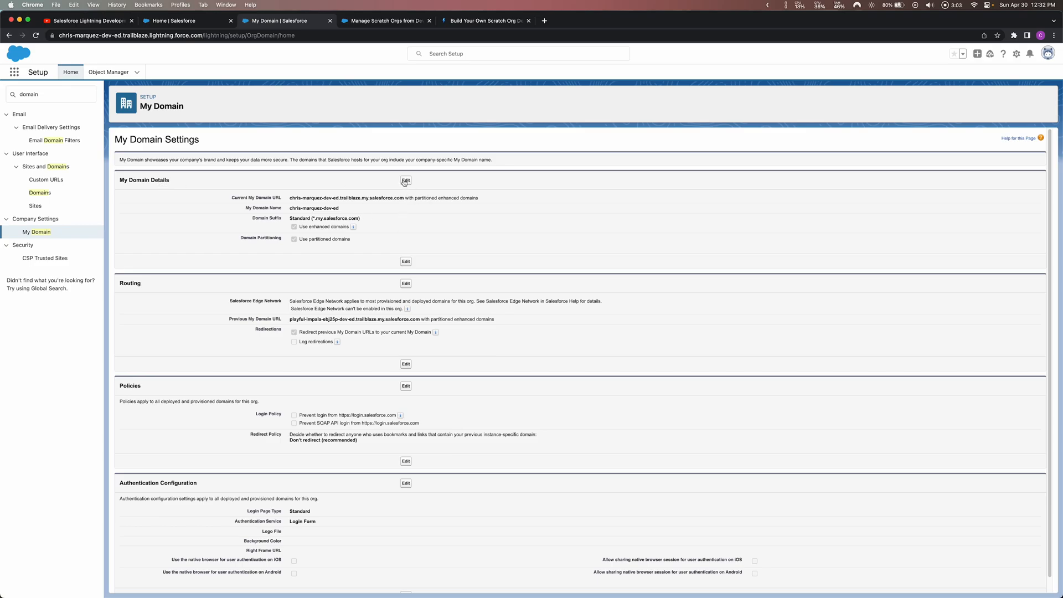
# - Edit the My Domain Details and highlight the current My Domain URL
pyautogui.click(405, 180)
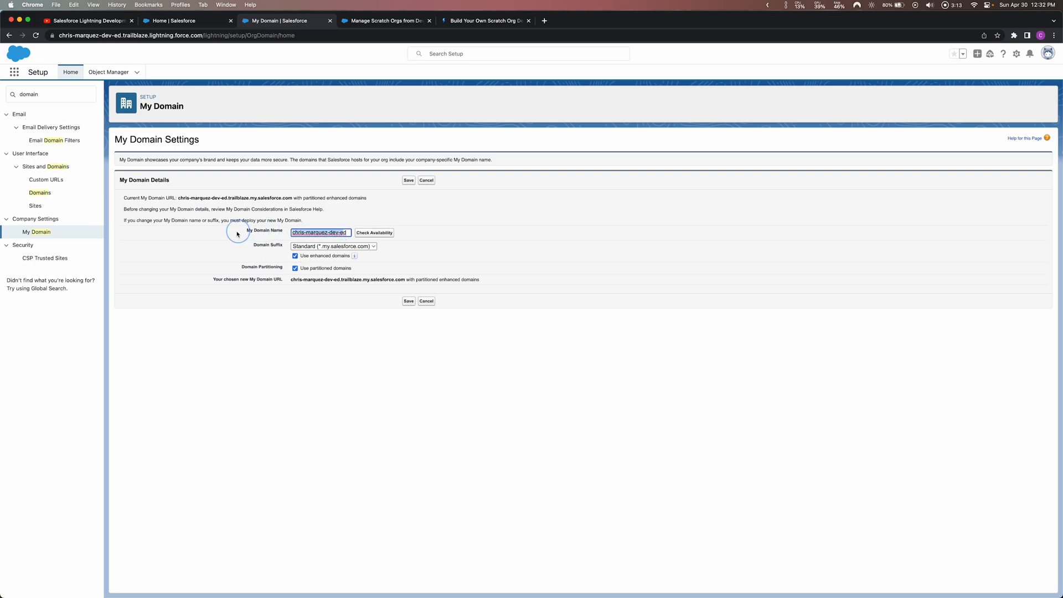
pyautogui.moveTo(322, 262)
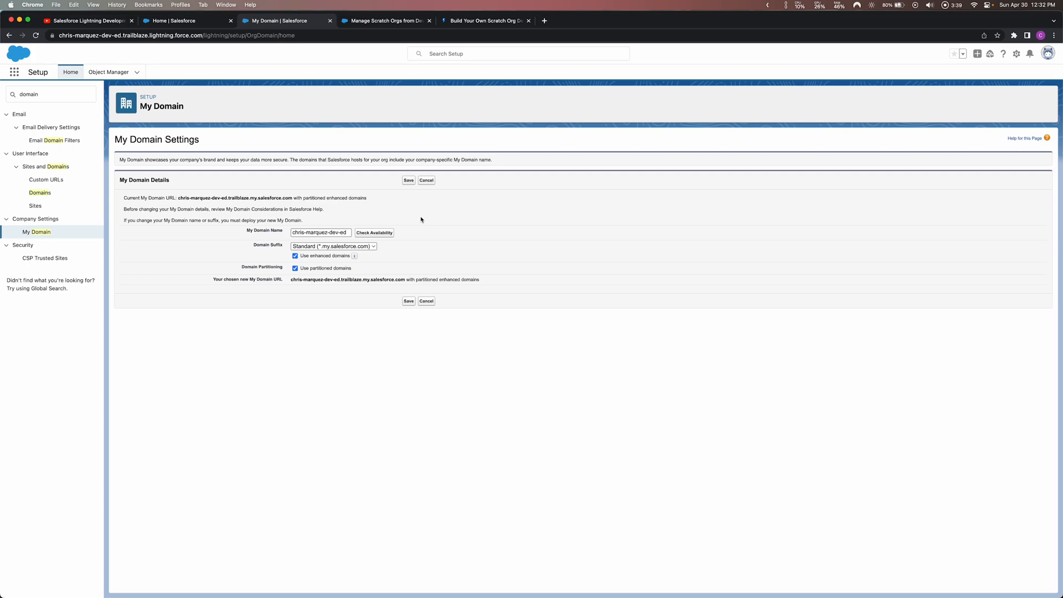
pyautogui.doubleClick(224, 197)
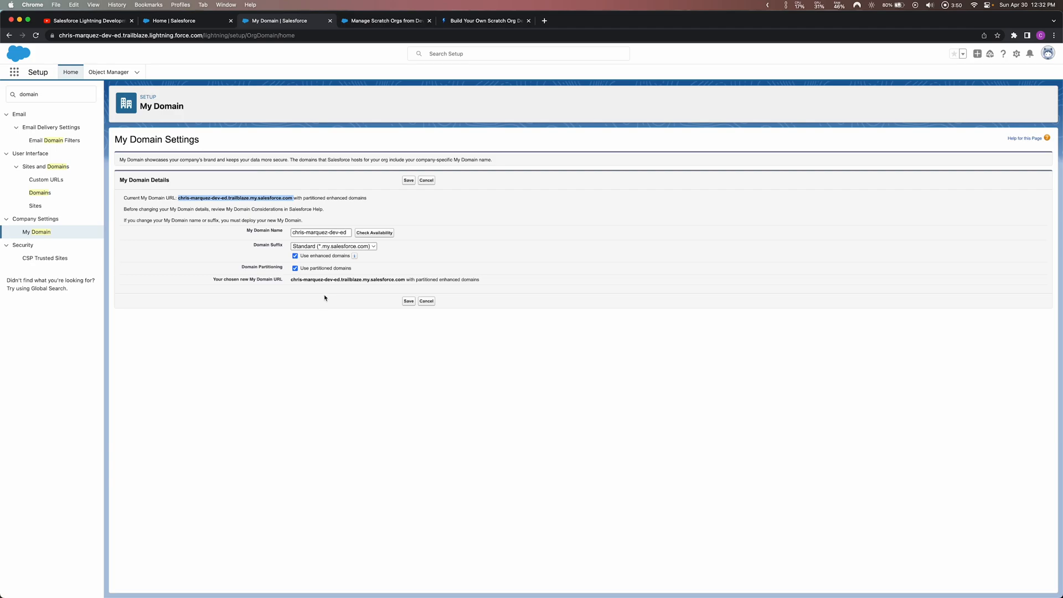
# - Search Quick Find for 'dev hub' and open the Dev Hub settings page
pyautogui.click(51, 93)
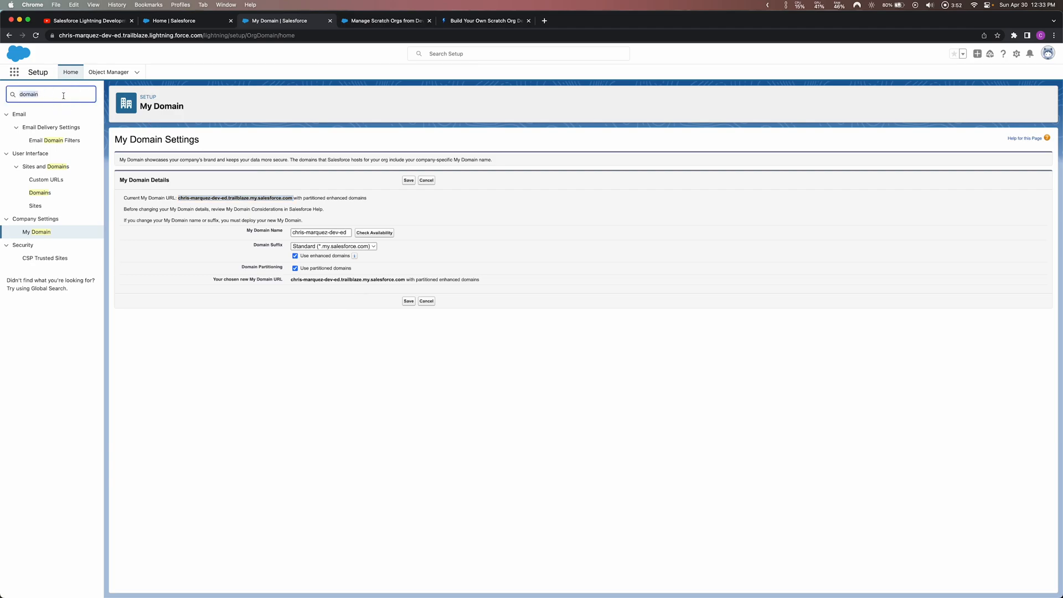
pyautogui.write('dev h')
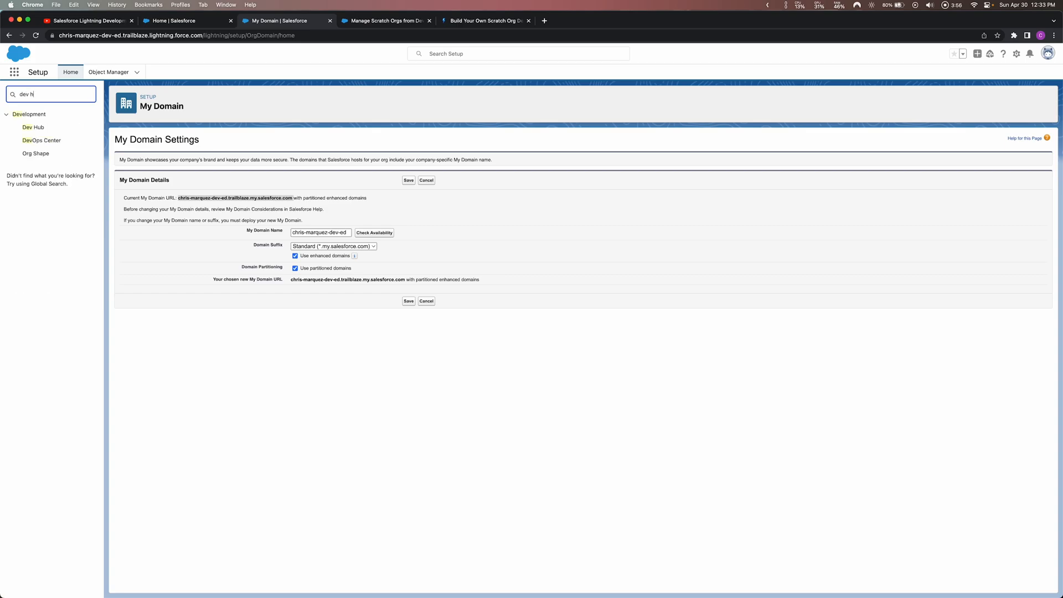
pyautogui.click(33, 127)
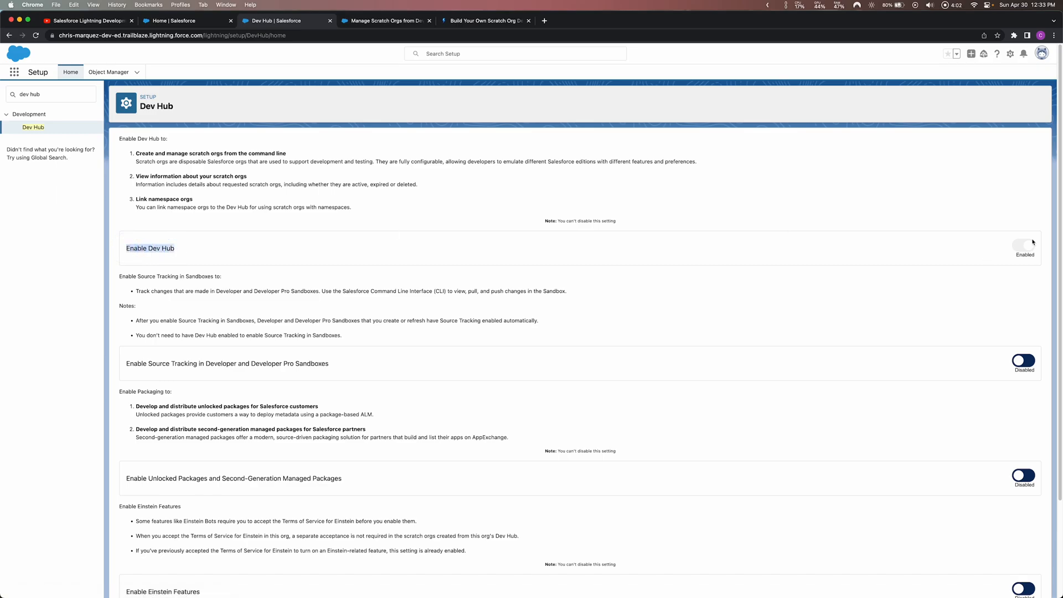
pyautogui.moveTo(698, 269)
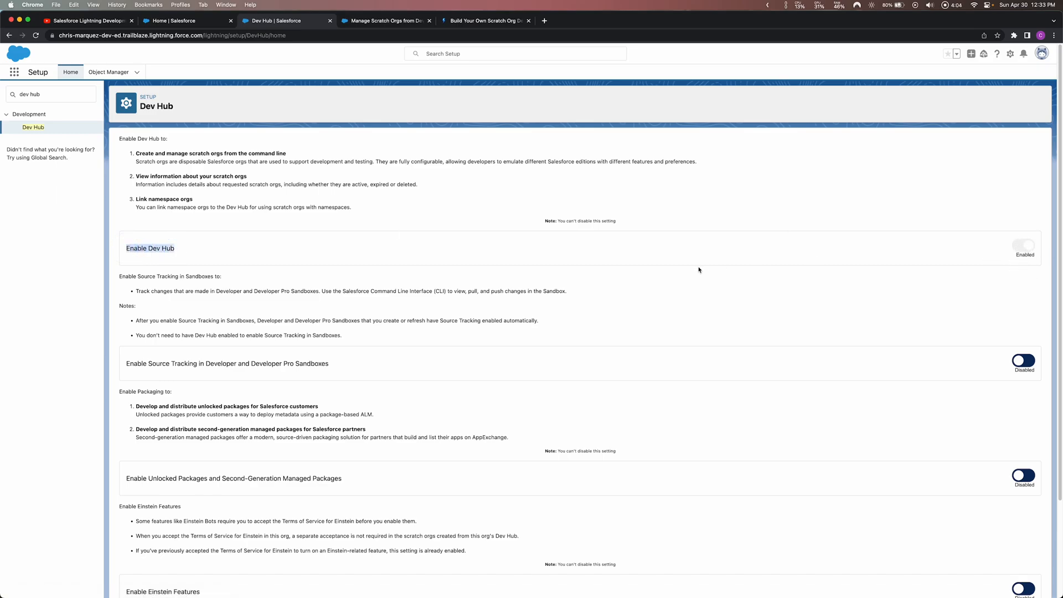
pyautogui.moveTo(692, 269)
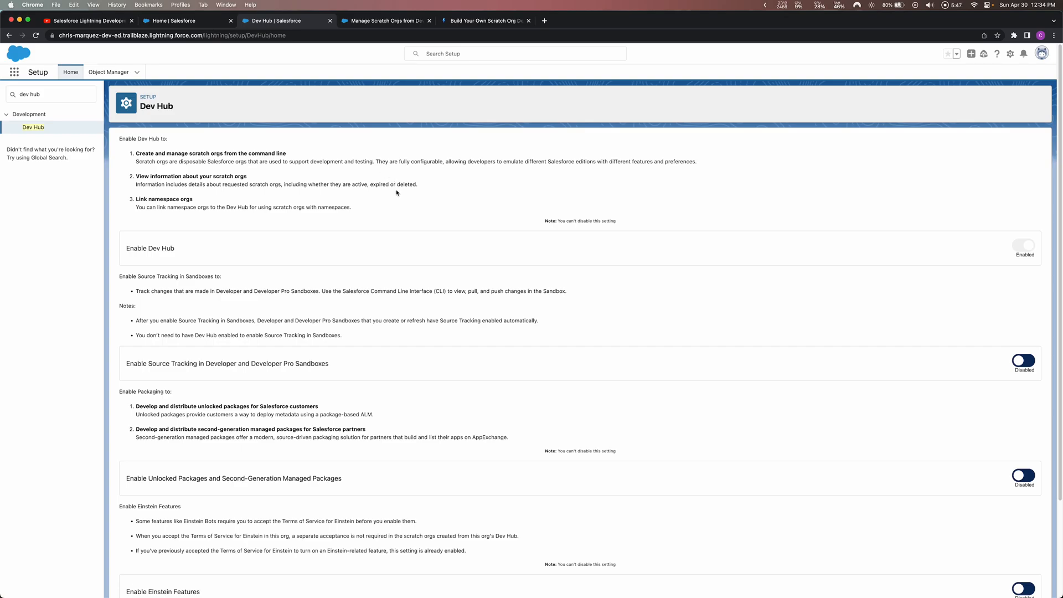
pyautogui.moveTo(361, 212)
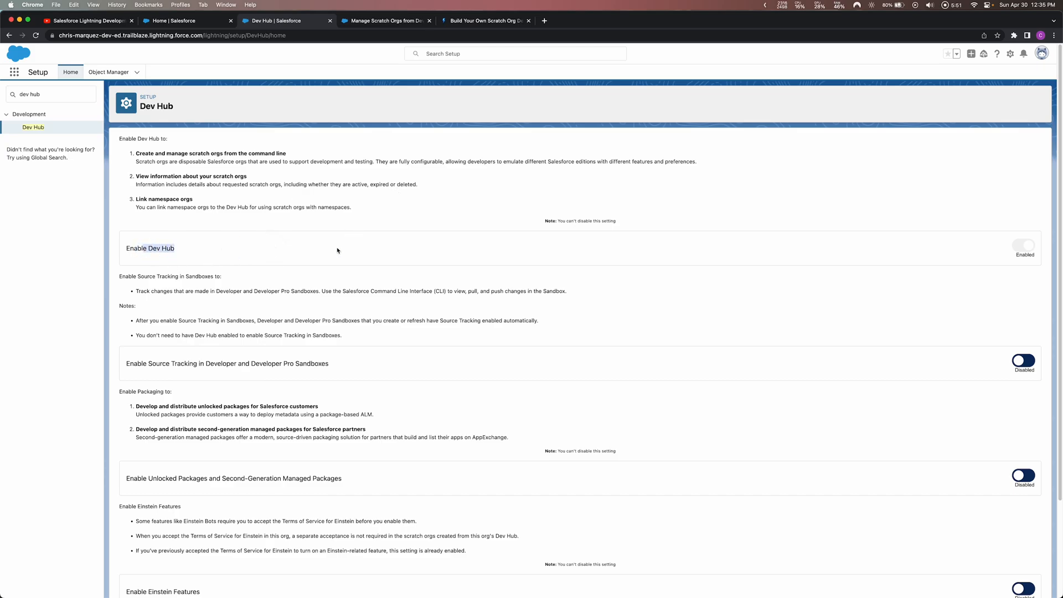
# - Scroll down and back up to review the remaining Dev Hub settings
pyautogui.scroll(-3)
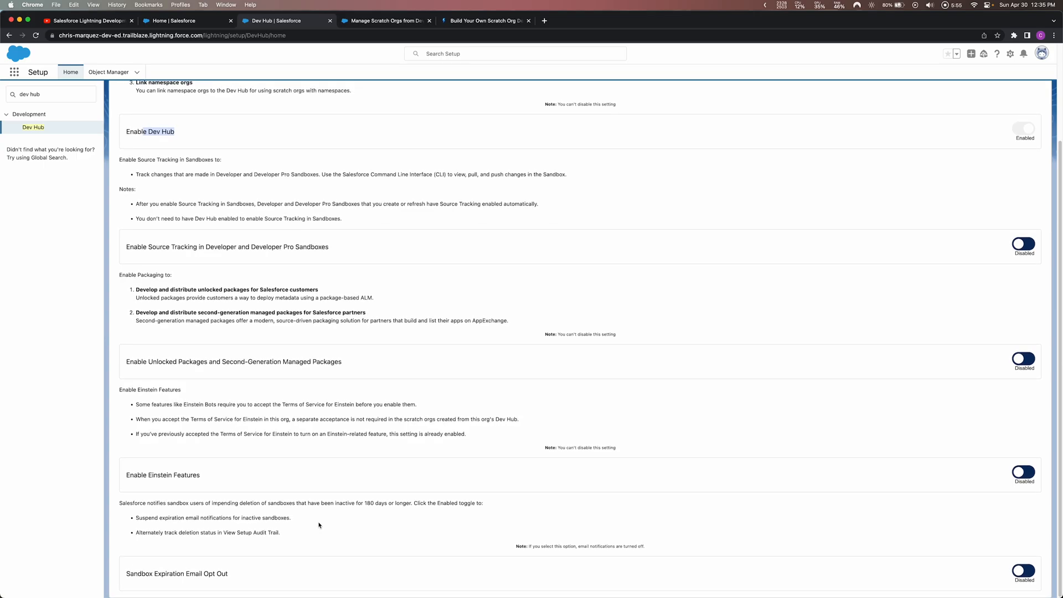
pyautogui.scroll(3)
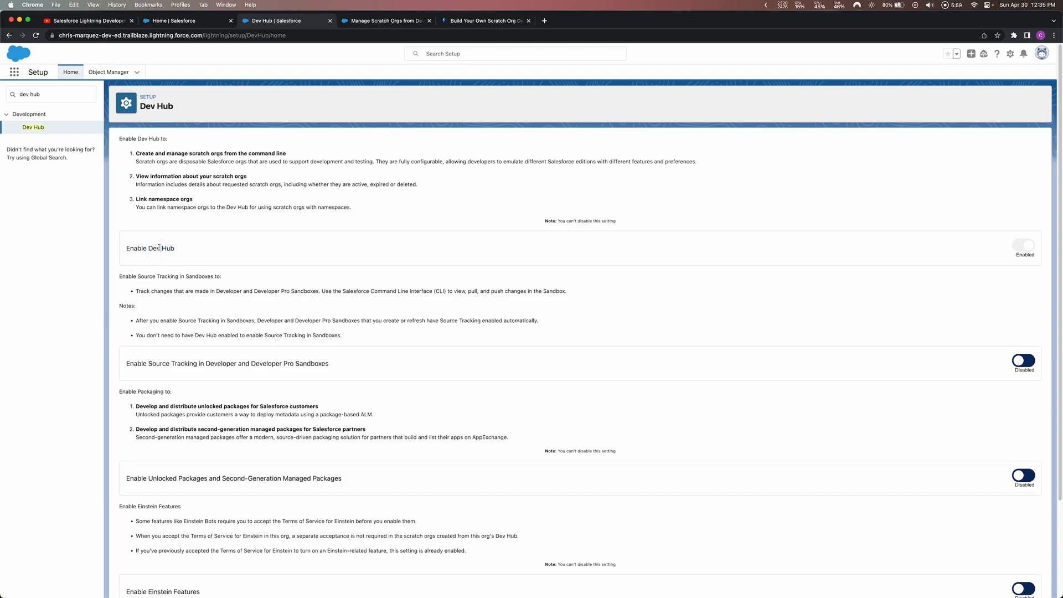
pyautogui.moveTo(392, 251)
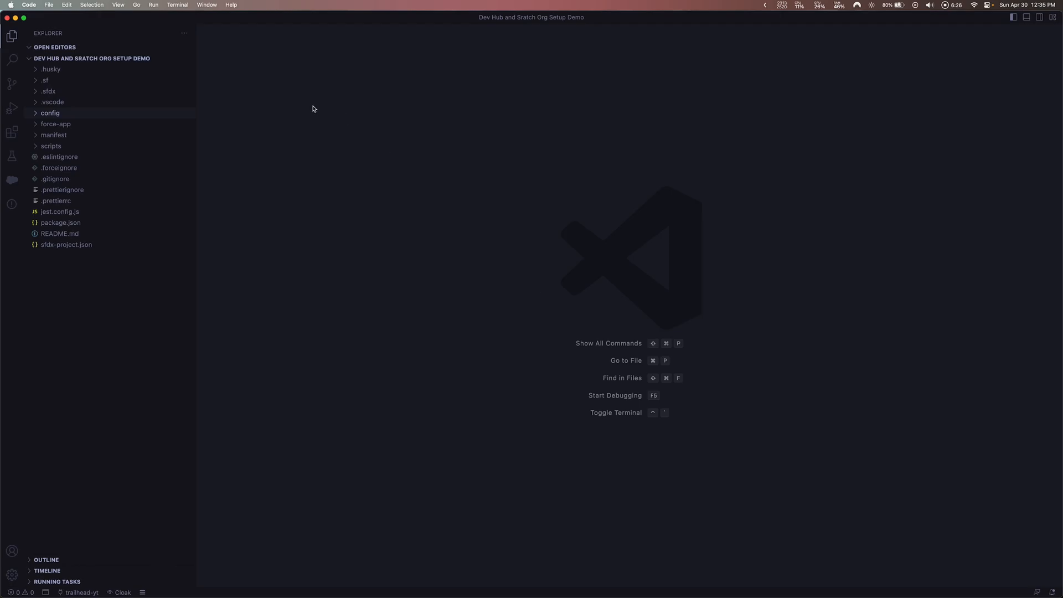
# - Bring up the Command Palette from the View menu to list SFDX commands
pyautogui.click(118, 5)
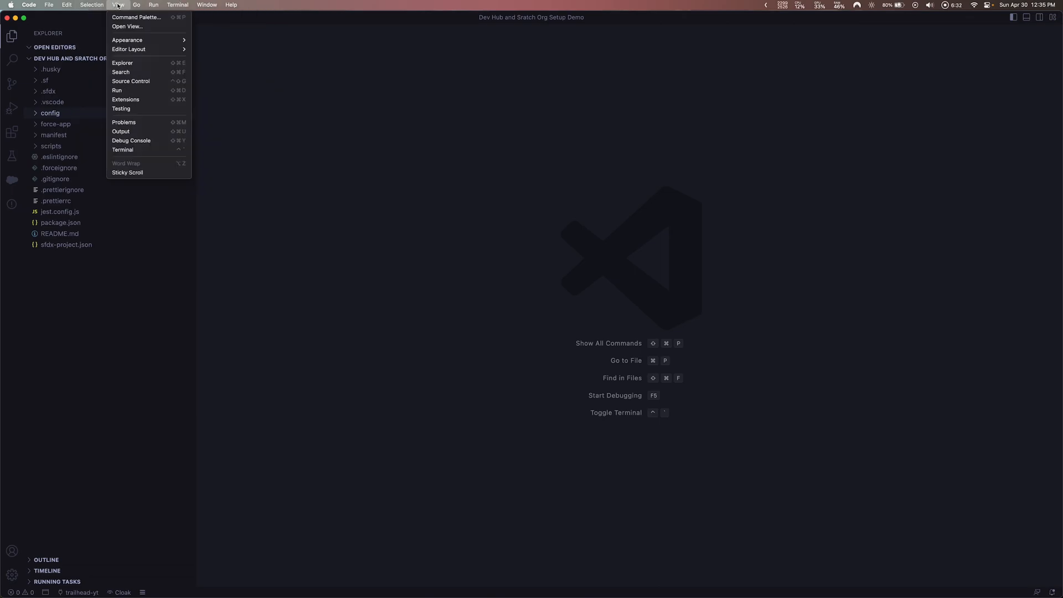
pyautogui.moveTo(122, 13)
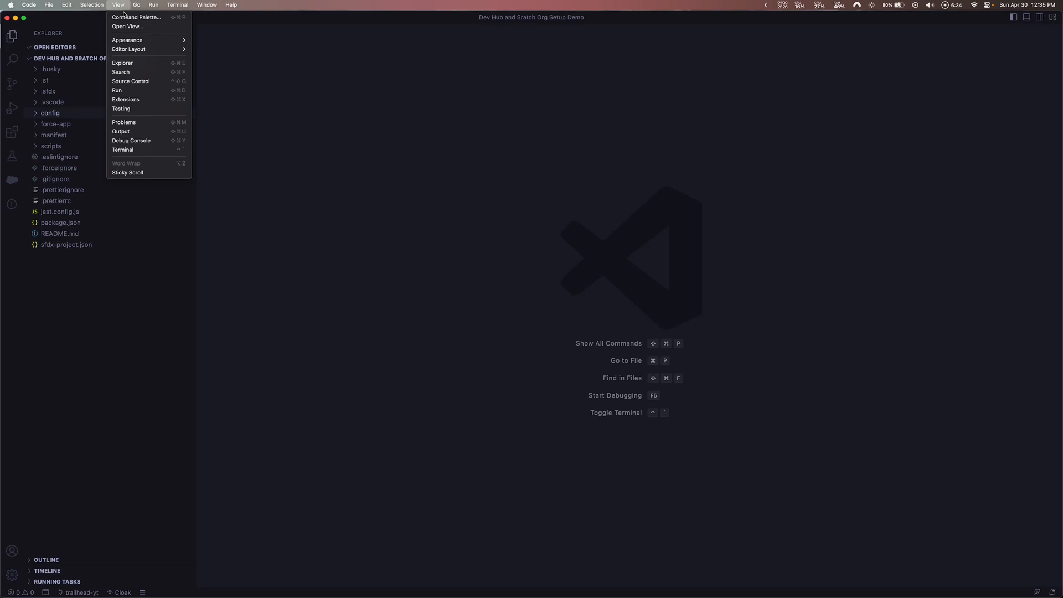
pyautogui.click(136, 17)
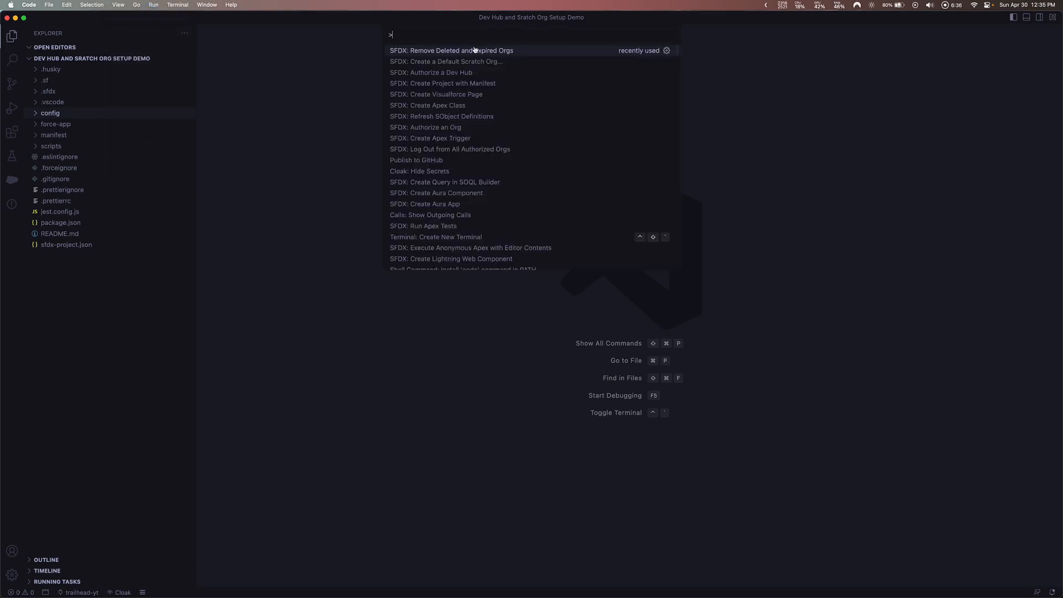
pyautogui.moveTo(523, 51)
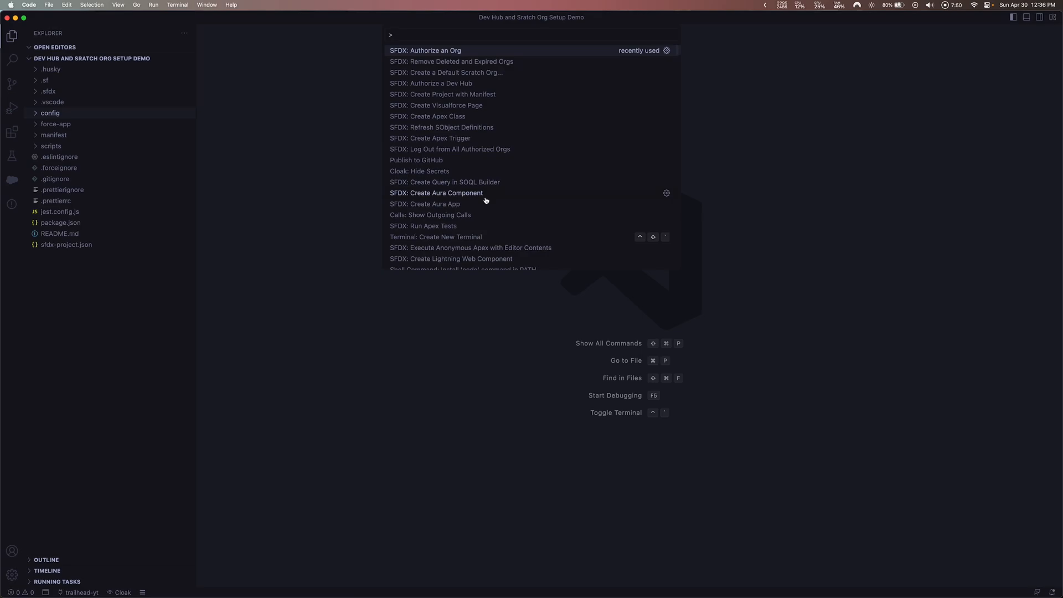
pyautogui.moveTo(429, 83)
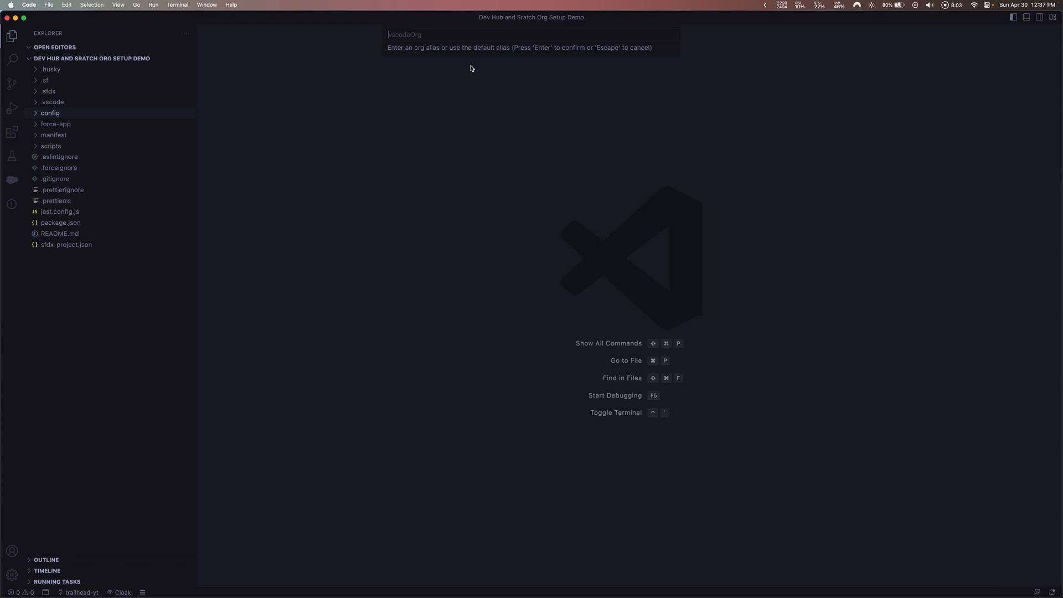
pyautogui.moveTo(451, 134)
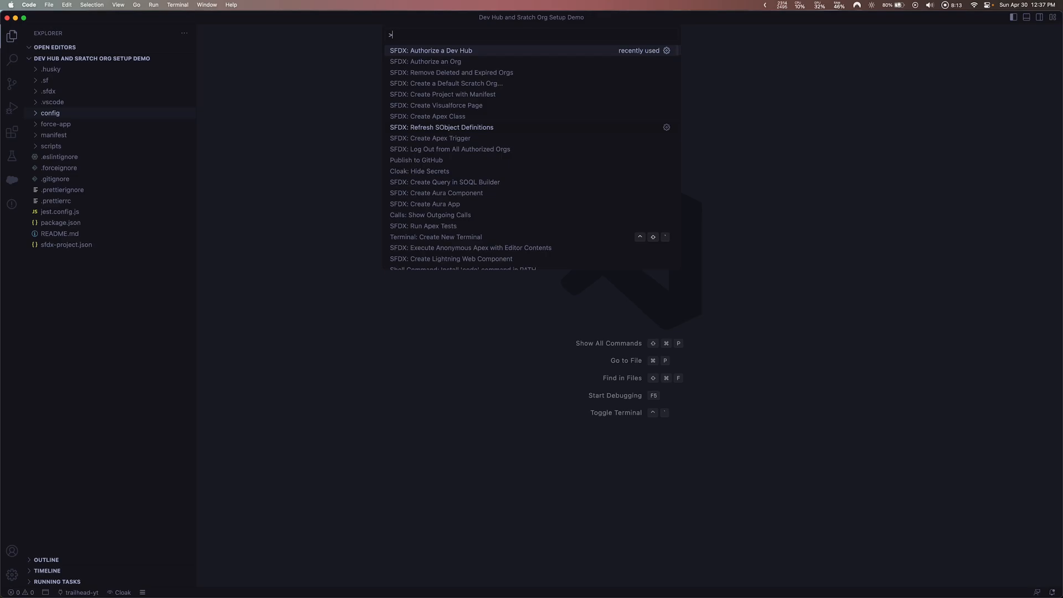
# - Start SFDX: Create a Default Scratch Org and enter the alias trailheadYTDev
pyautogui.write('create')
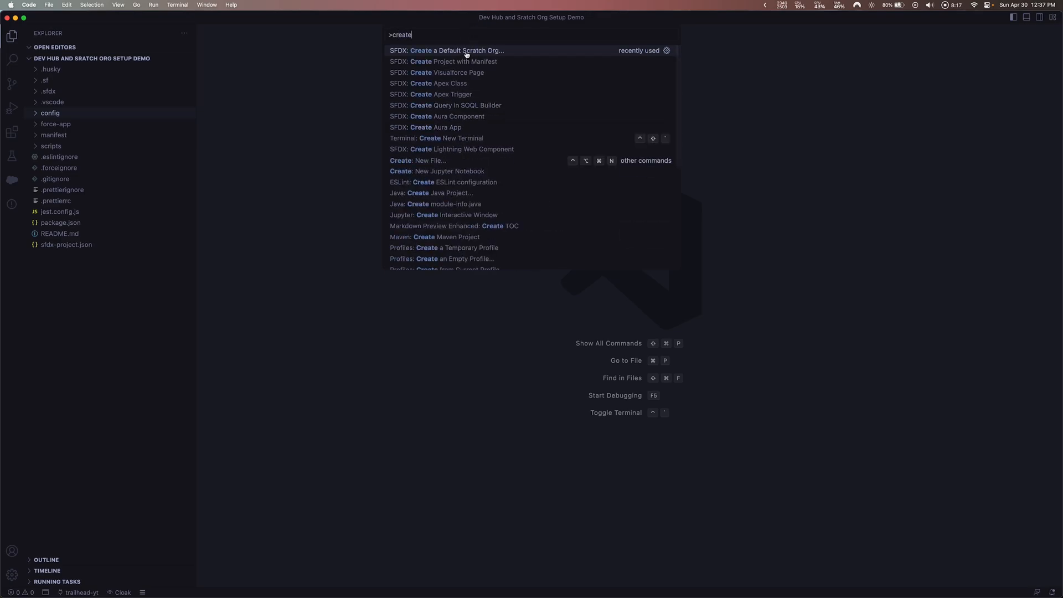
pyautogui.click(455, 50)
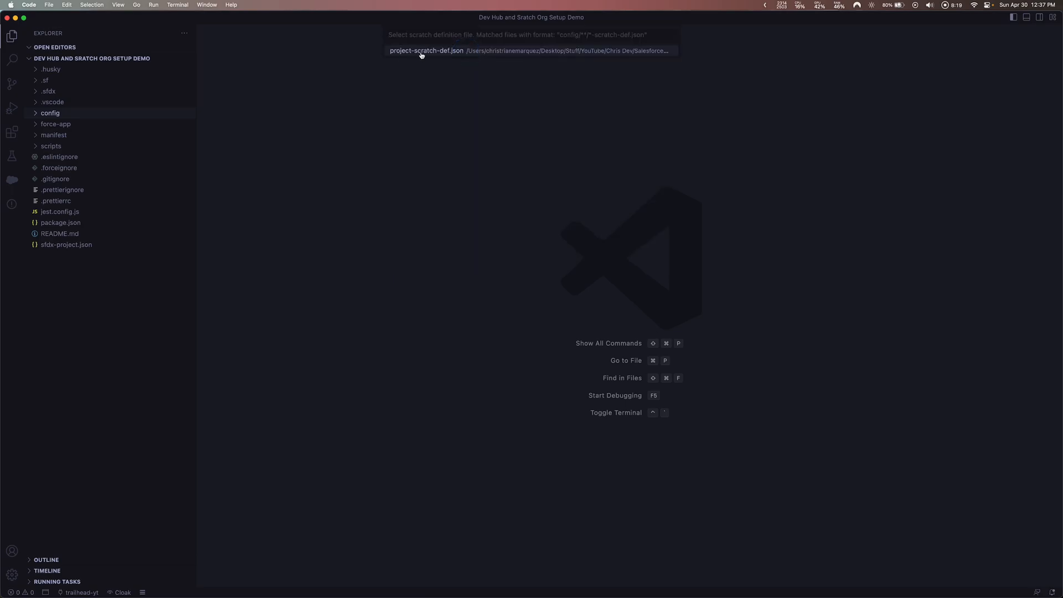
pyautogui.moveTo(463, 80)
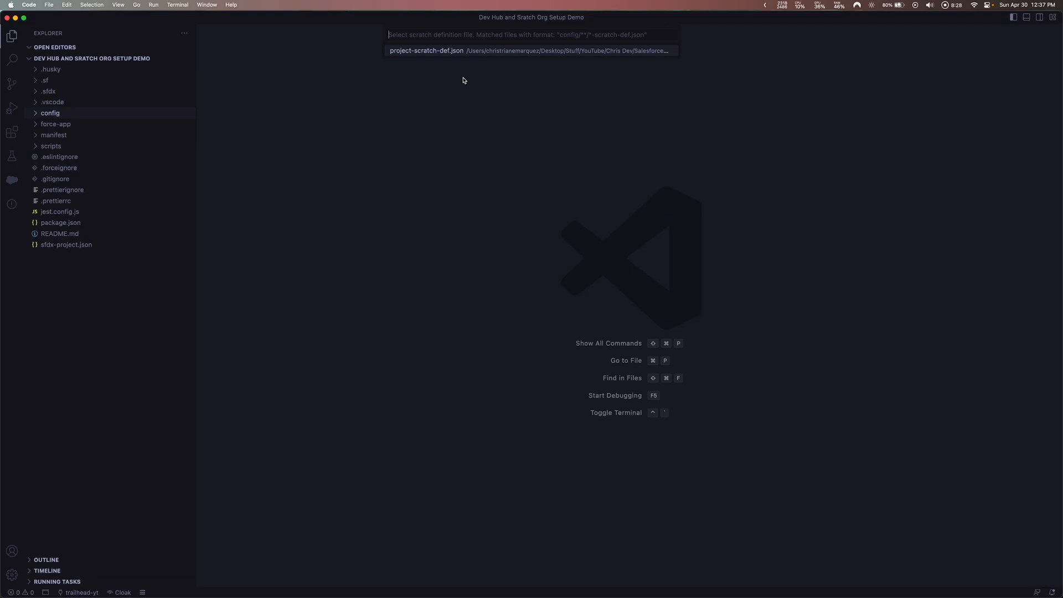
pyautogui.moveTo(428, 52)
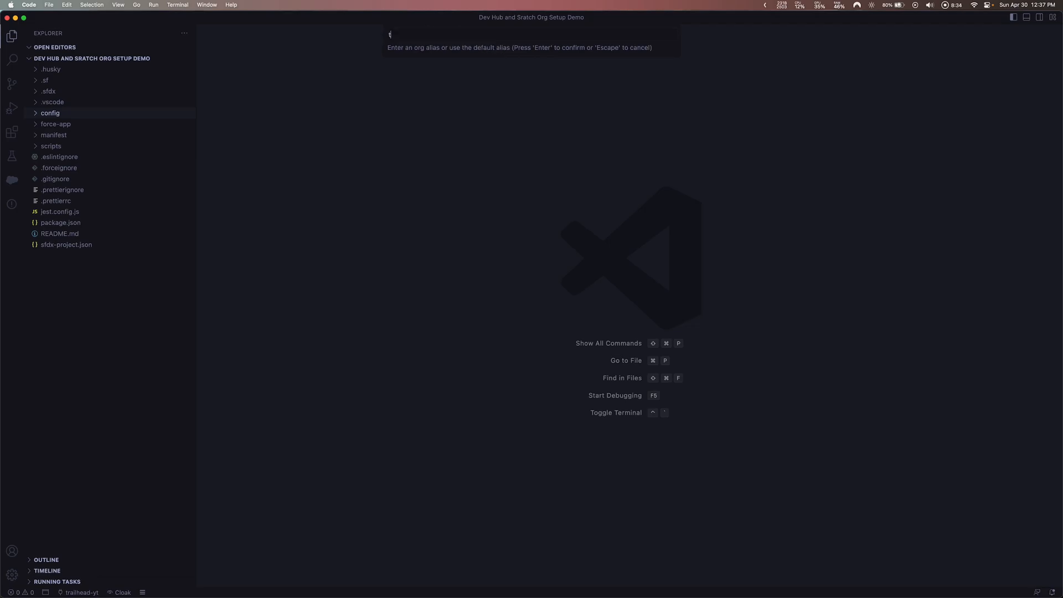
pyautogui.write('trailhead-')
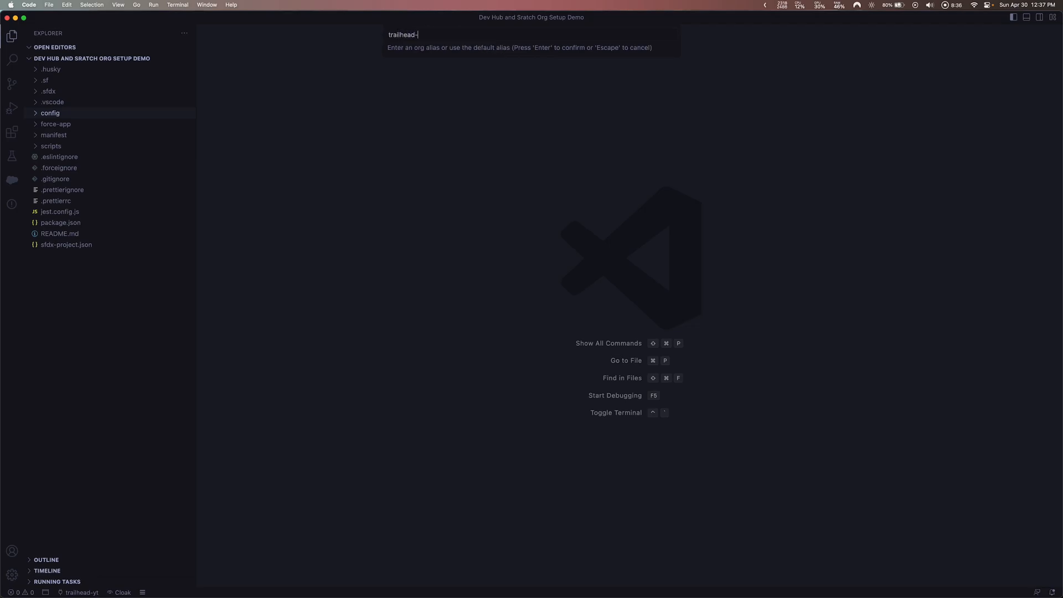
pyautogui.press('Backspace')
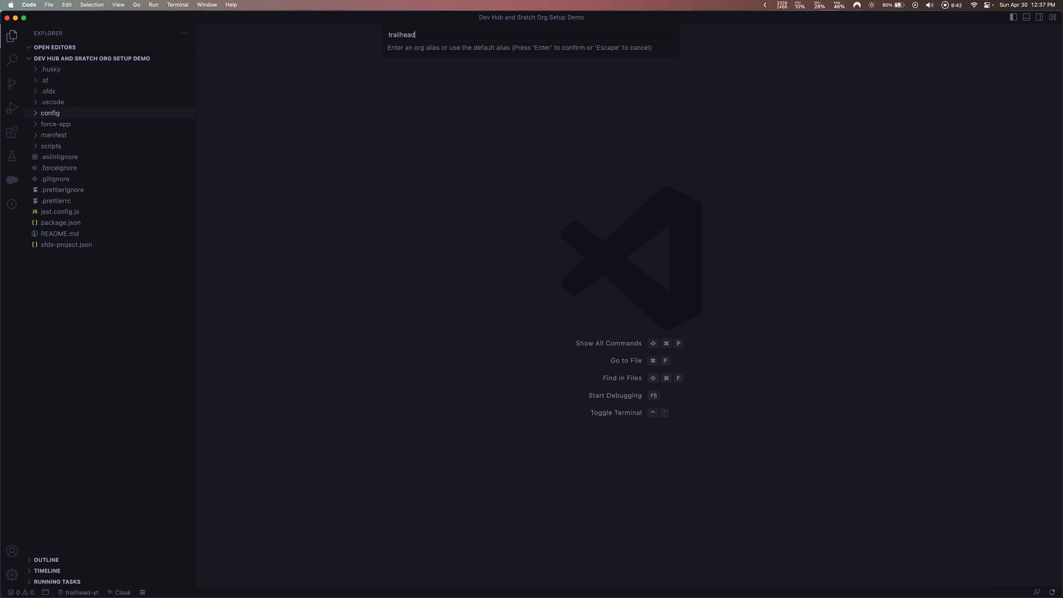
pyautogui.write('YT')
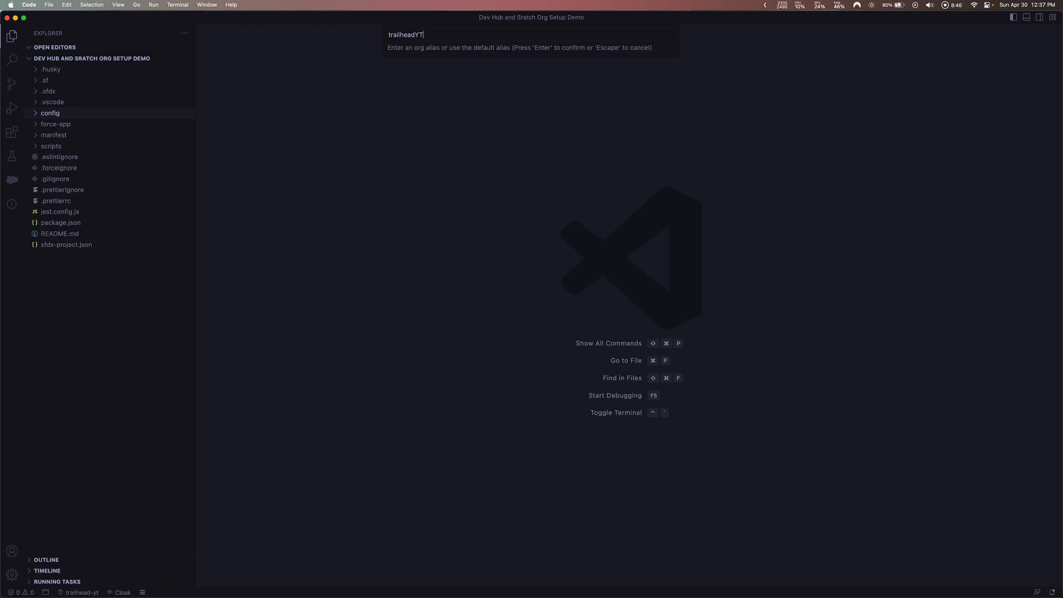
pyautogui.write('Dev')
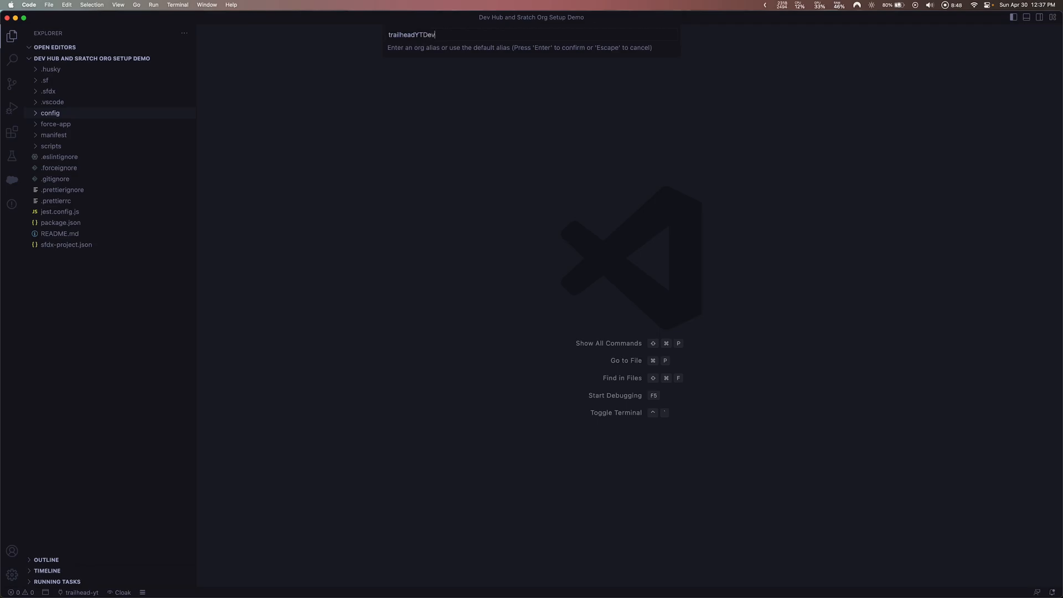
# - Confirm the trailheadYTDev alias with a 1-day duration, then dismiss the success notification
pyautogui.press('Return')
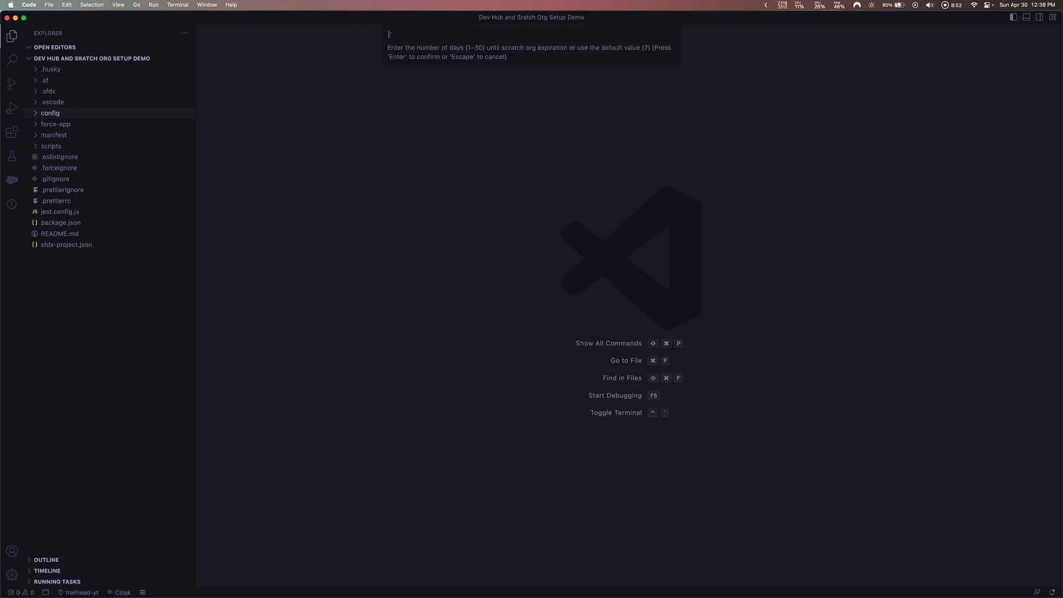
pyautogui.moveTo(547, 163)
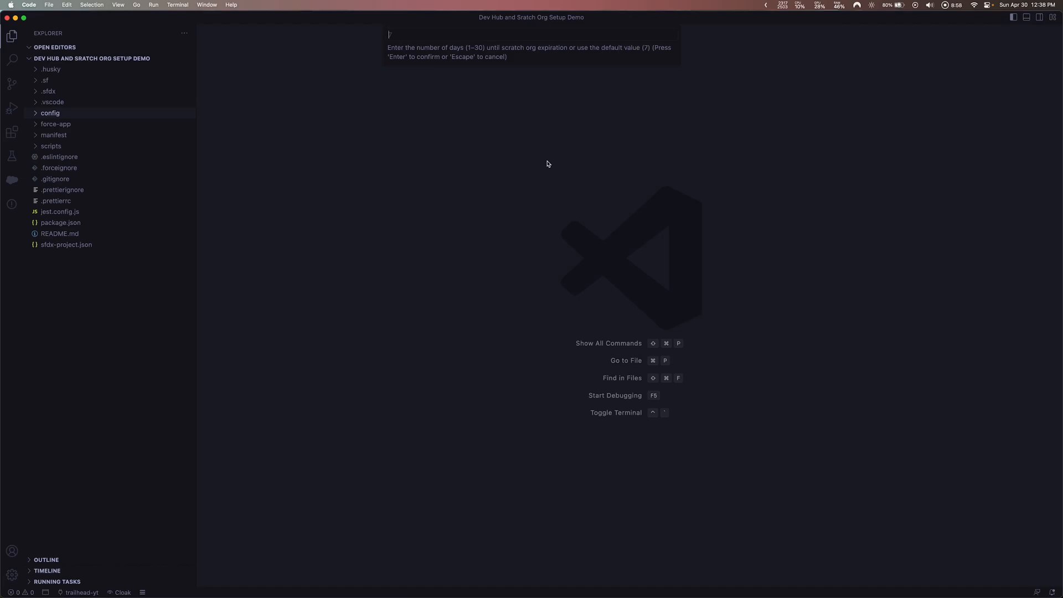
pyautogui.write('1')
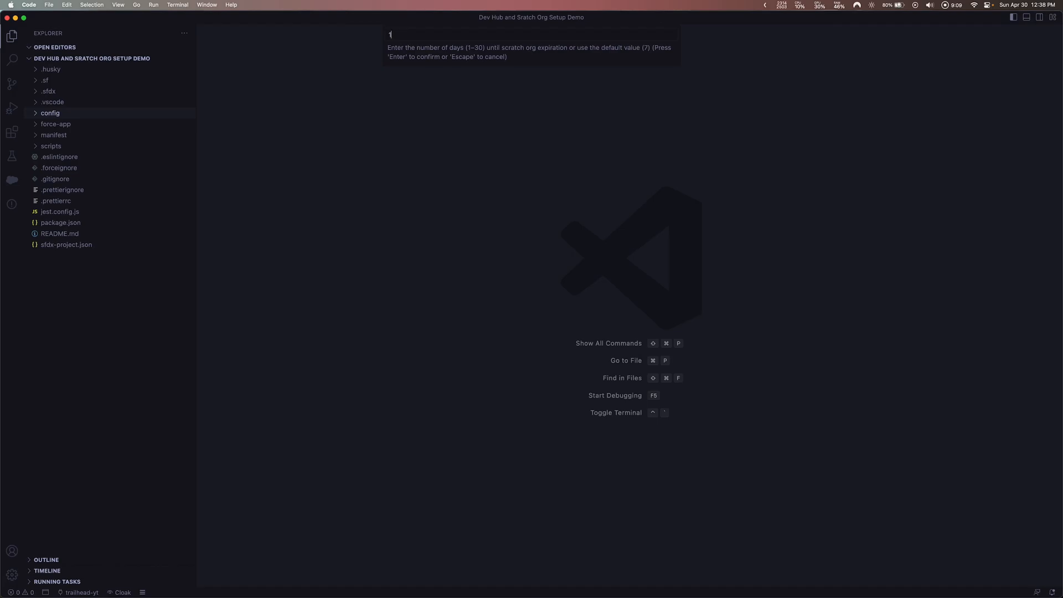
pyautogui.press('Return')
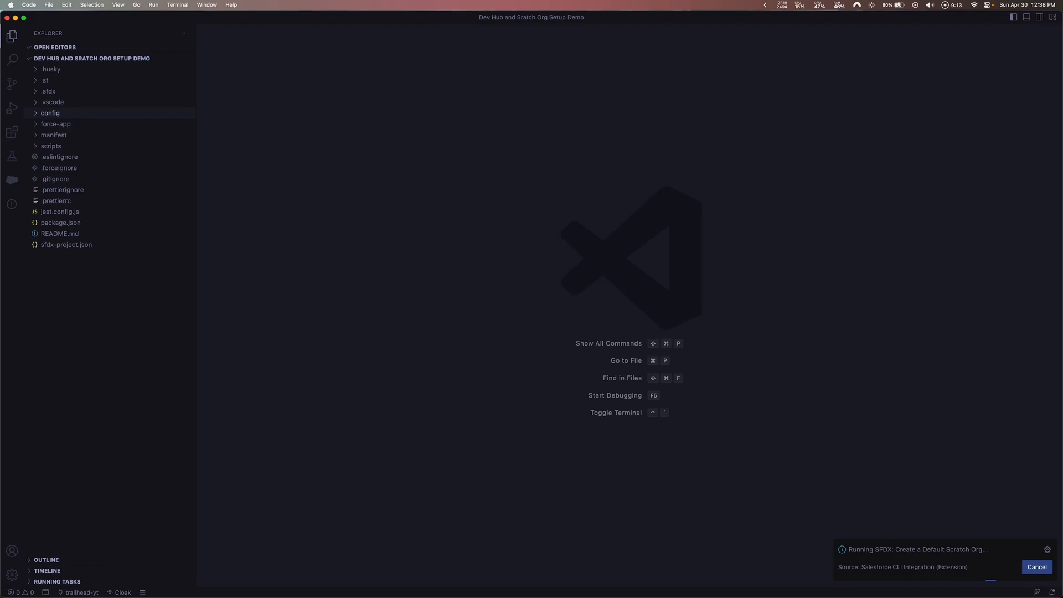
pyautogui.moveTo(731, 488)
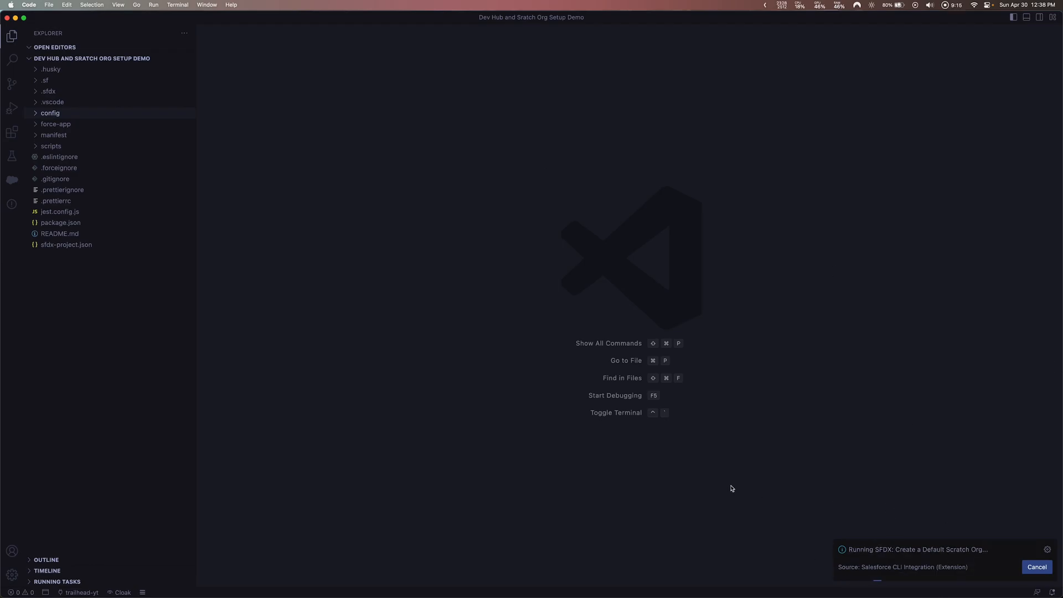
pyautogui.moveTo(550, 360)
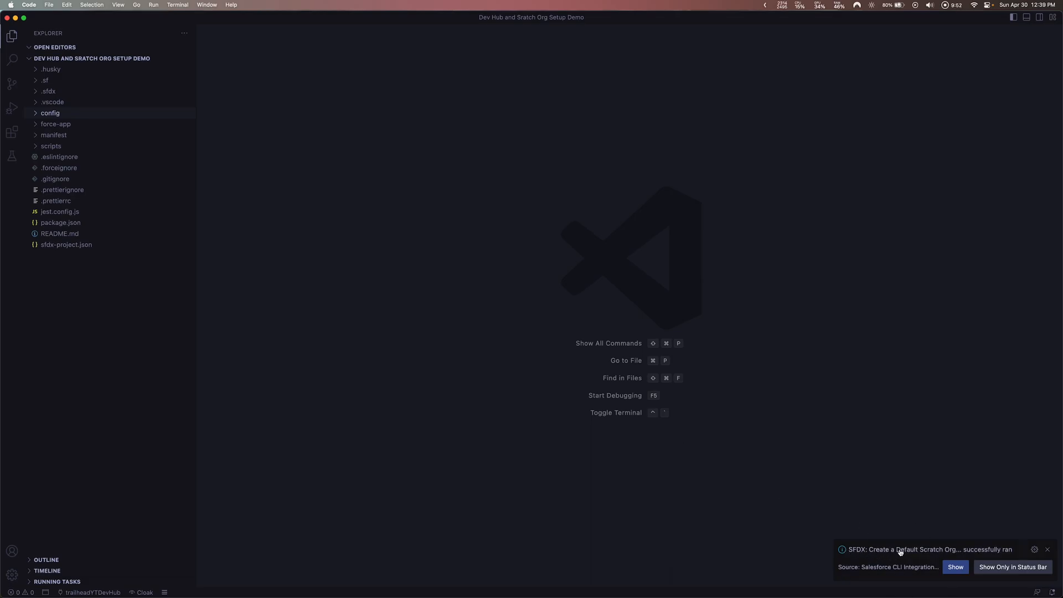
pyautogui.moveTo(735, 450)
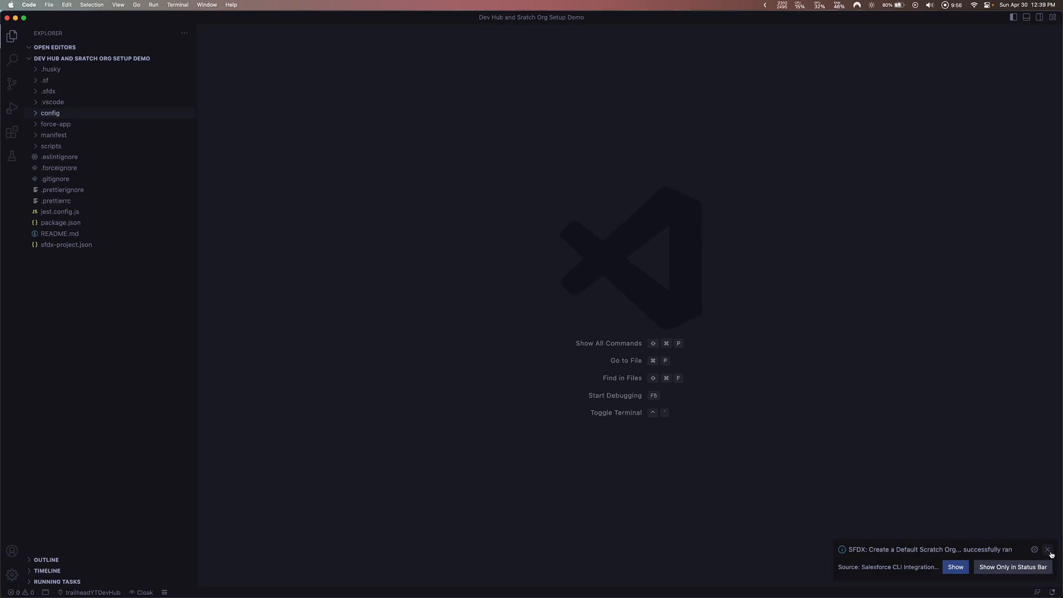
pyautogui.click(1047, 549)
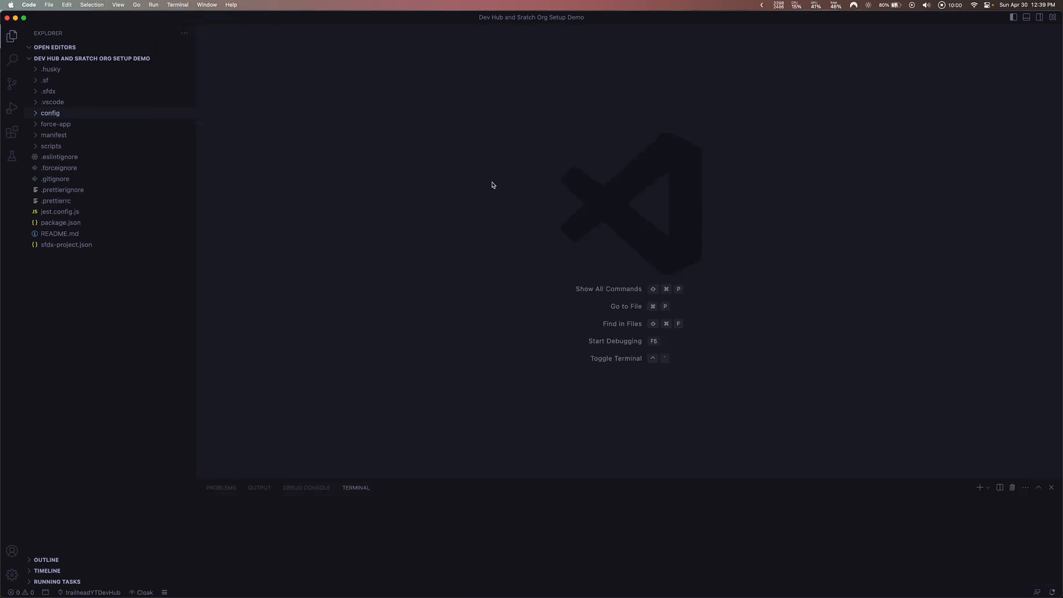
# - Open the Output panel to read the scratch org creation log
pyautogui.click(259, 487)
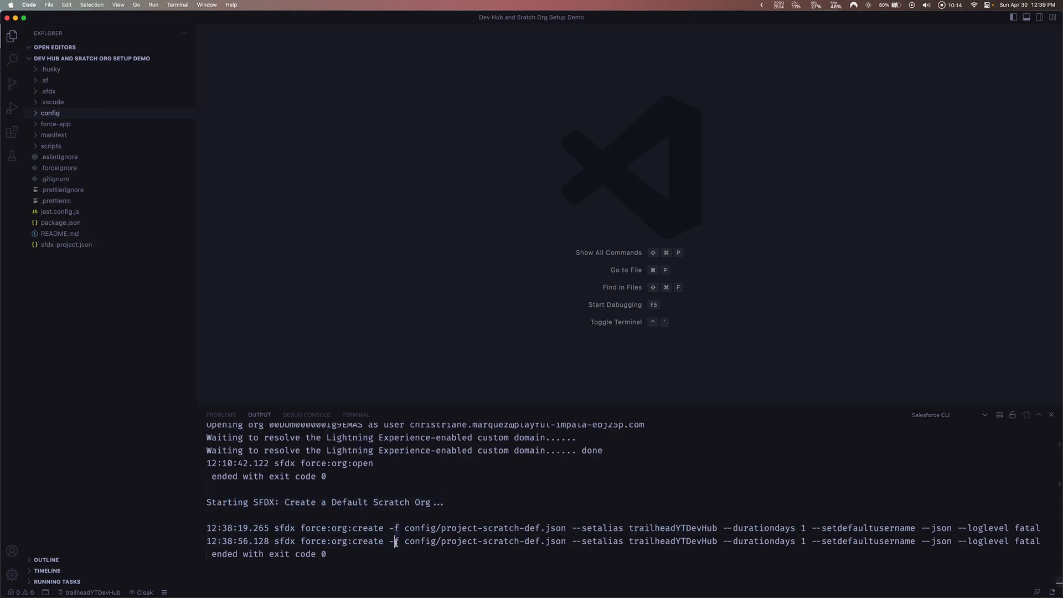
pyautogui.moveTo(425, 314)
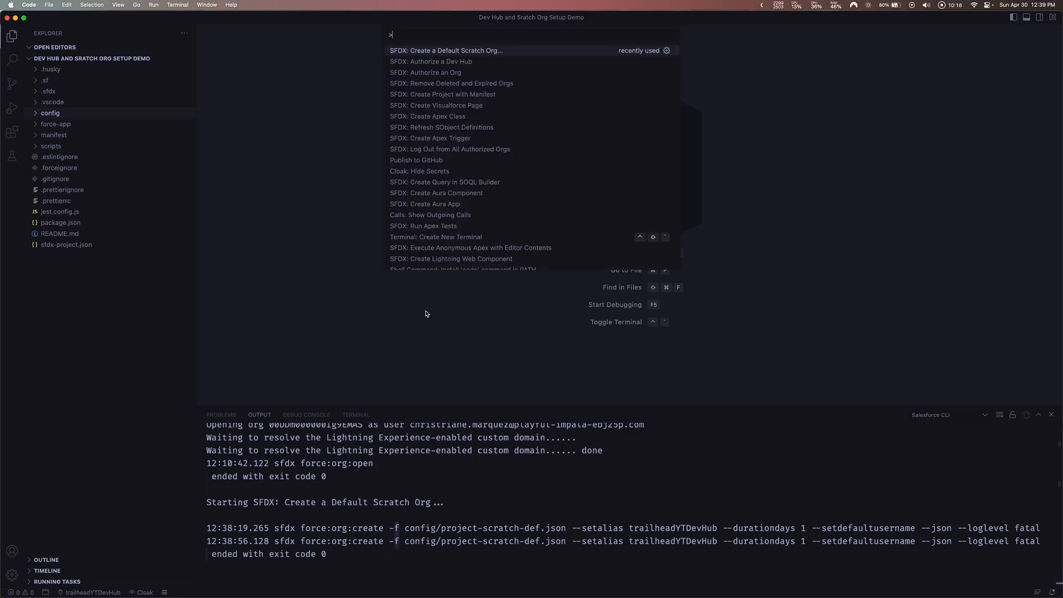
pyautogui.moveTo(430, 138)
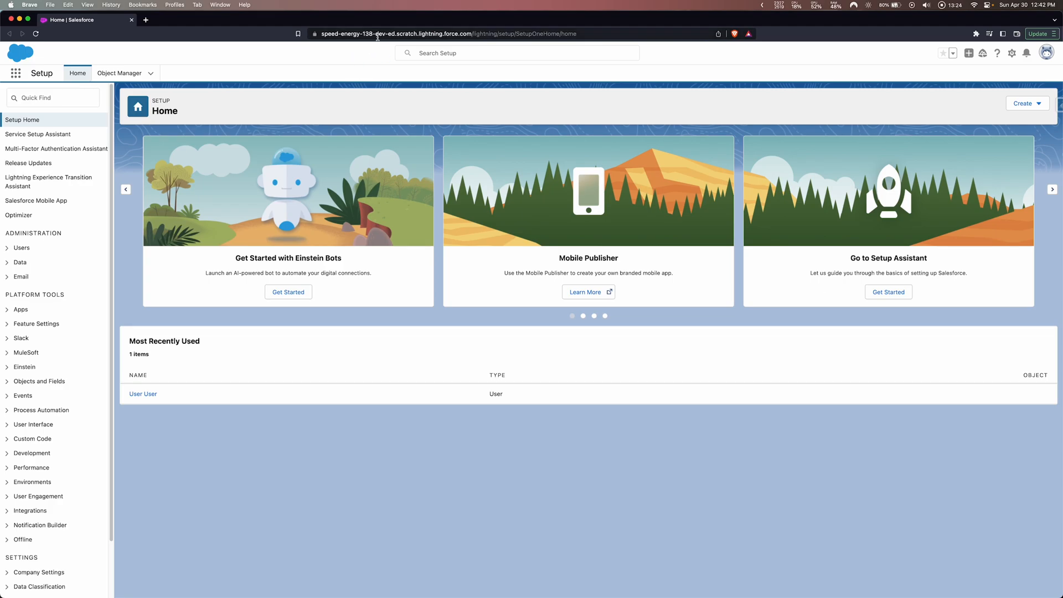
# - Switch the scratch org to the Sales app and browse its Accounts and Contacts tabs
pyautogui.click(448, 33)
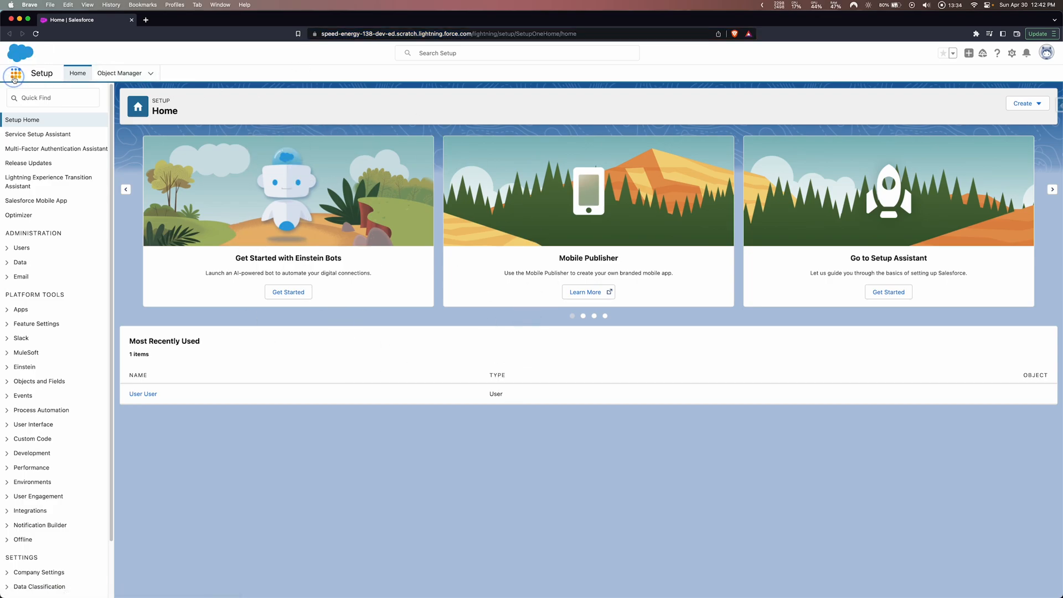
pyautogui.click(15, 73)
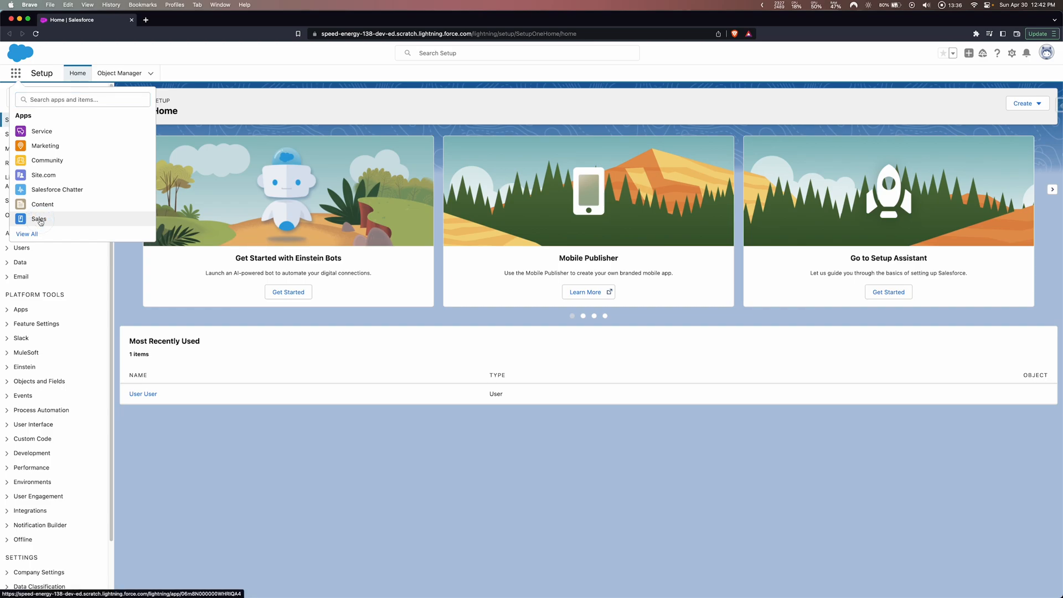
pyautogui.click(38, 218)
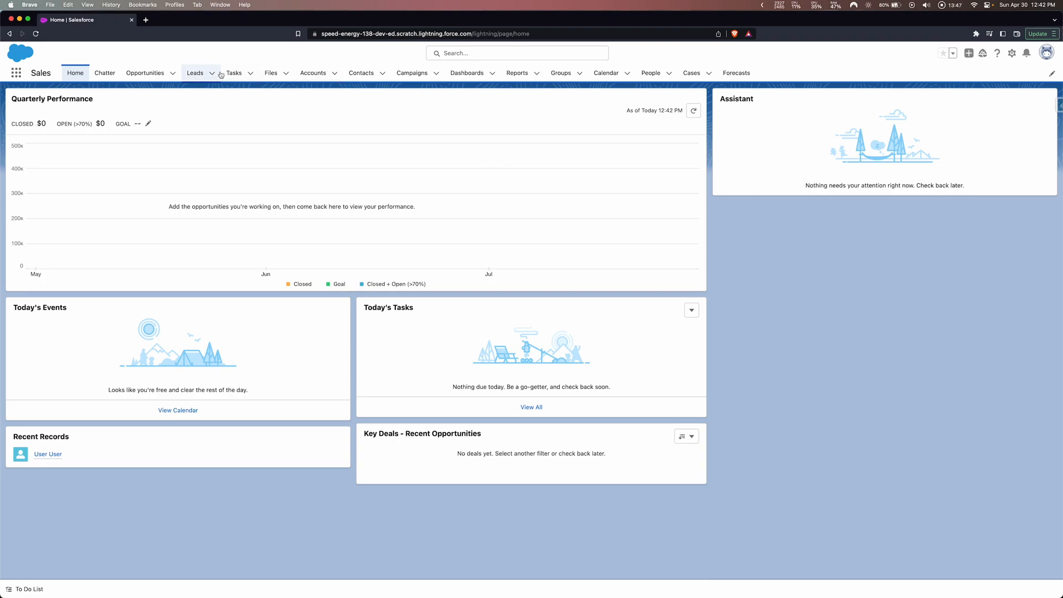
pyautogui.moveTo(214, 47)
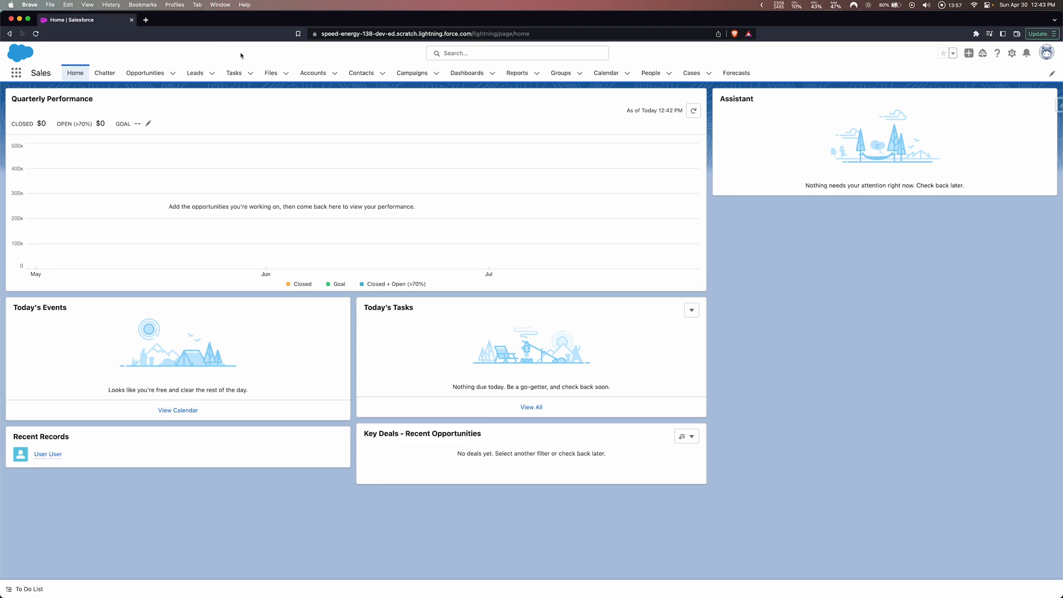
pyautogui.click(314, 73)
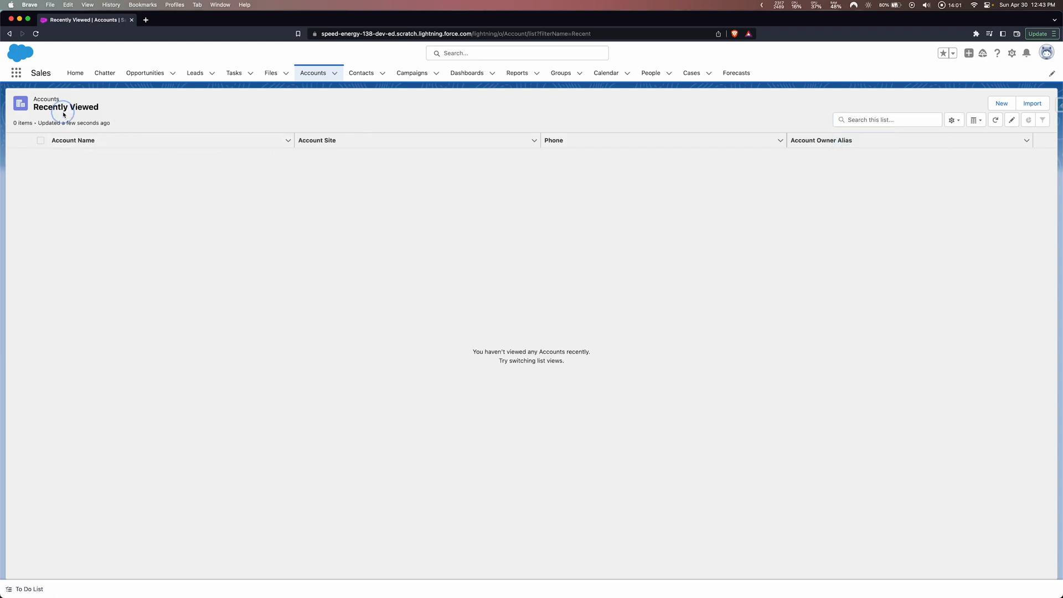
pyautogui.click(361, 73)
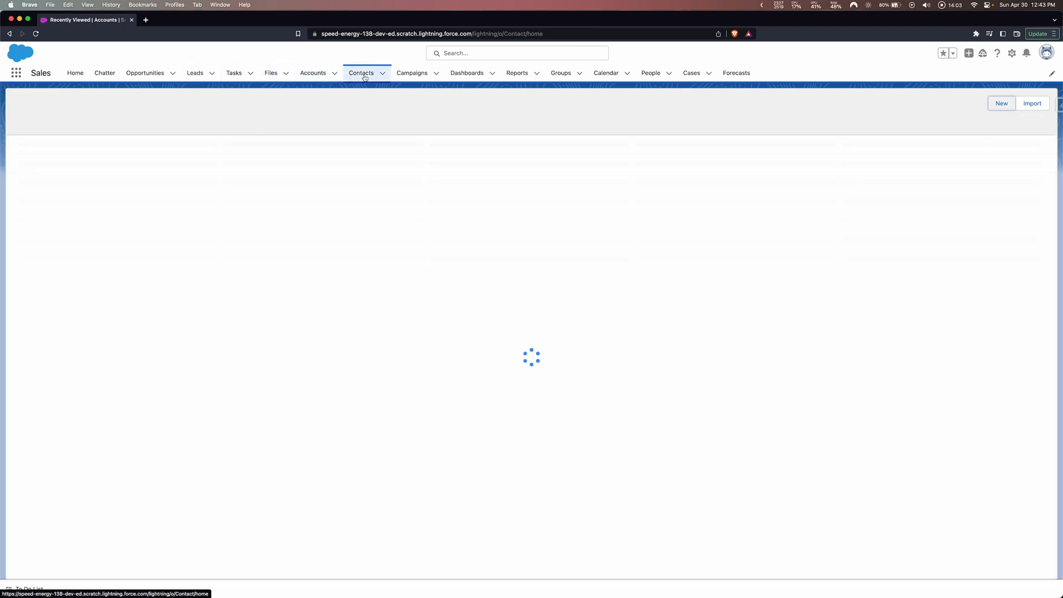
pyautogui.click(411, 73)
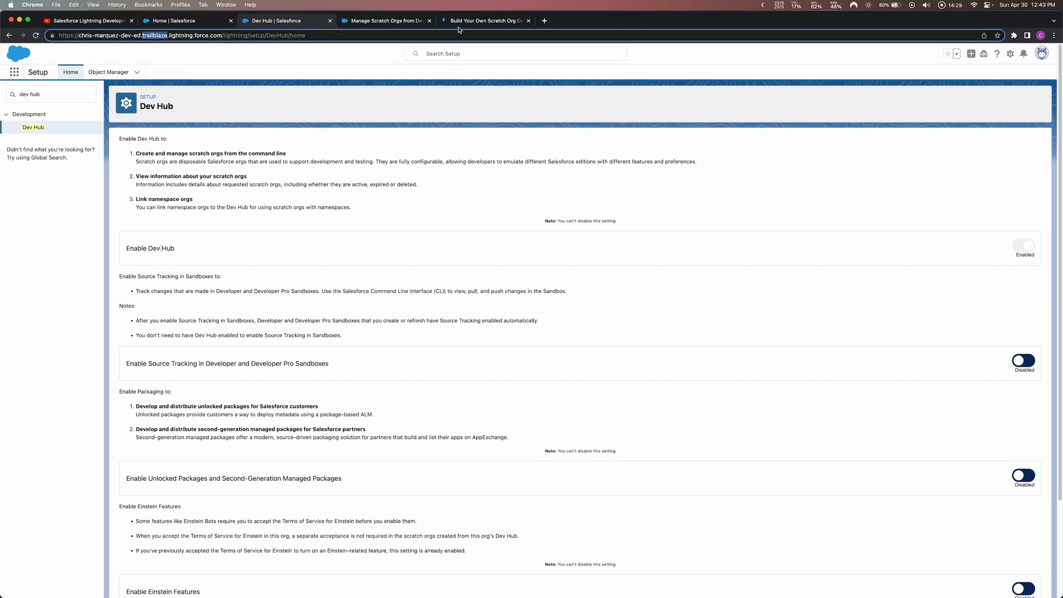
# - Scroll the definition file guide to the options table and select hasSampleData
pyautogui.click(485, 21)
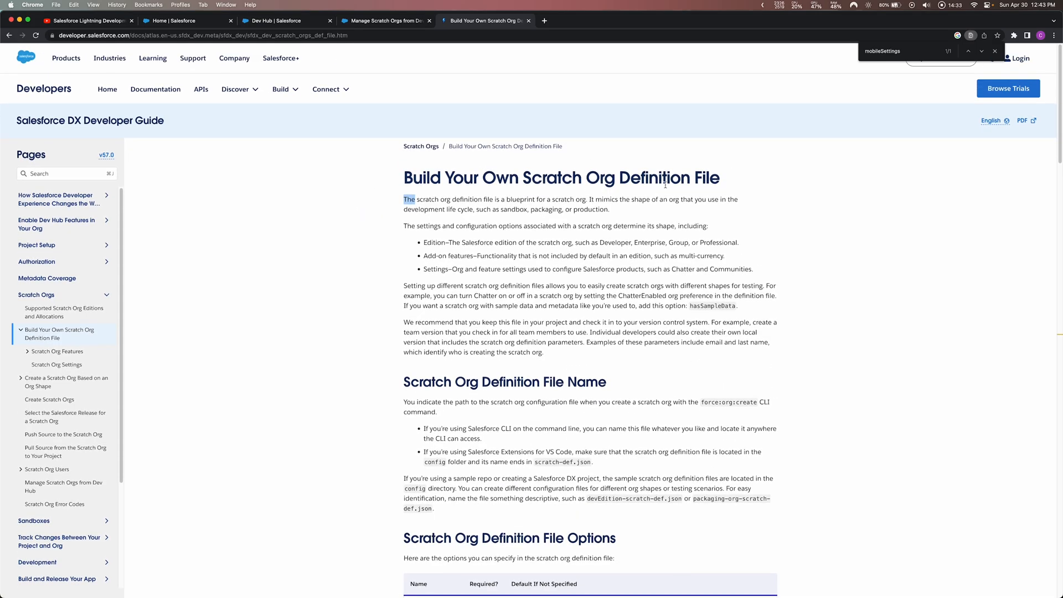
pyautogui.scroll(-3)
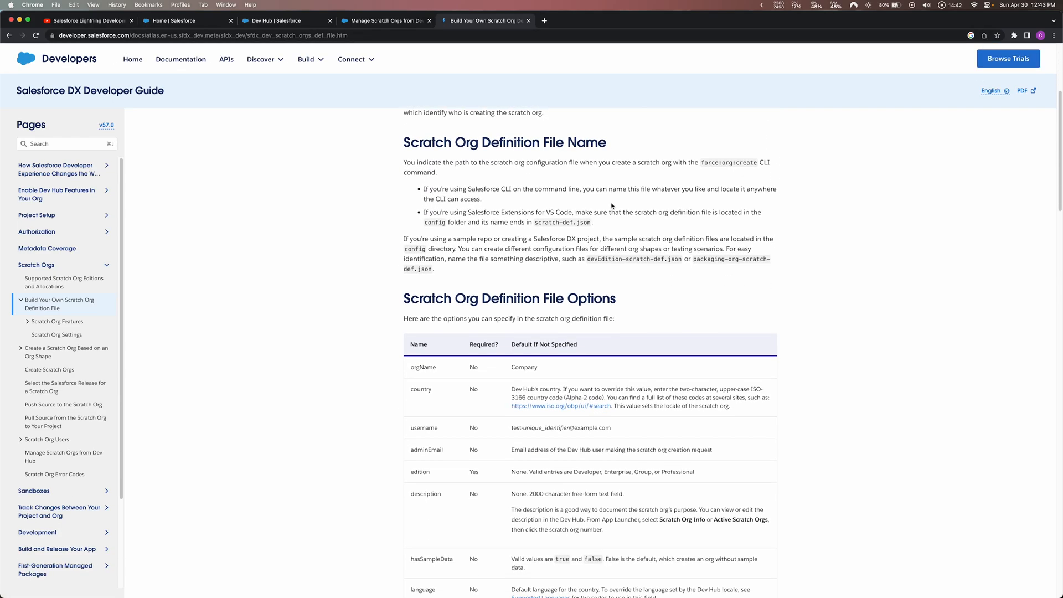
pyautogui.scroll(-3)
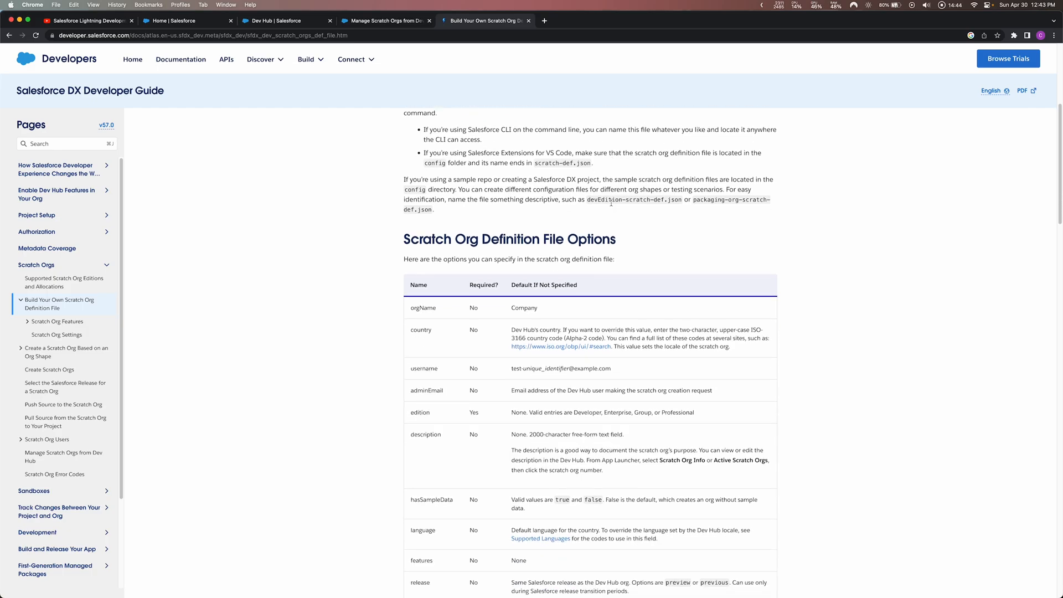
pyautogui.scroll(-3)
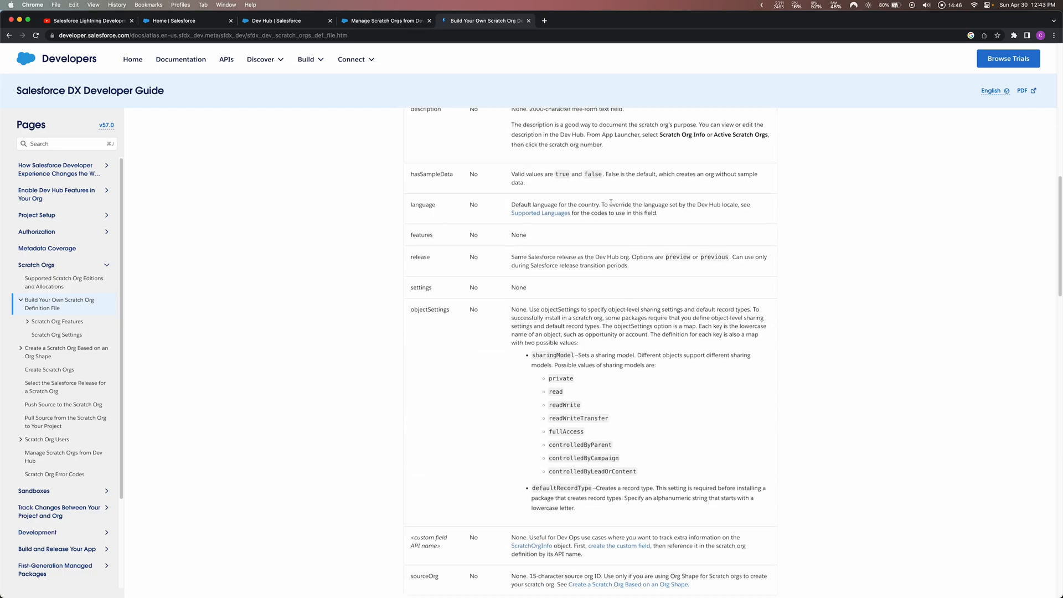
pyautogui.scroll(3)
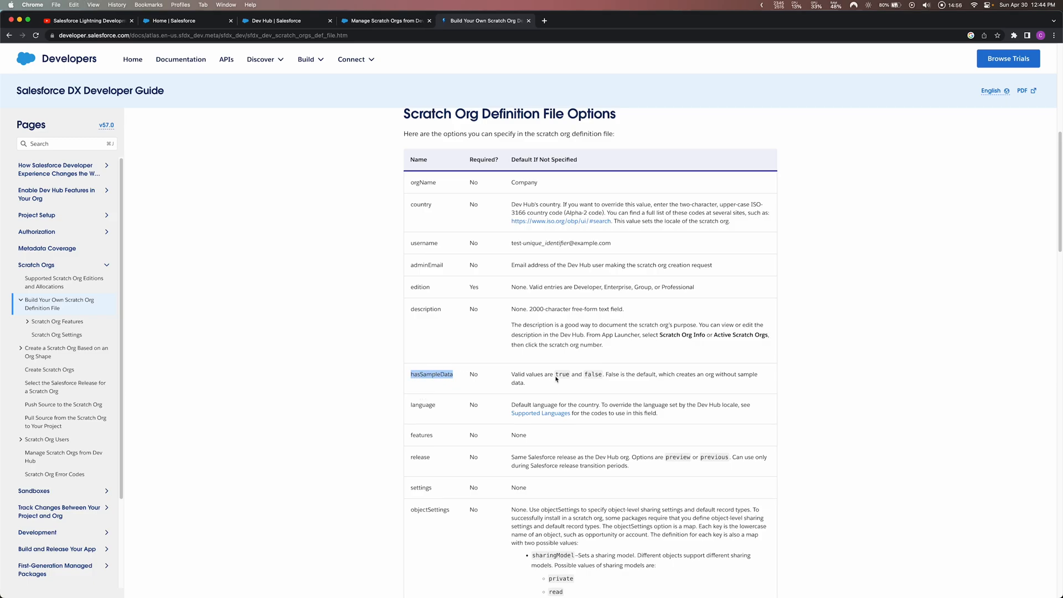
pyautogui.doubleClick(562, 374)
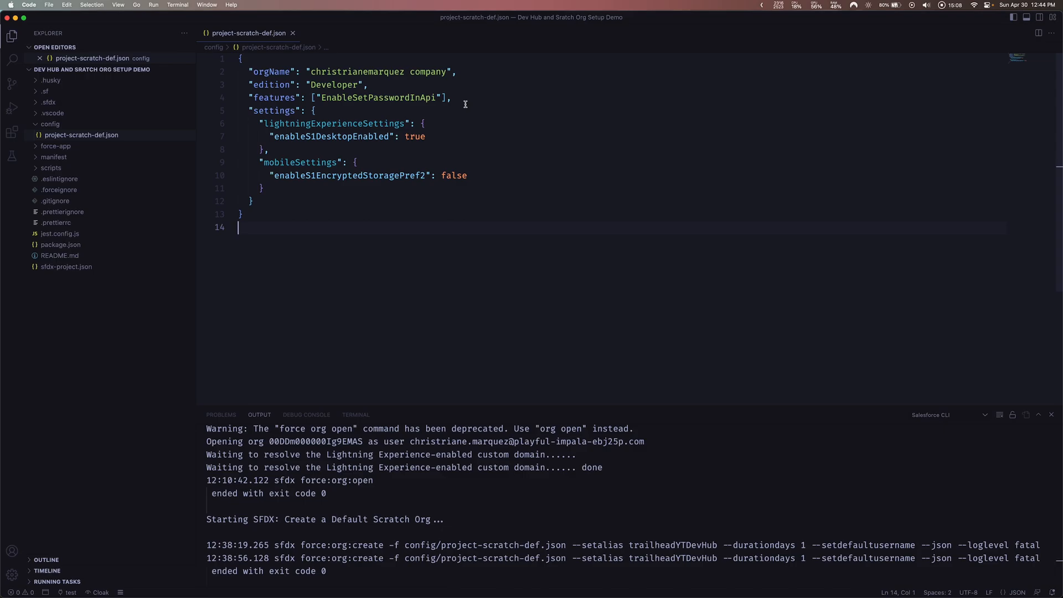
# - Add "hasSampleData": true above settings in project-scratch-def.json
pyautogui.write('hasSampleData')
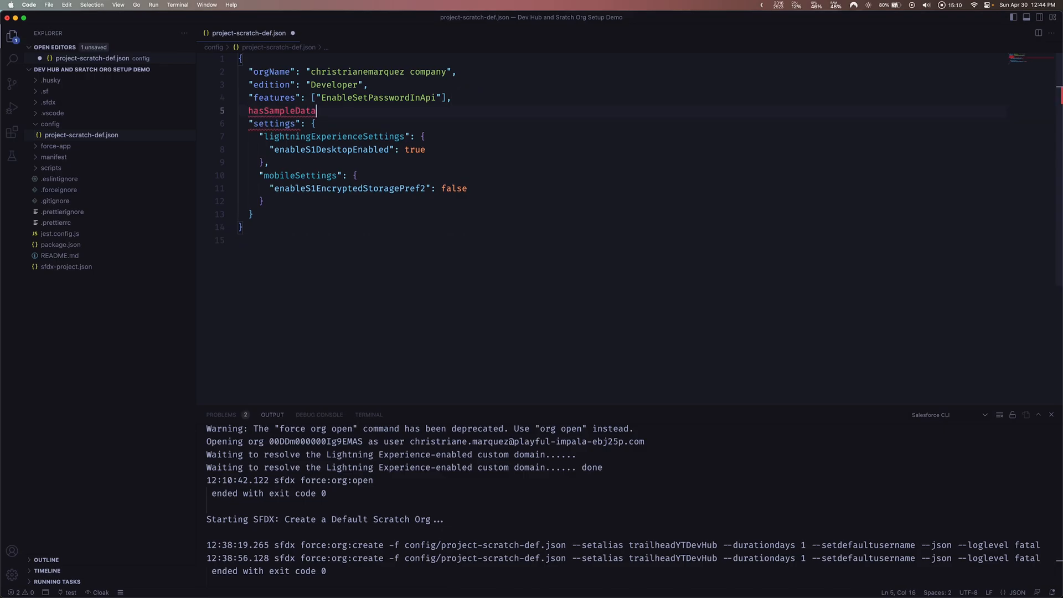
pyautogui.write('"')
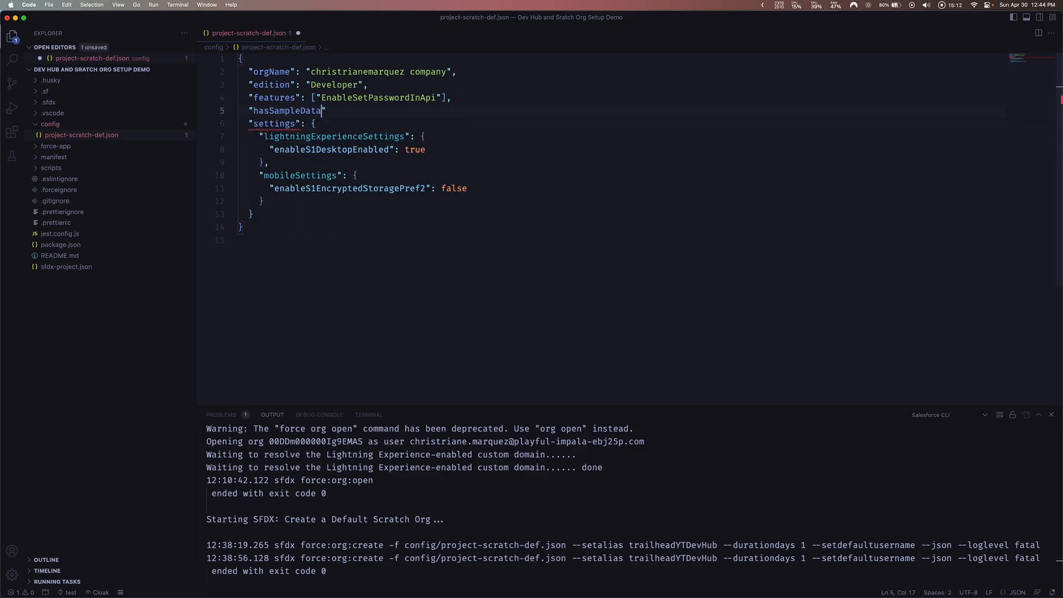
pyautogui.write(':')
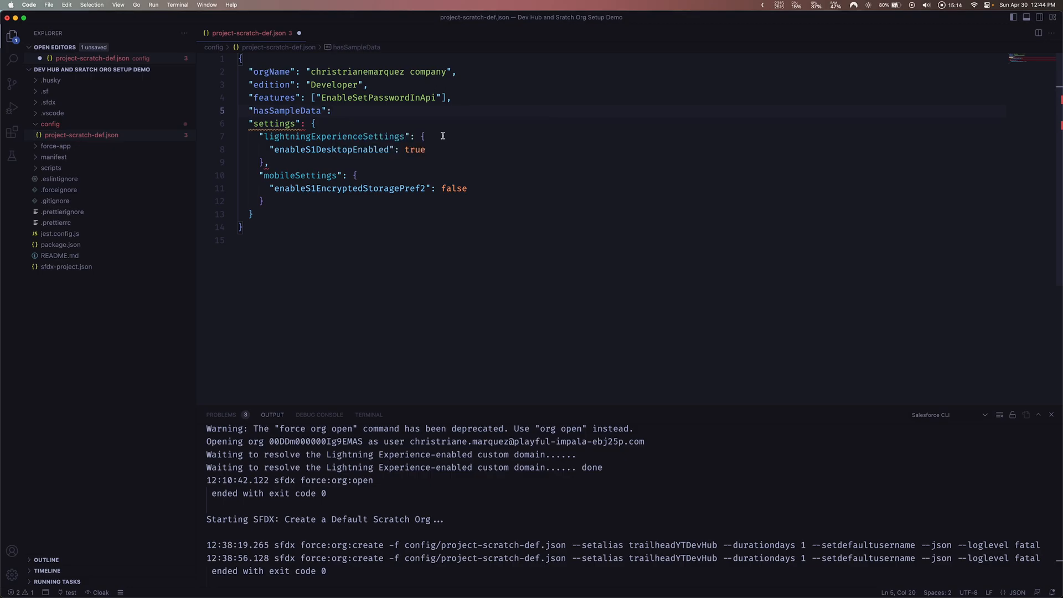
pyautogui.write('true,')
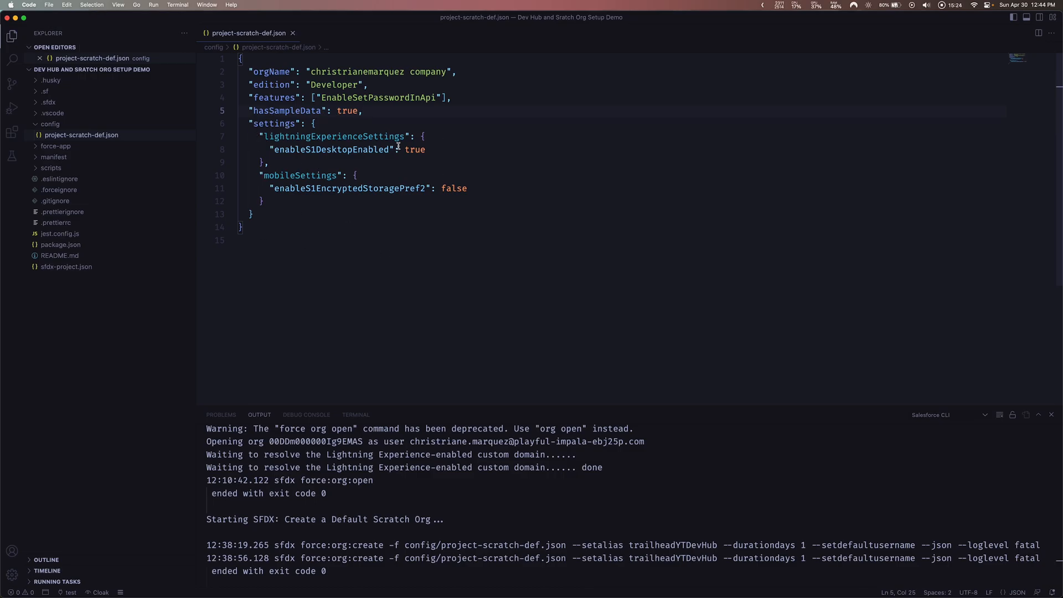
pyautogui.press('cmd+shift+p')
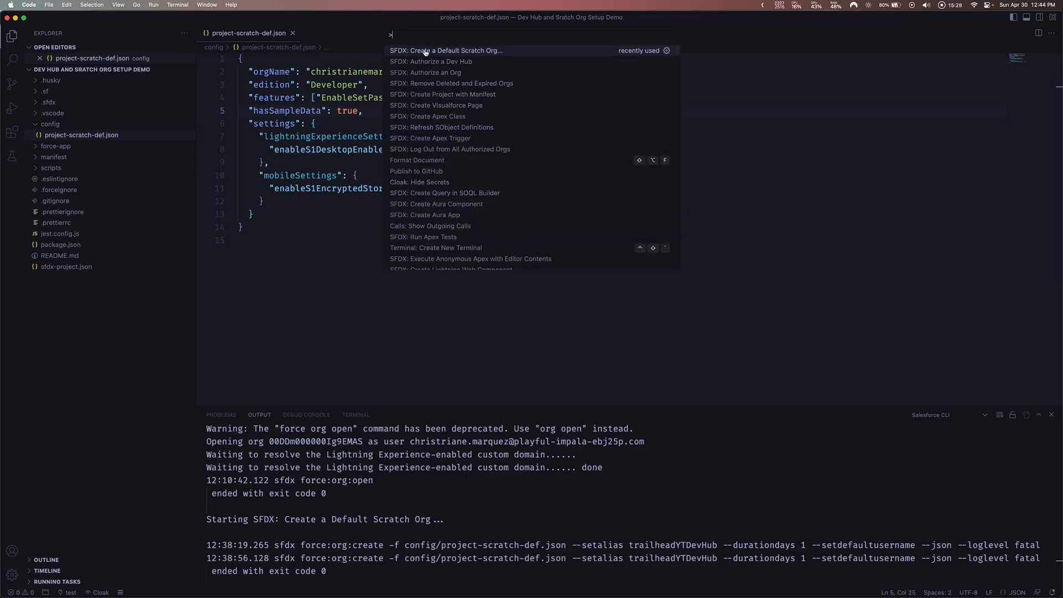
# - Create a default scratch org aliased test2 from project-scratch-def.json
pyautogui.click(445, 51)
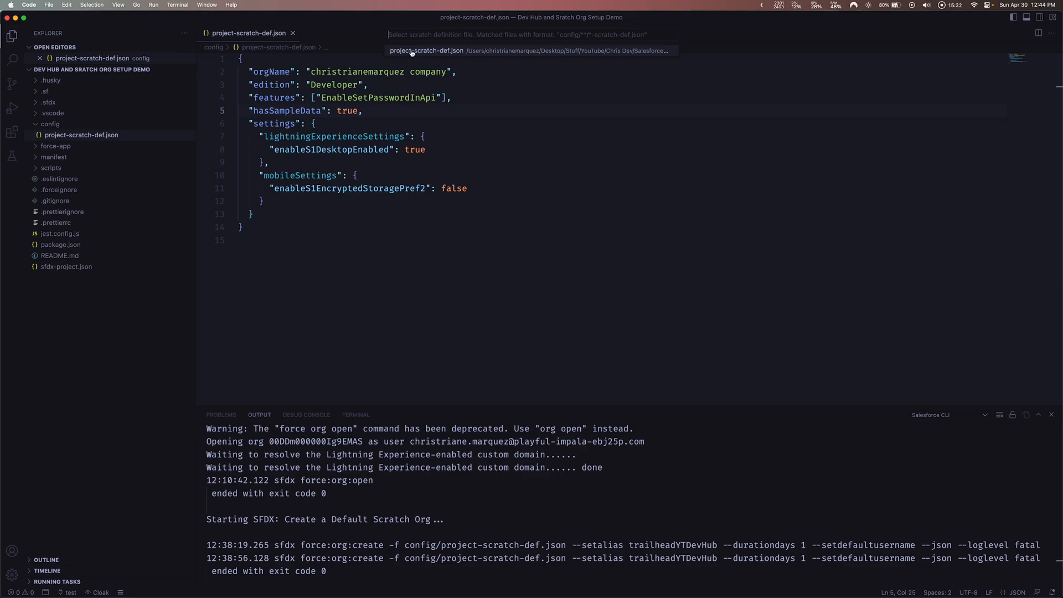
pyautogui.moveTo(381, 70)
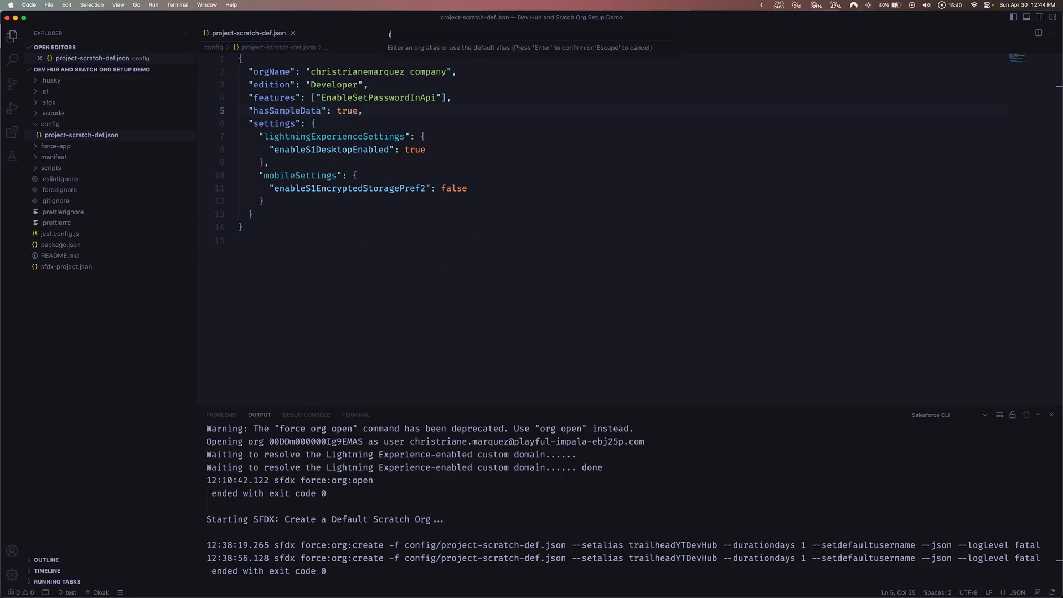
pyautogui.press('Return')
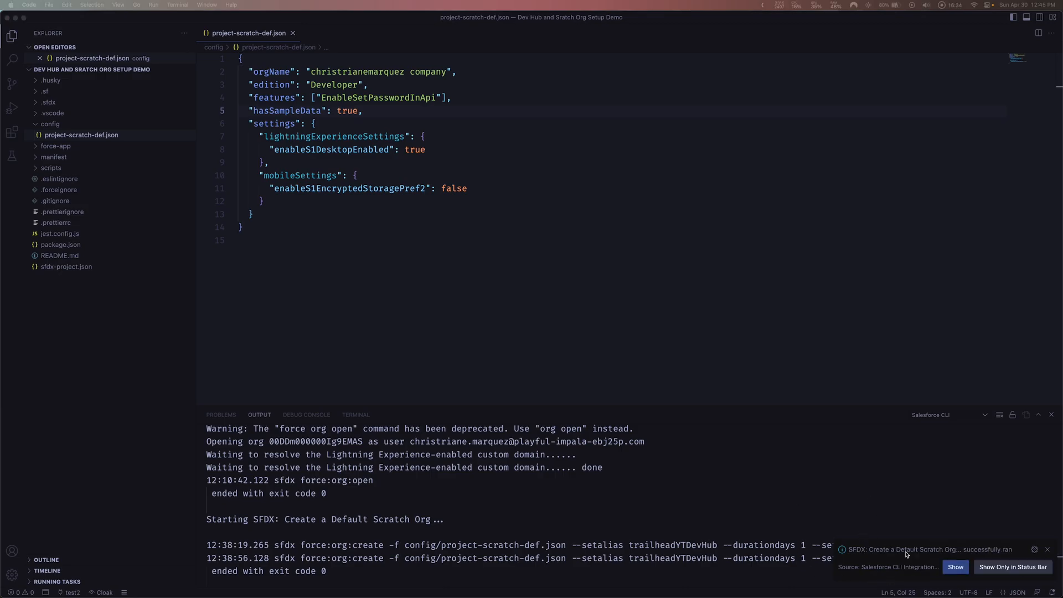
pyautogui.moveTo(701, 526)
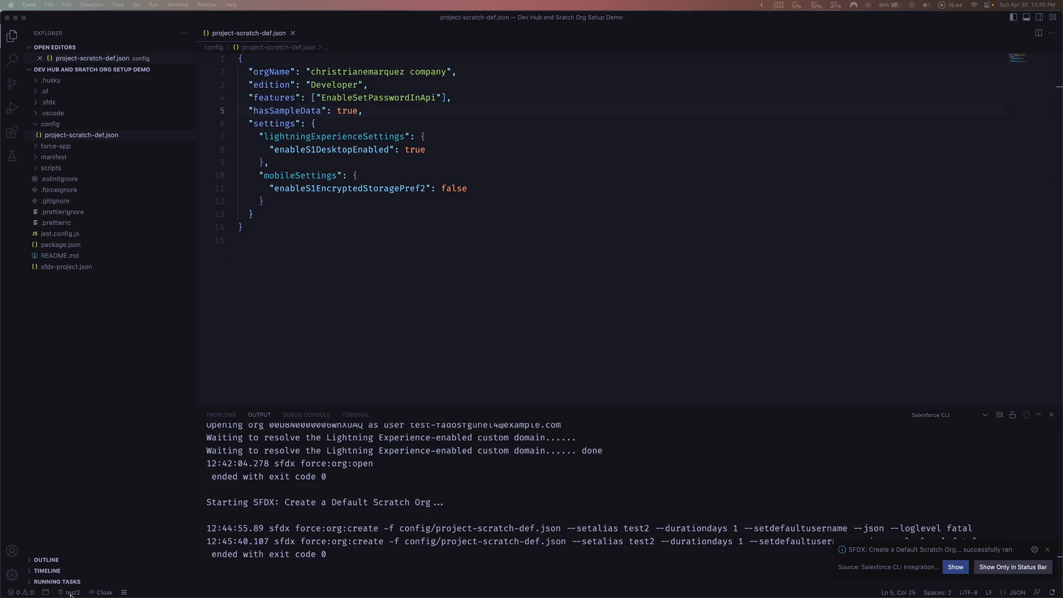
pyautogui.moveTo(37, 592)
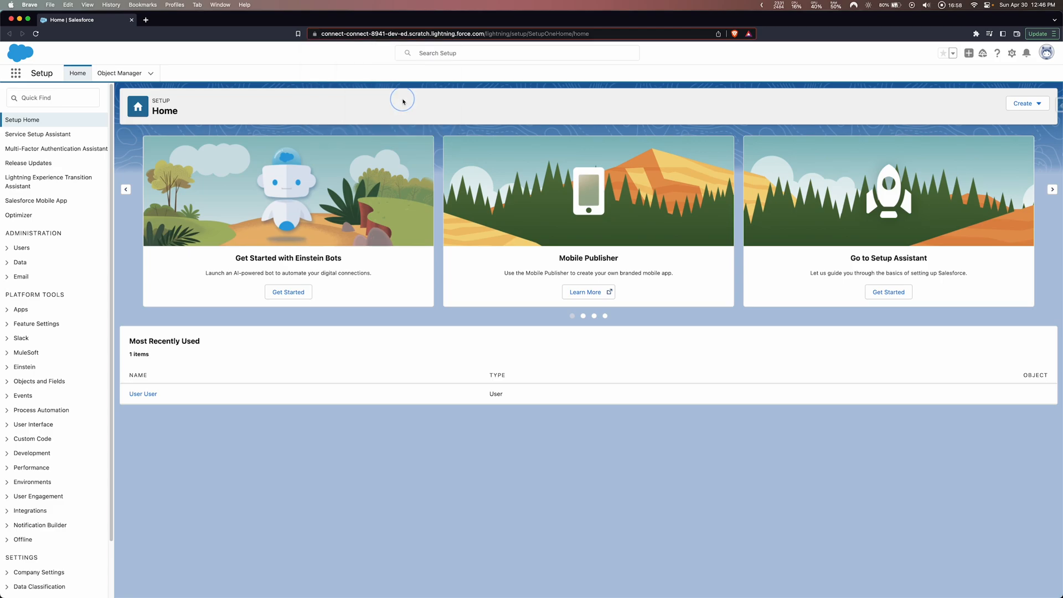
# - In the Sales app, view All Accounts (13 accounts) and All Contacts (20 contacts)
pyautogui.click(16, 72)
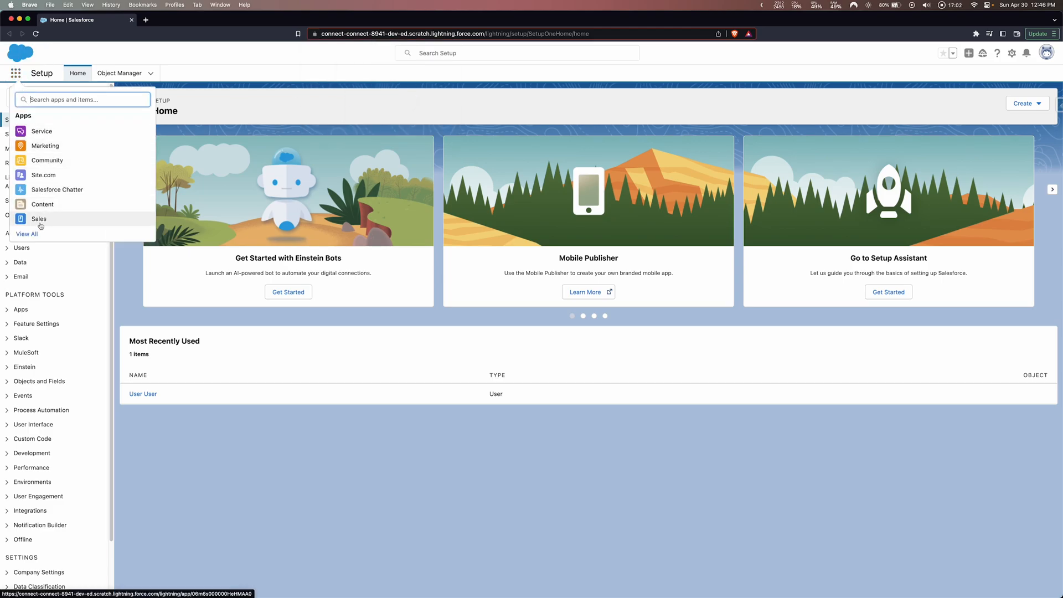
pyautogui.click(38, 218)
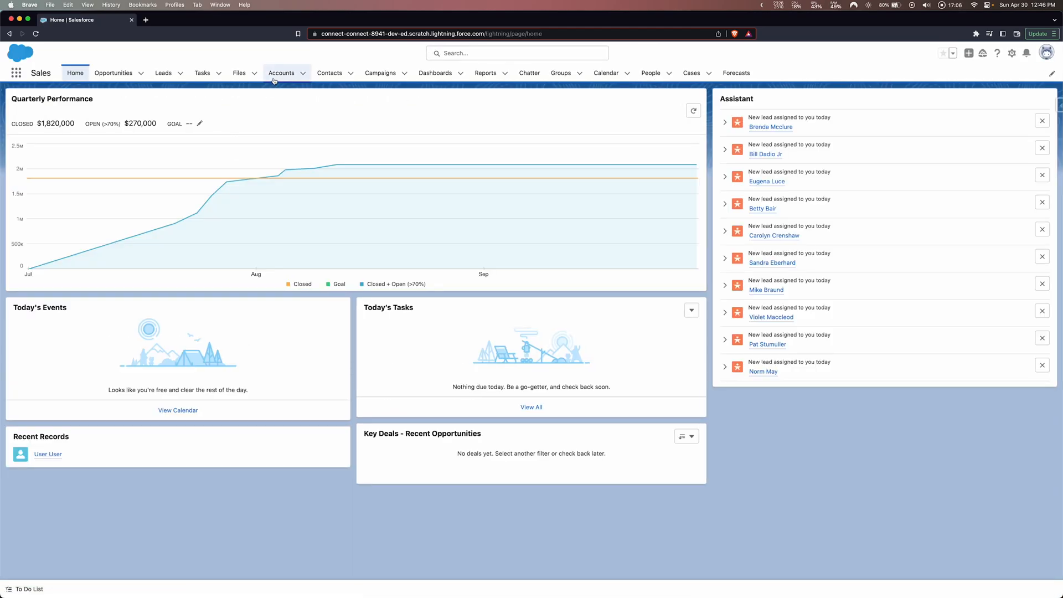
pyautogui.click(282, 72)
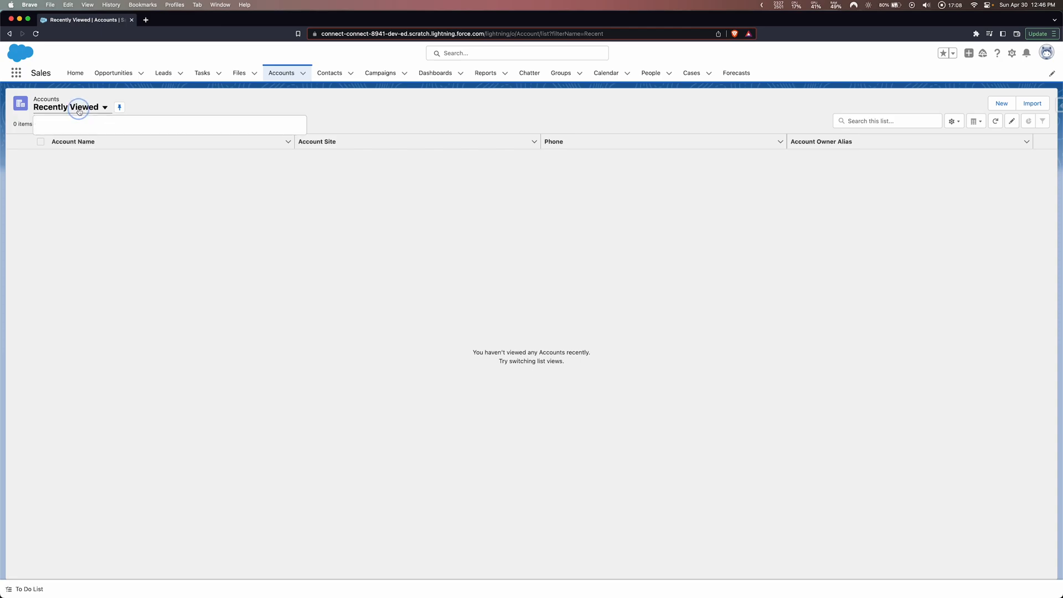
pyautogui.click(72, 107)
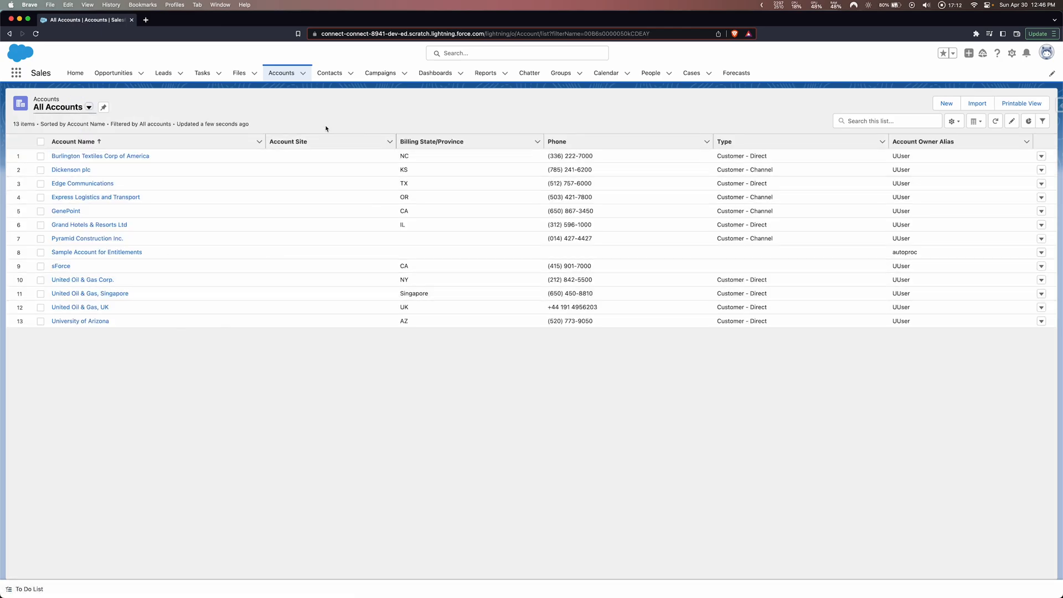
pyautogui.click(329, 73)
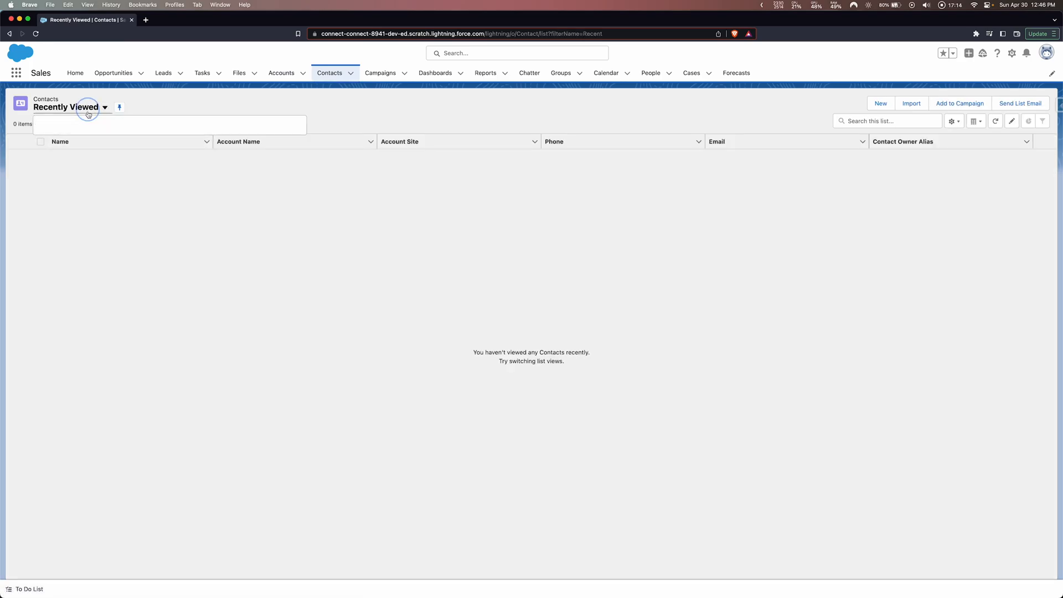
pyautogui.click(105, 106)
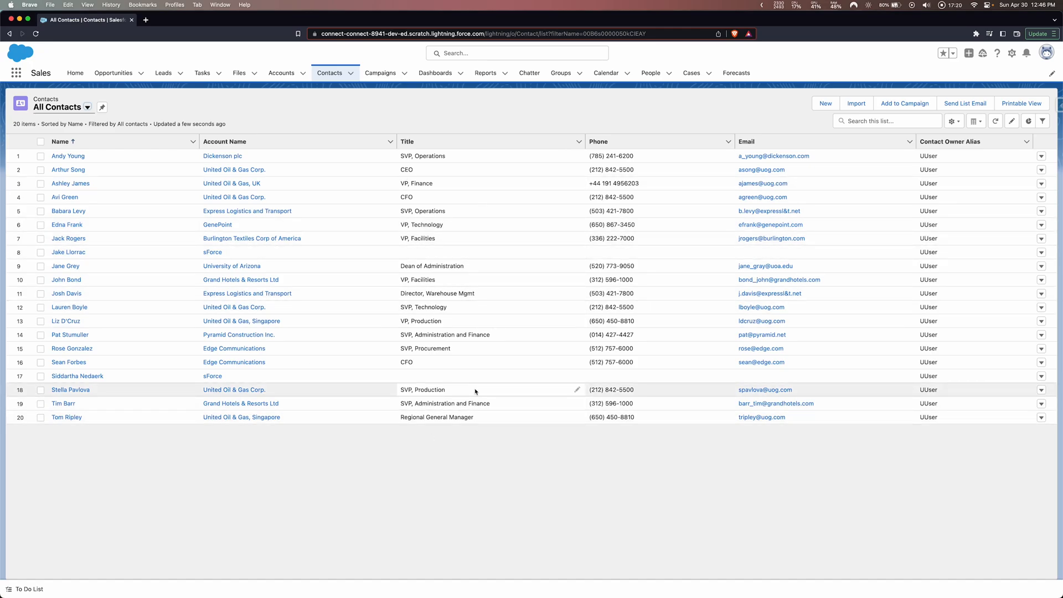
pyautogui.moveTo(406, 472)
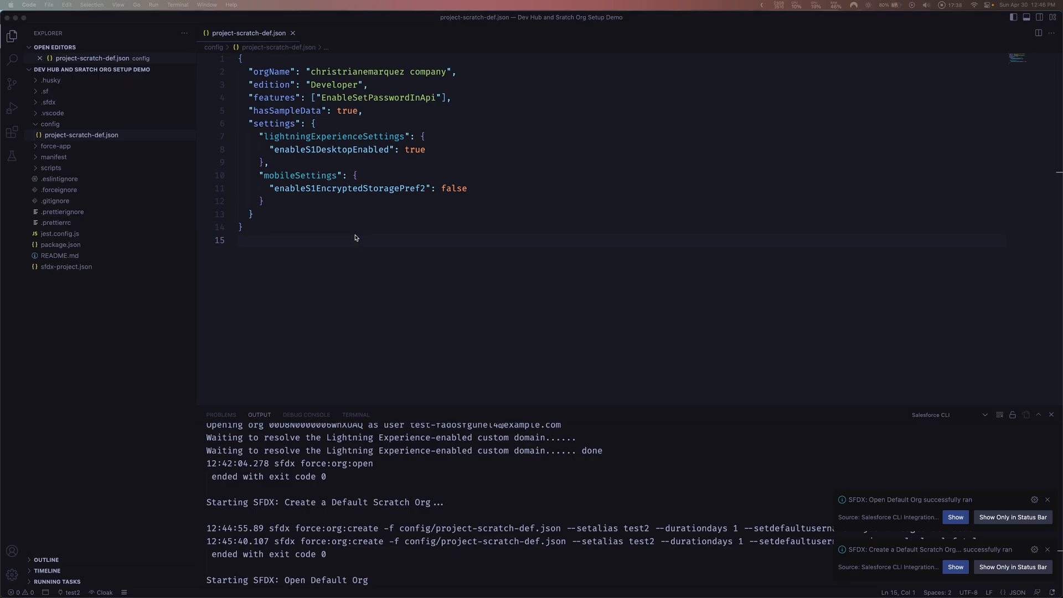
# - Set trailhead-yt-devhub as the default org instead of test2
pyautogui.click(73, 592)
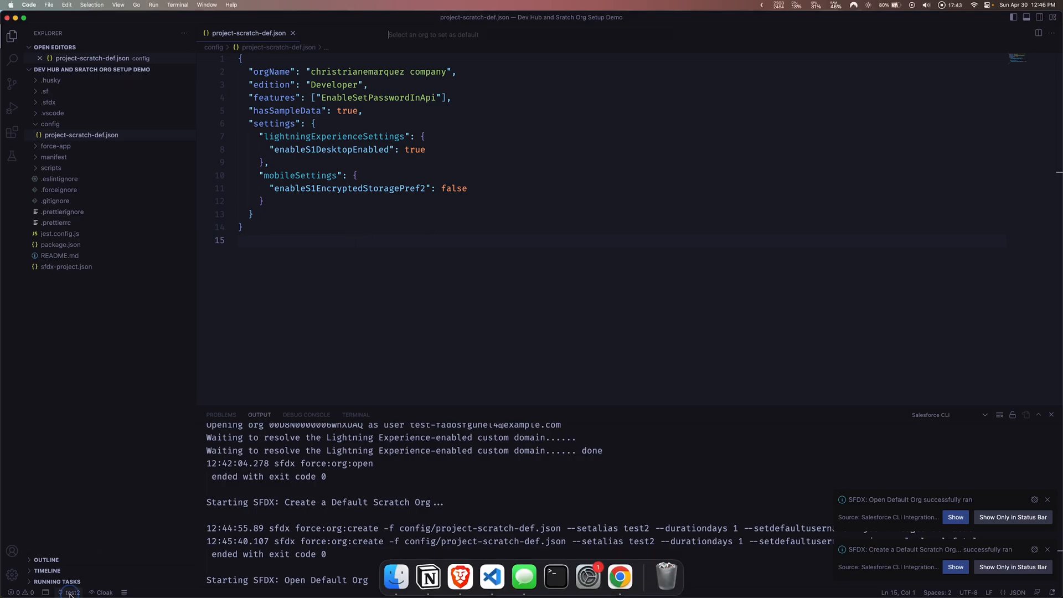
pyautogui.click(433, 34)
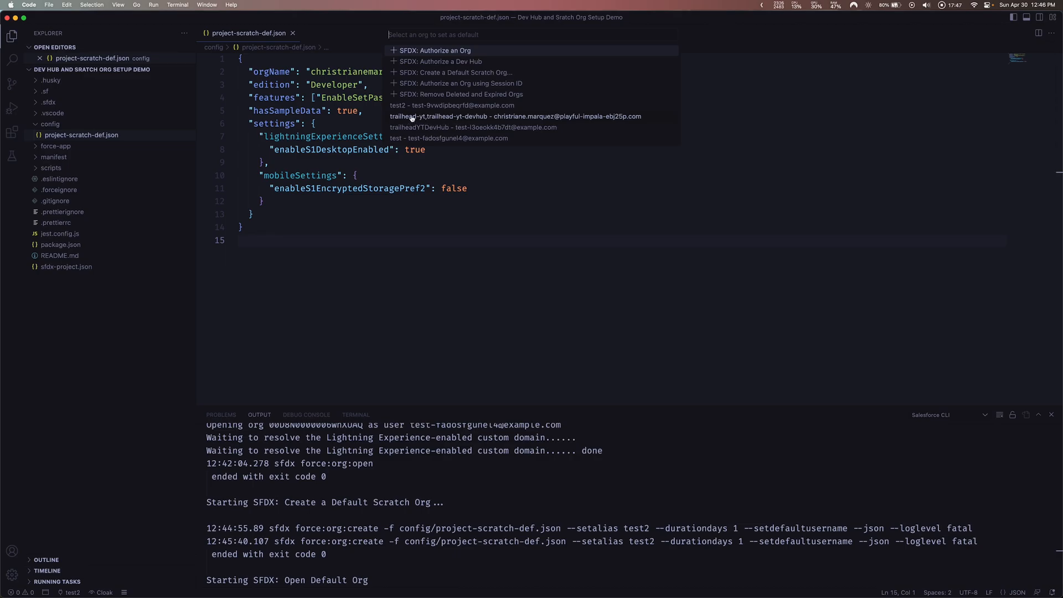
pyautogui.click(514, 116)
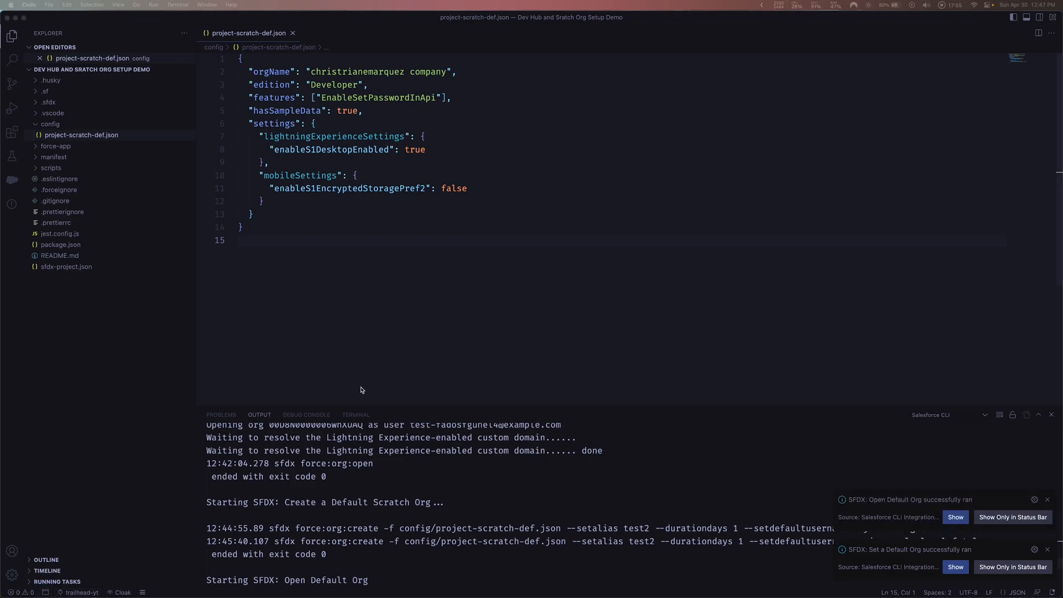
pyautogui.moveTo(72, 510)
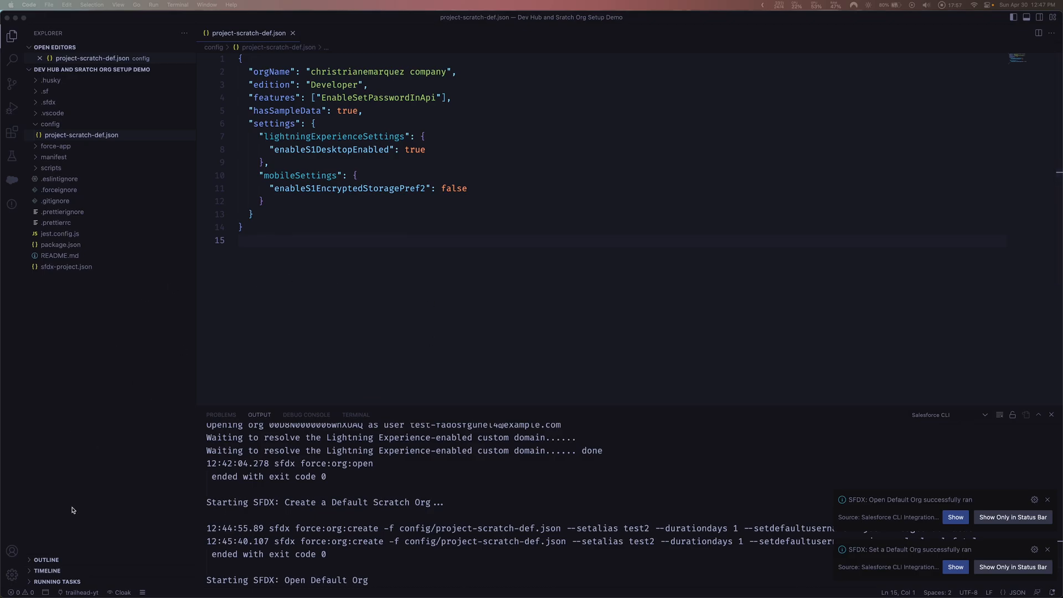
pyautogui.moveTo(118, 554)
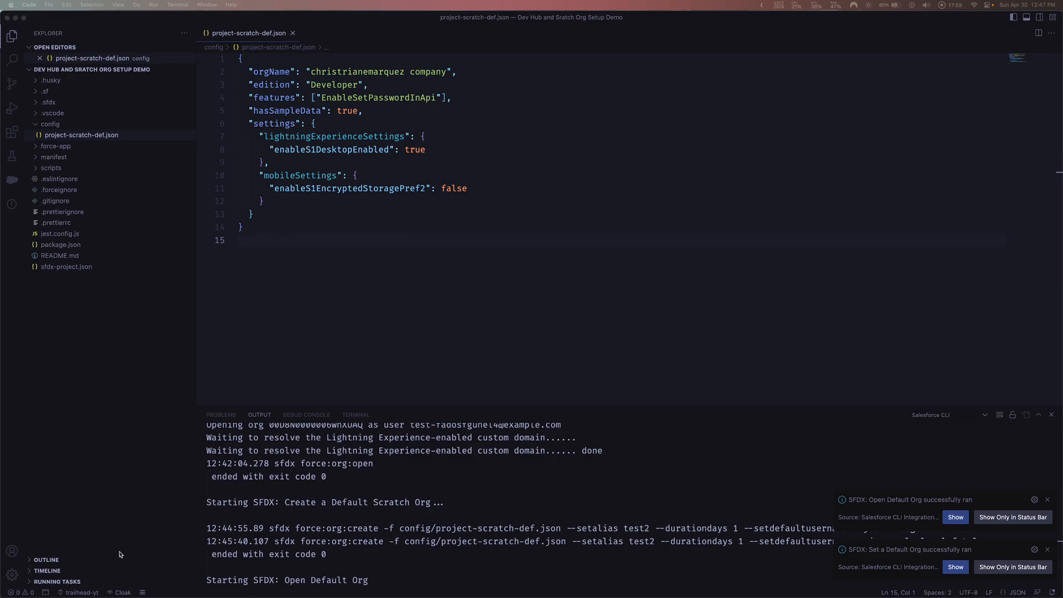
pyautogui.moveTo(142, 459)
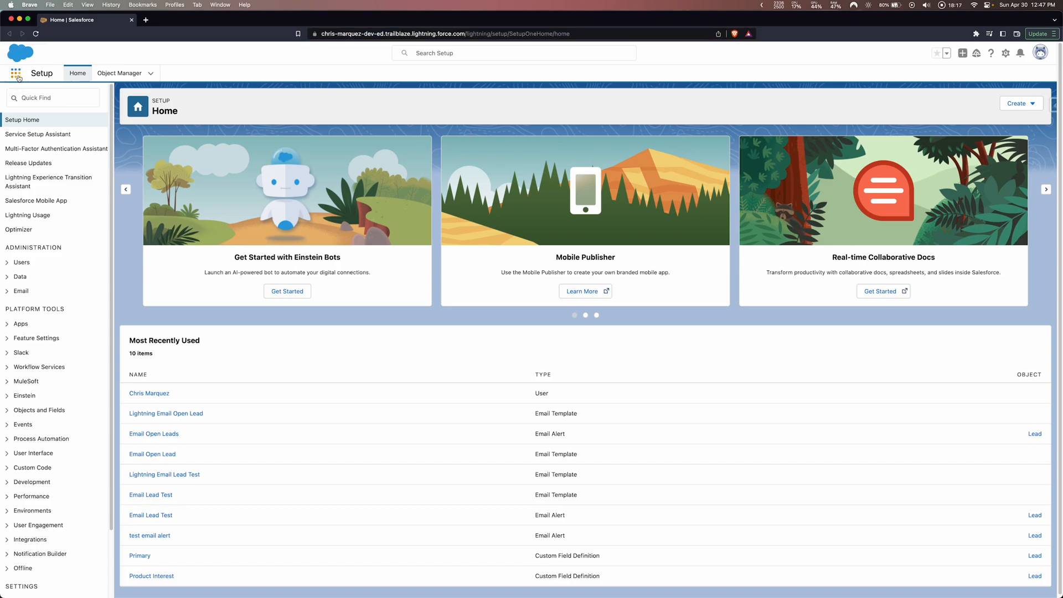
# - Search the App Launcher for 'ac' and open Active Scratch Orgs
pyautogui.click(15, 73)
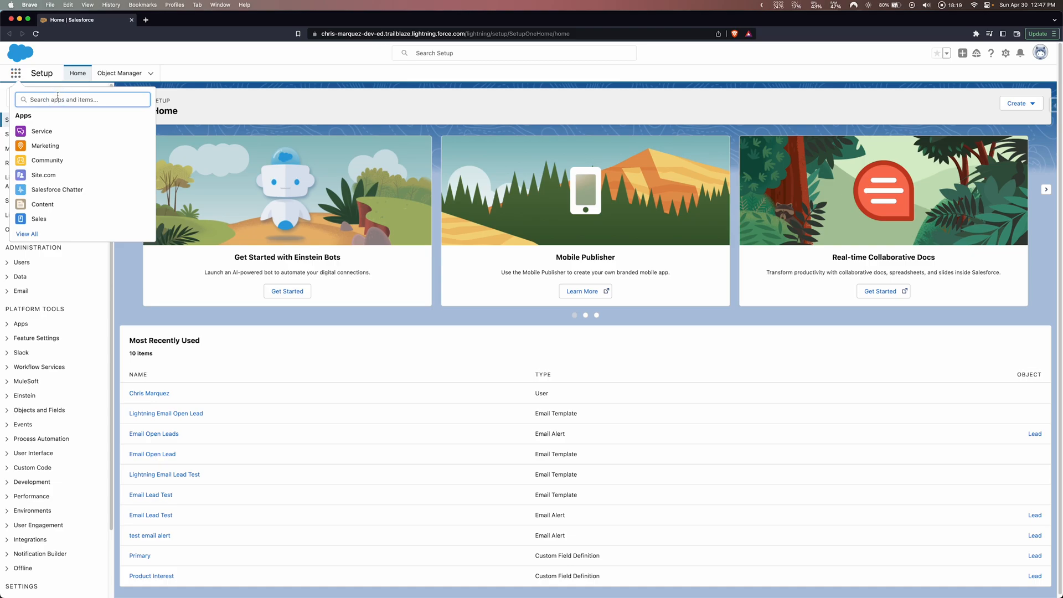
pyautogui.write('acti')
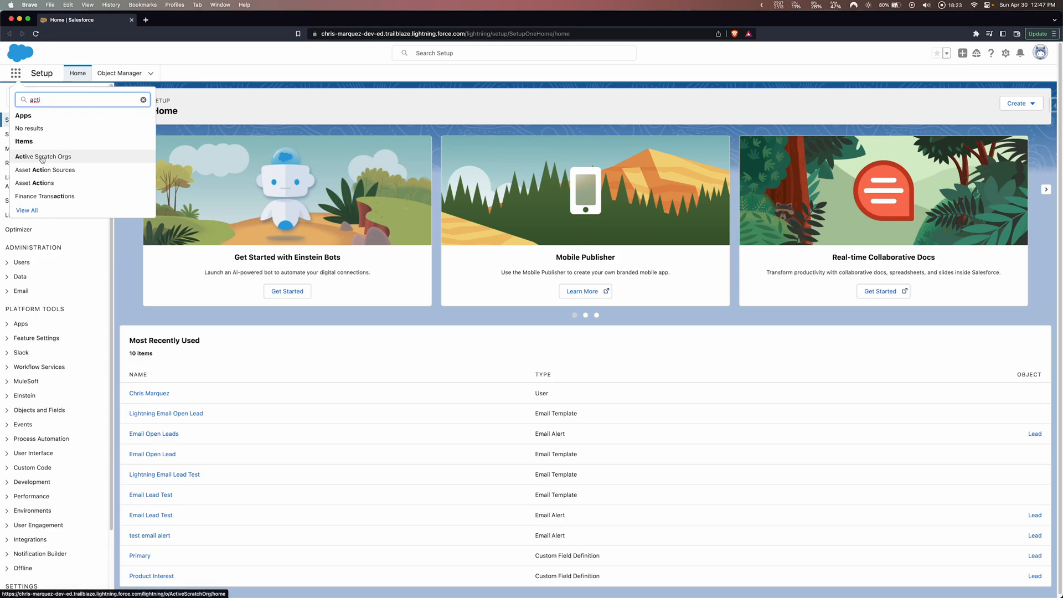
pyautogui.click(43, 156)
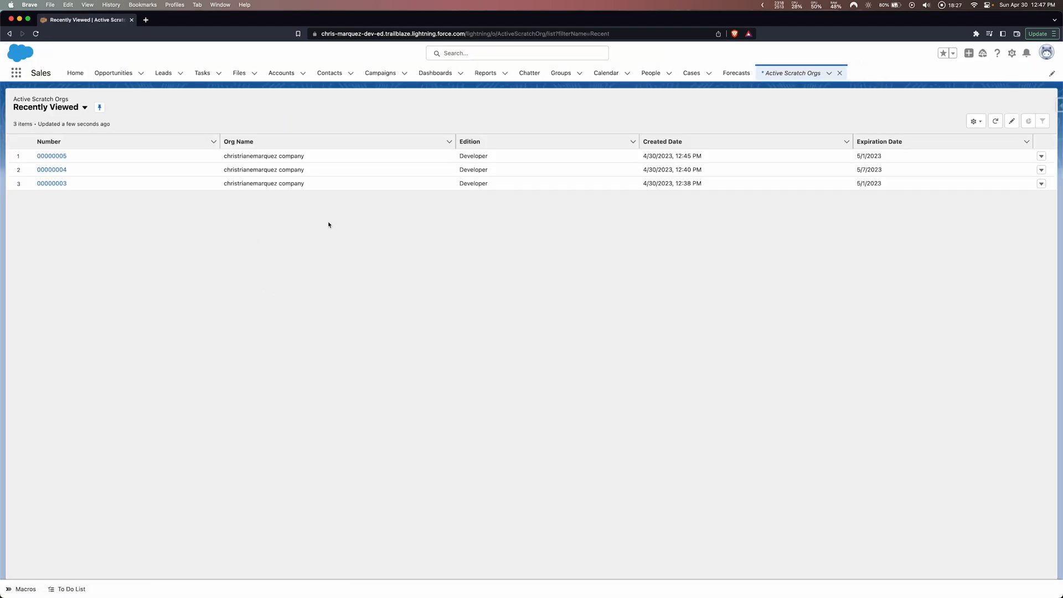
pyautogui.moveTo(281, 302)
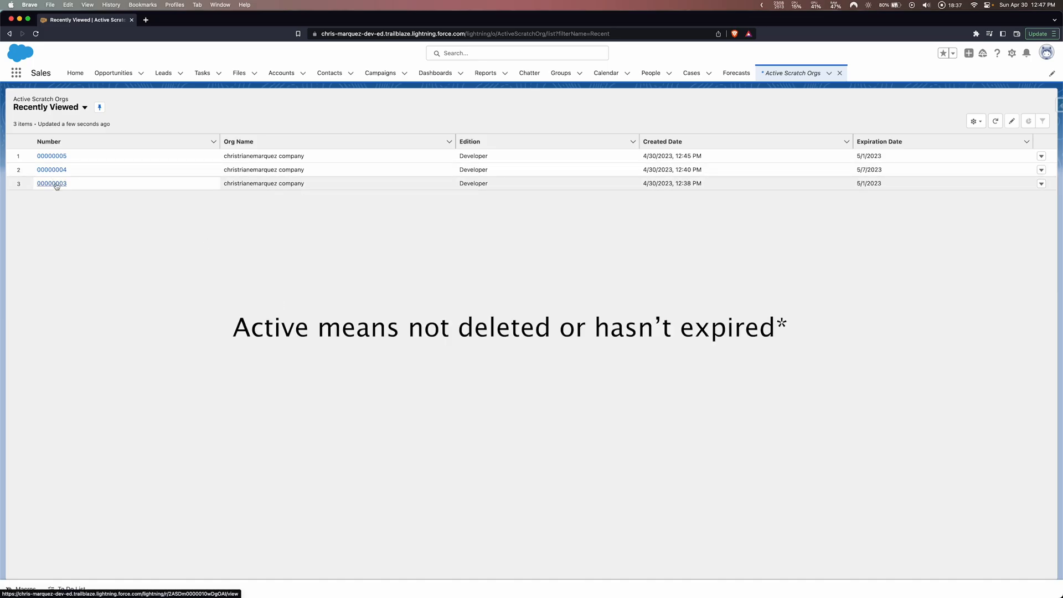
# - View scratch org 00000005, then open record 00000004 (7 active days, expires 5/7/2023)
pyautogui.click(51, 183)
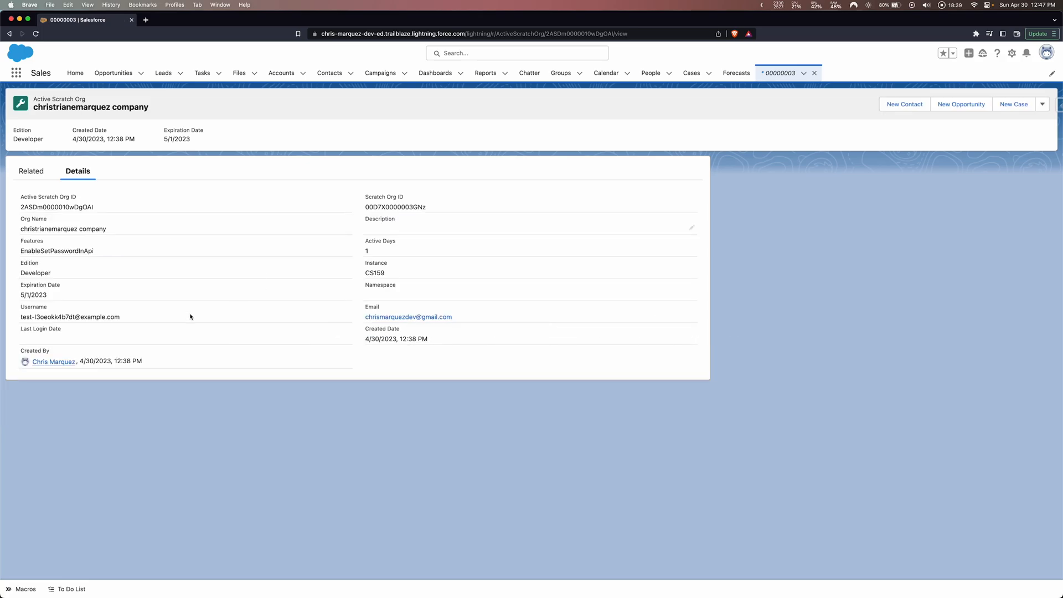
pyautogui.moveTo(294, 299)
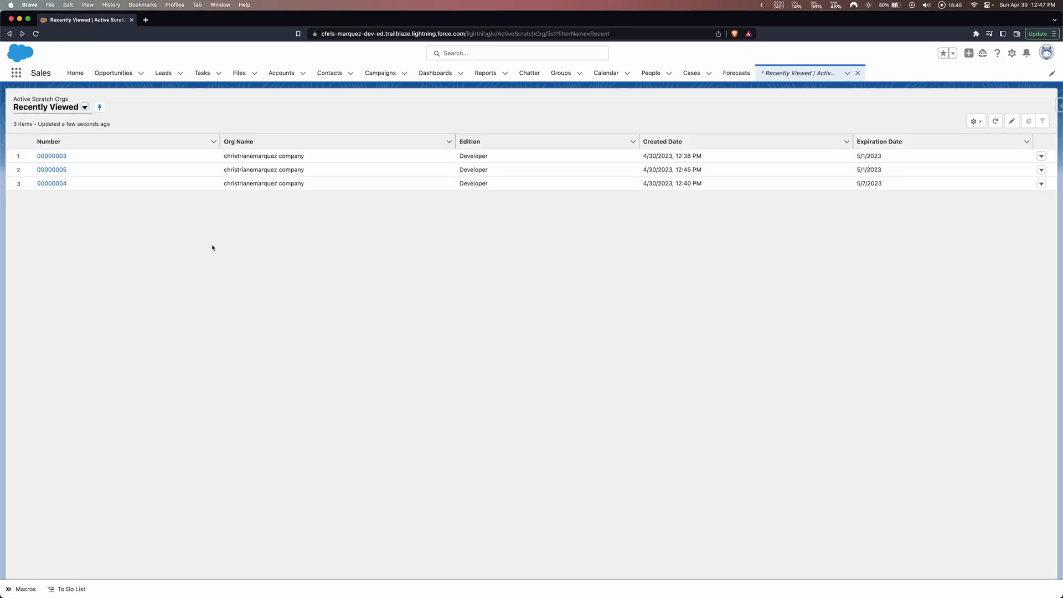
pyautogui.moveTo(169, 228)
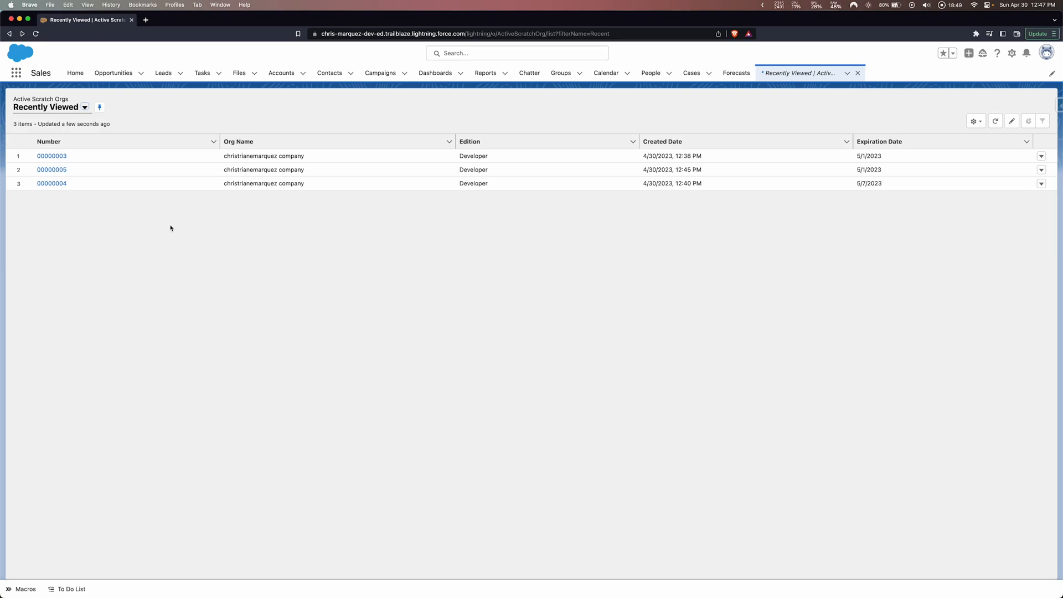
pyautogui.moveTo(51, 183)
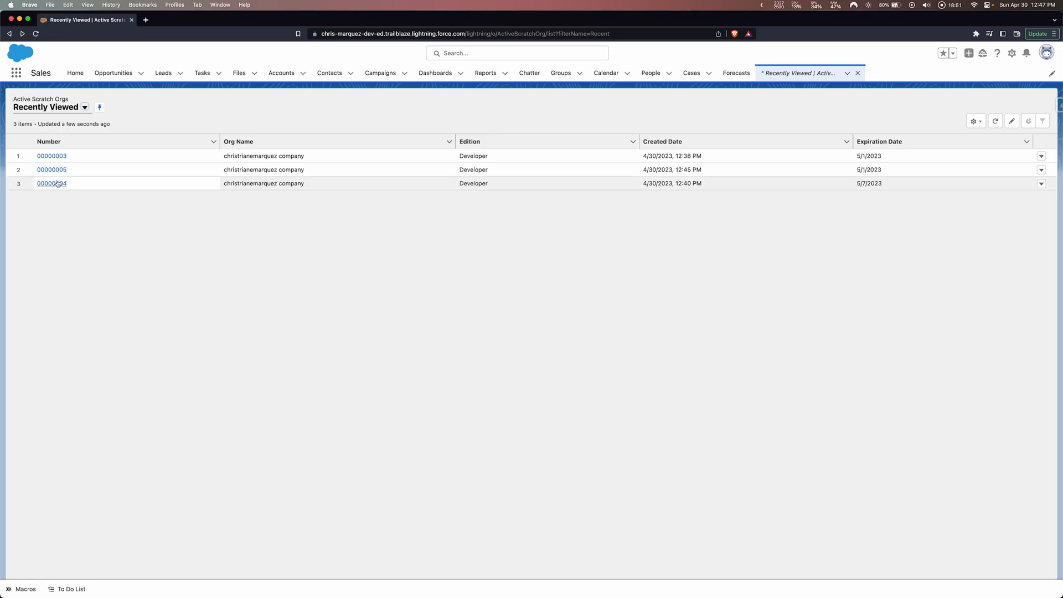
pyautogui.click(52, 169)
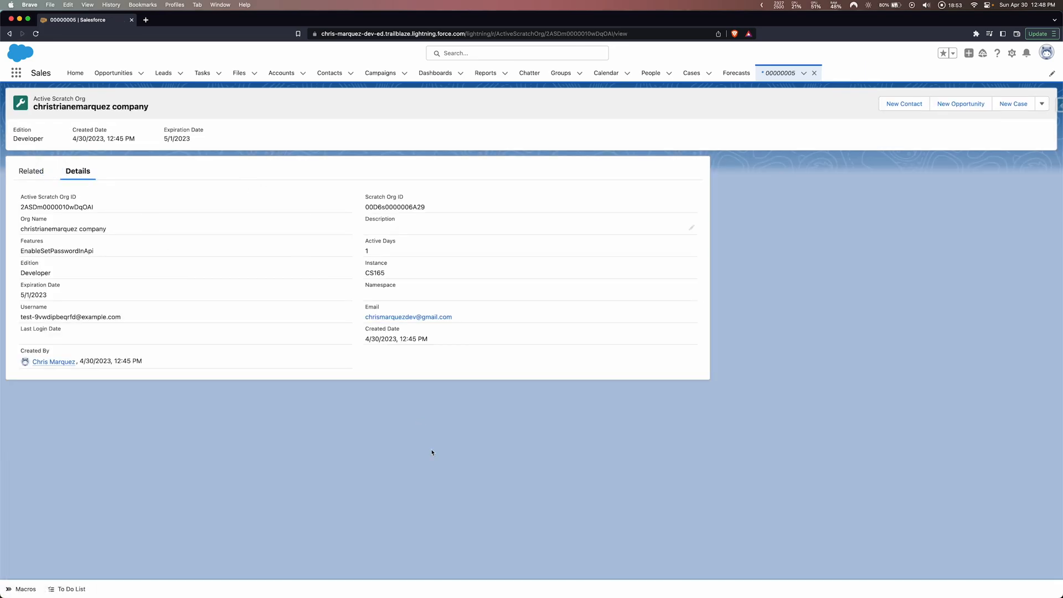
pyautogui.moveTo(284, 325)
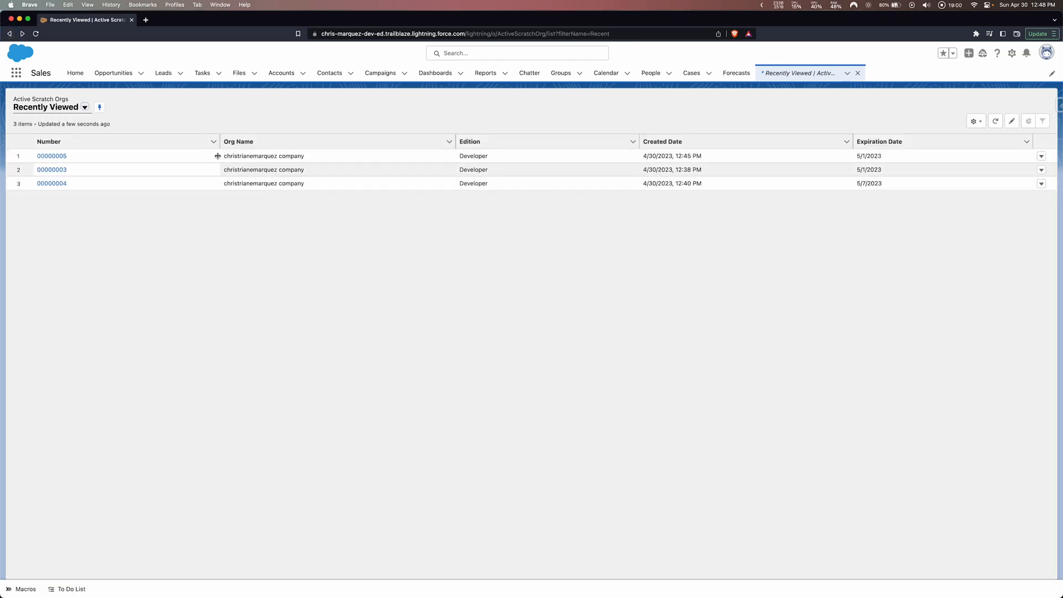
pyautogui.click(51, 183)
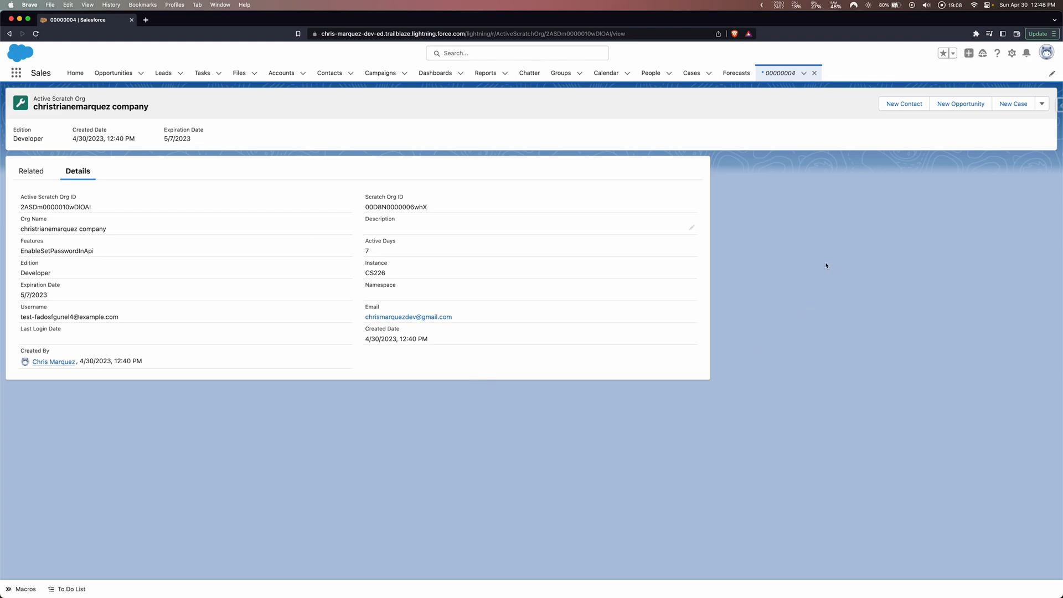
pyautogui.moveTo(532, 261)
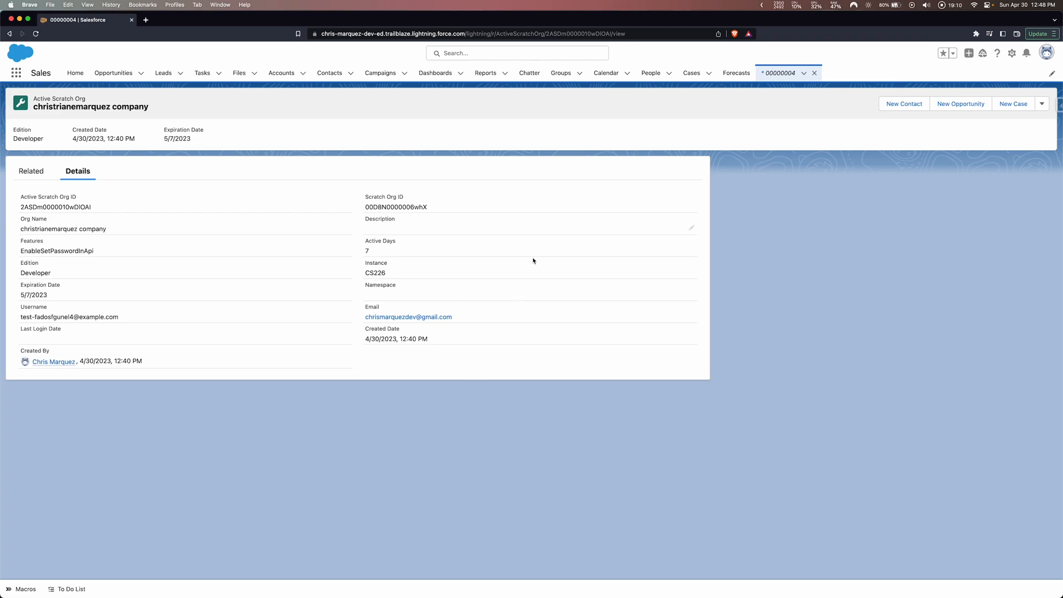
pyautogui.moveTo(556, 254)
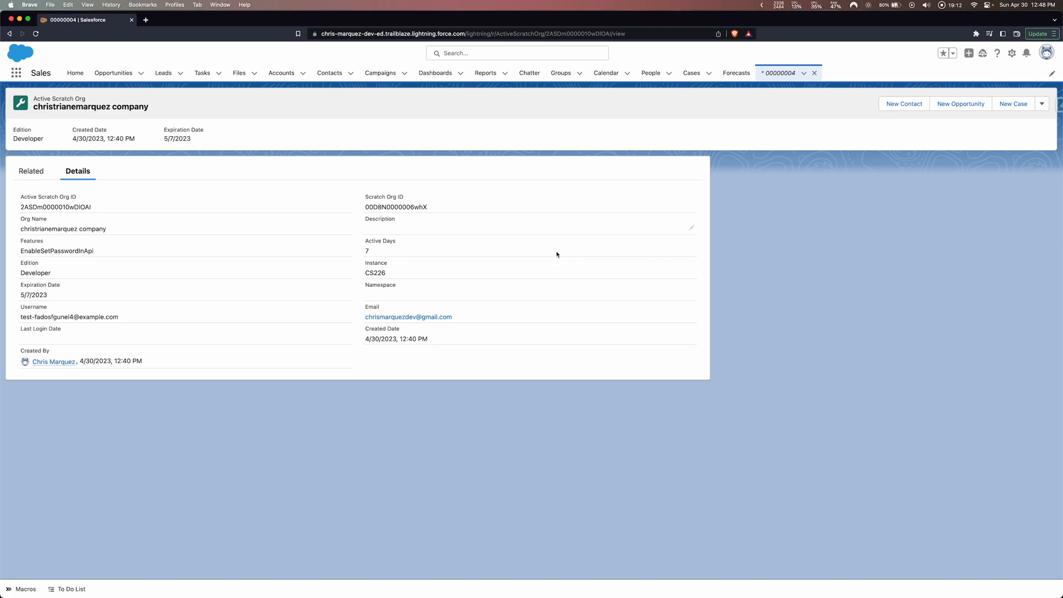
pyautogui.moveTo(827, 179)
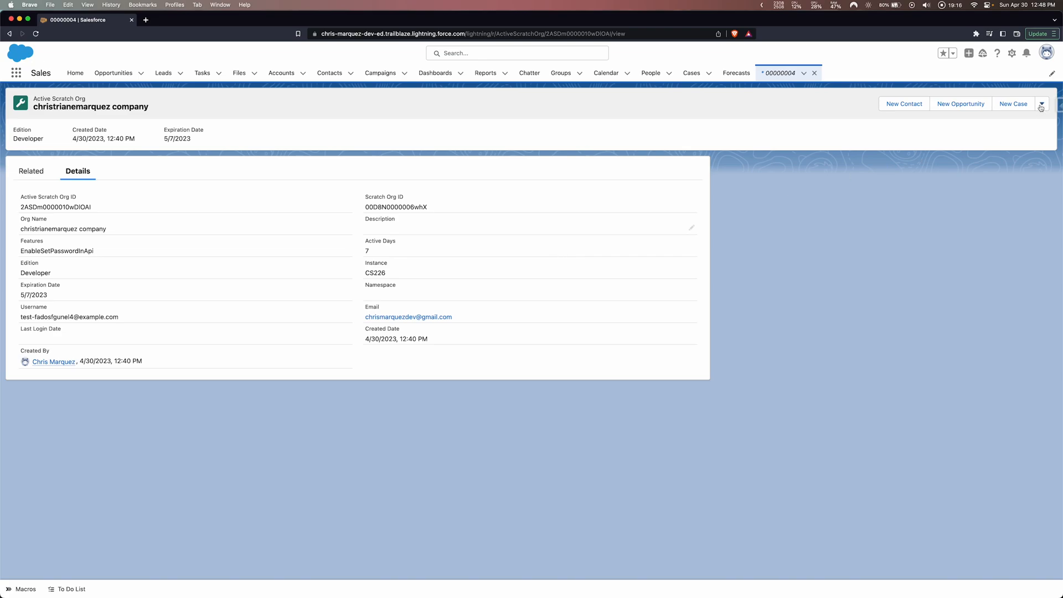
# - Delete scratch orgs 00000004, 00000003 and 00000005, confirming each deletion
pyautogui.click(1042, 103)
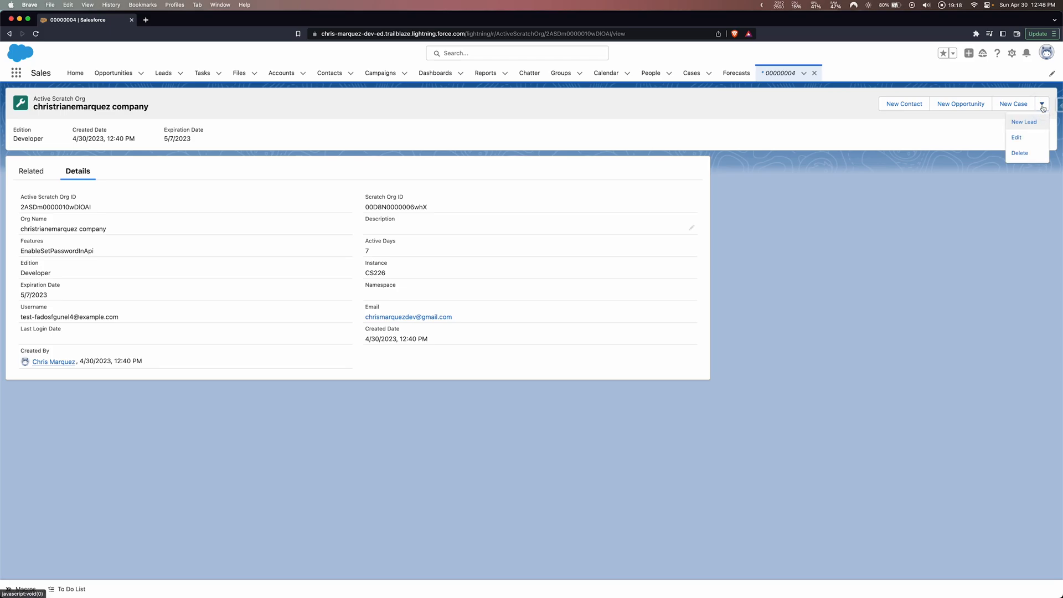
pyautogui.click(1019, 153)
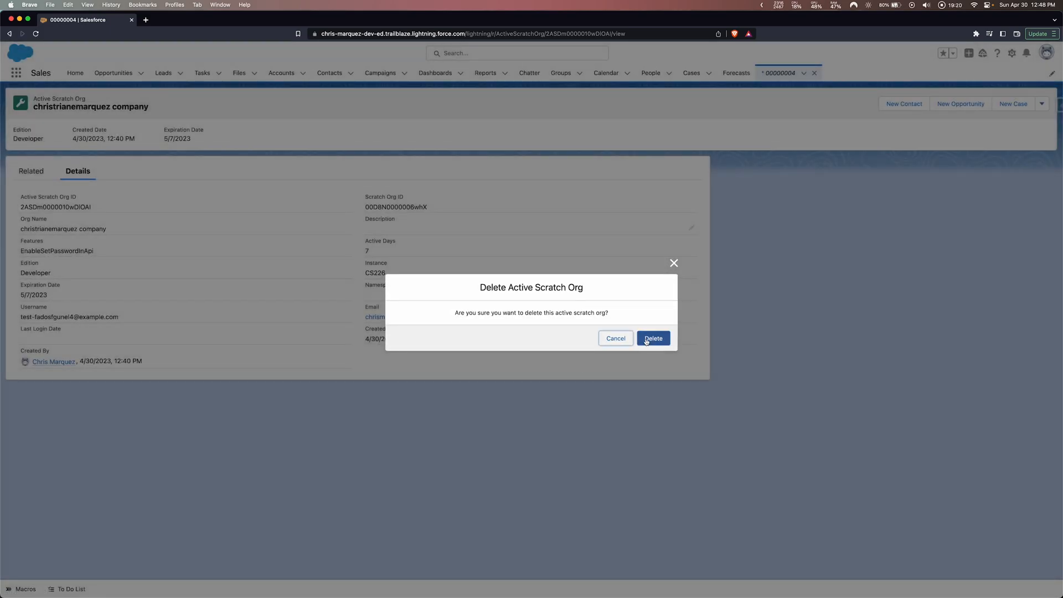
pyautogui.click(652, 337)
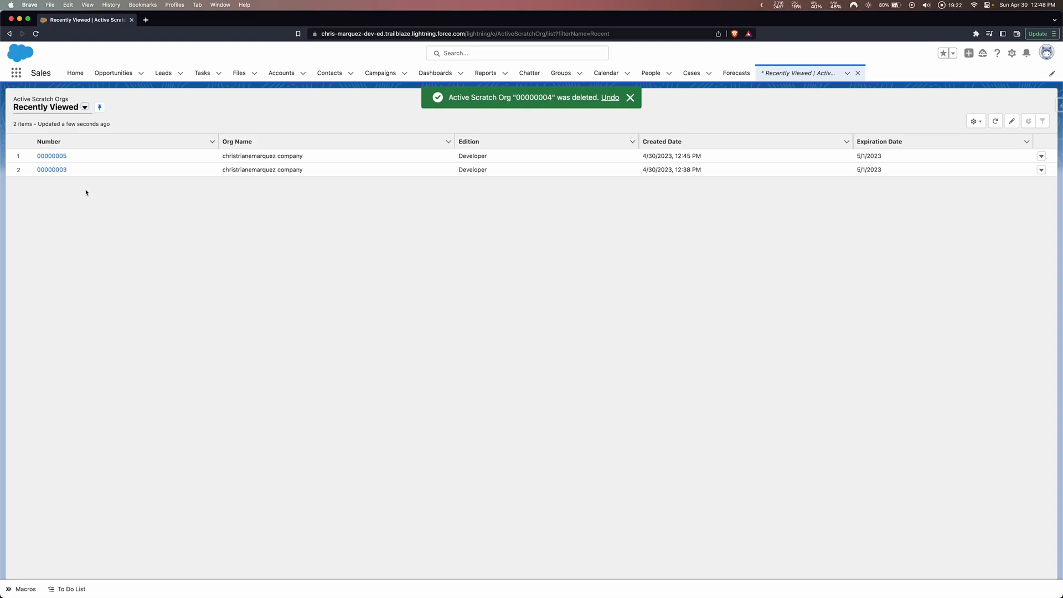
pyautogui.click(52, 169)
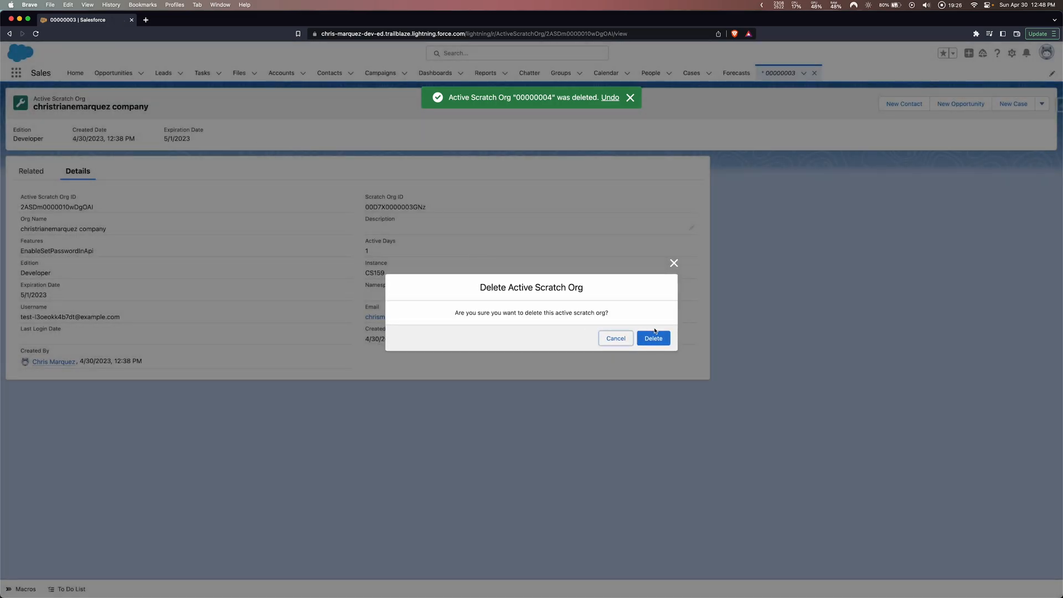
pyautogui.click(652, 338)
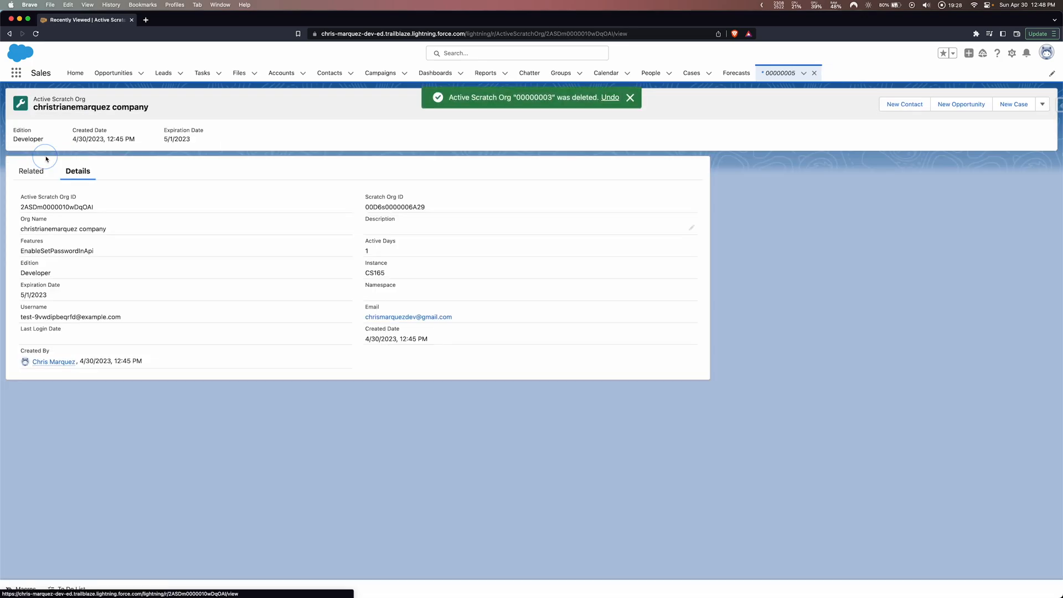
pyautogui.click(1042, 103)
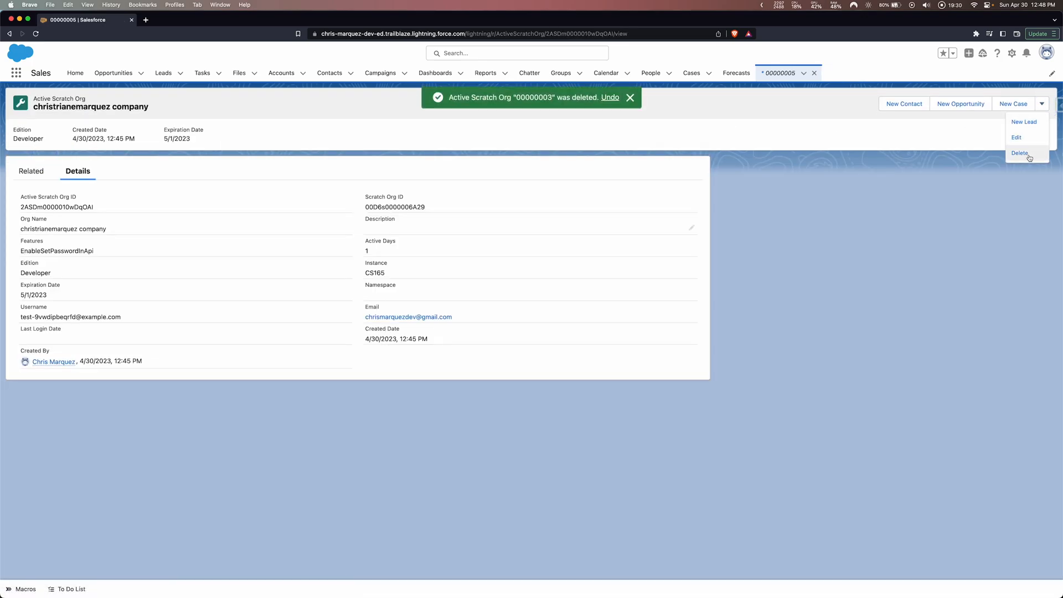
pyautogui.click(386, 253)
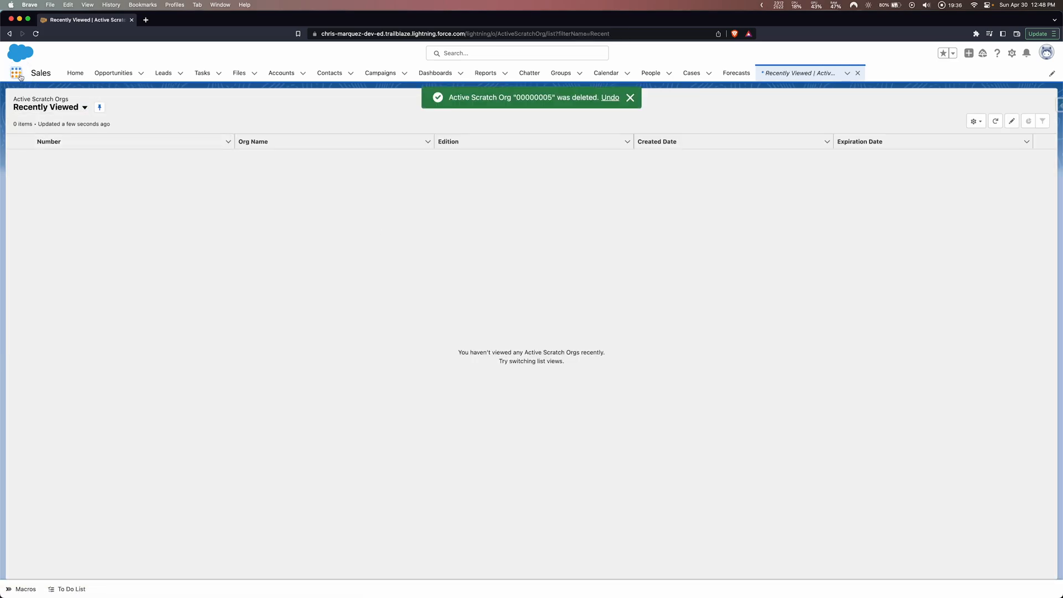
# - Search the App Launcher for 'sc' and open Scratch Org Infos
pyautogui.click(16, 72)
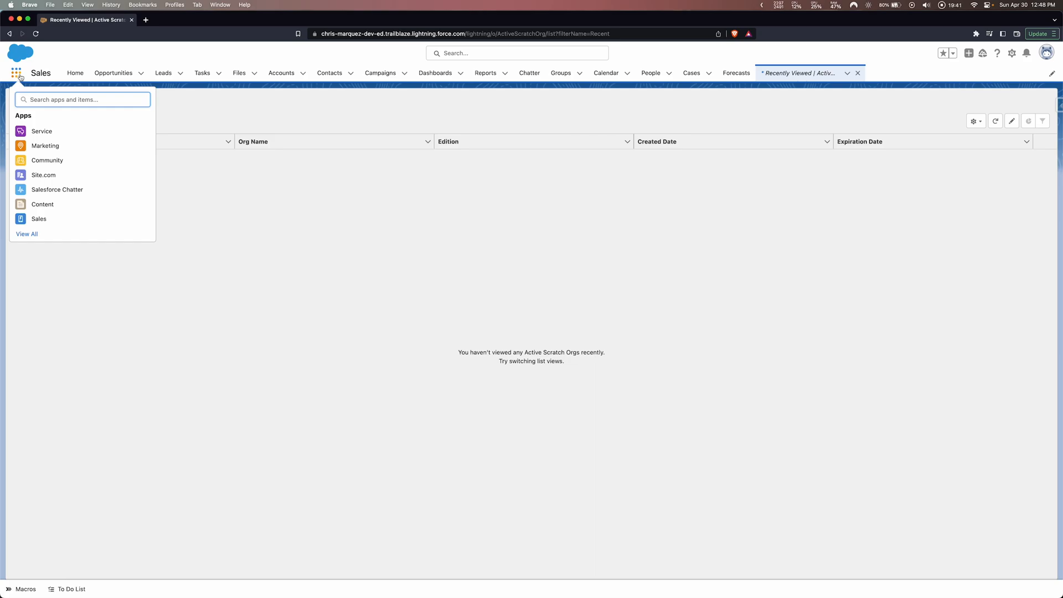
pyautogui.write('scrat')
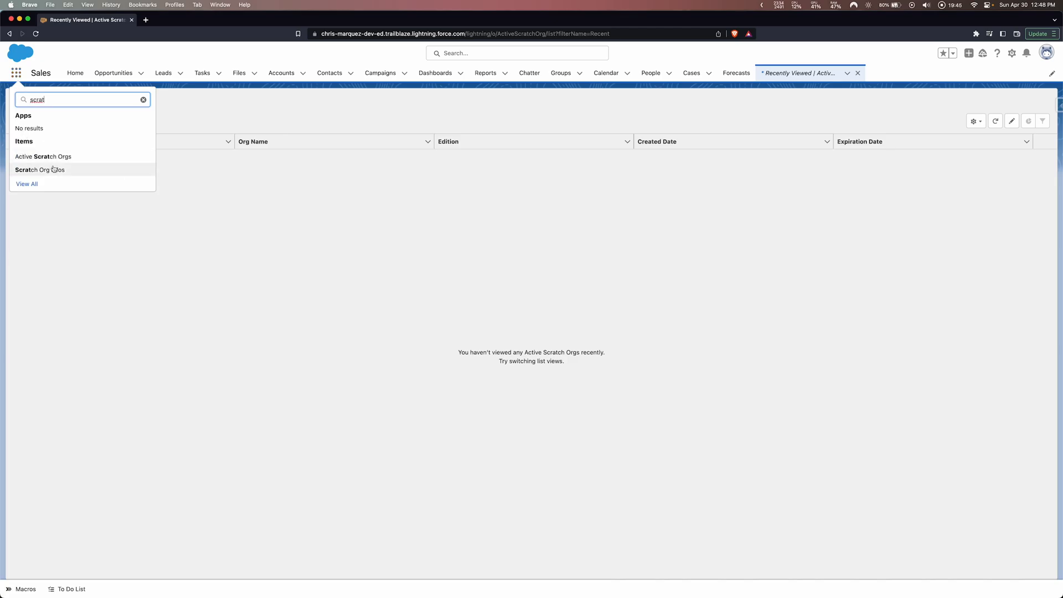
pyautogui.click(43, 157)
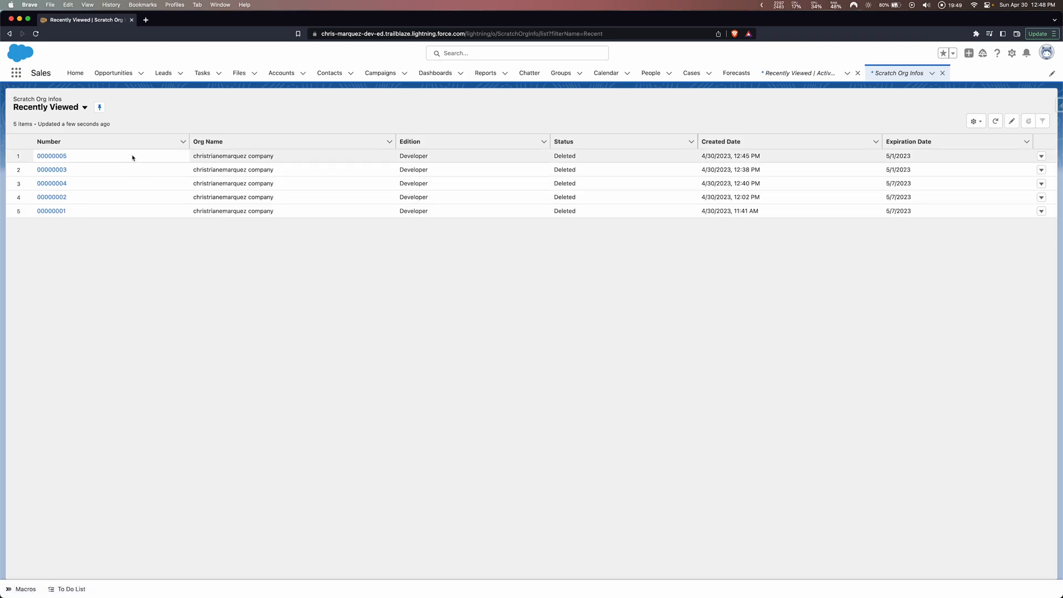
pyautogui.moveTo(208, 272)
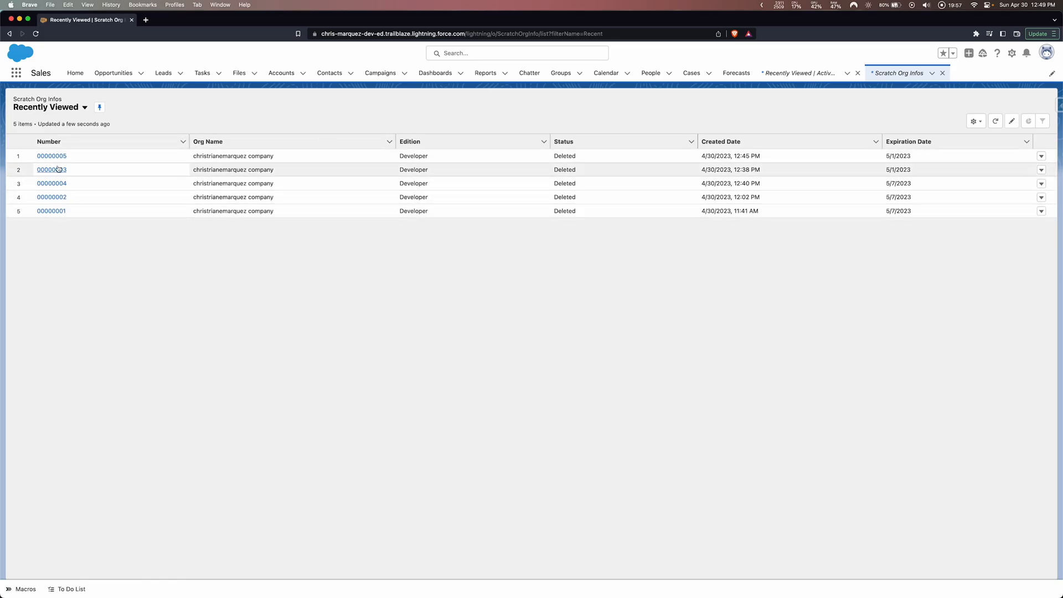
pyautogui.moveTo(52, 156)
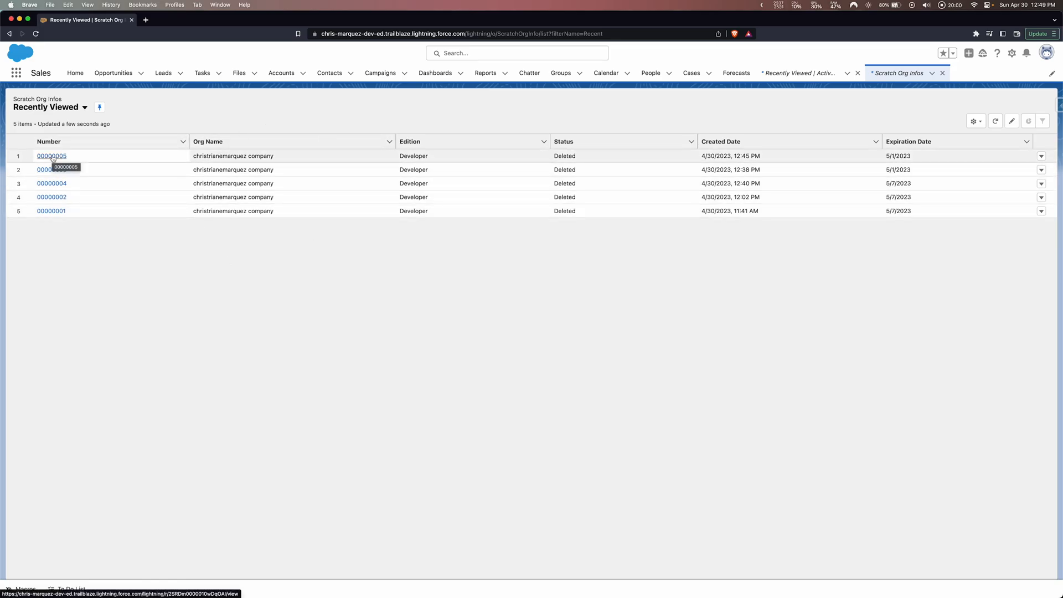
# - Open scratch org info 00000005 and highlight its 4/30/2023 Deleted Date
pyautogui.click(52, 156)
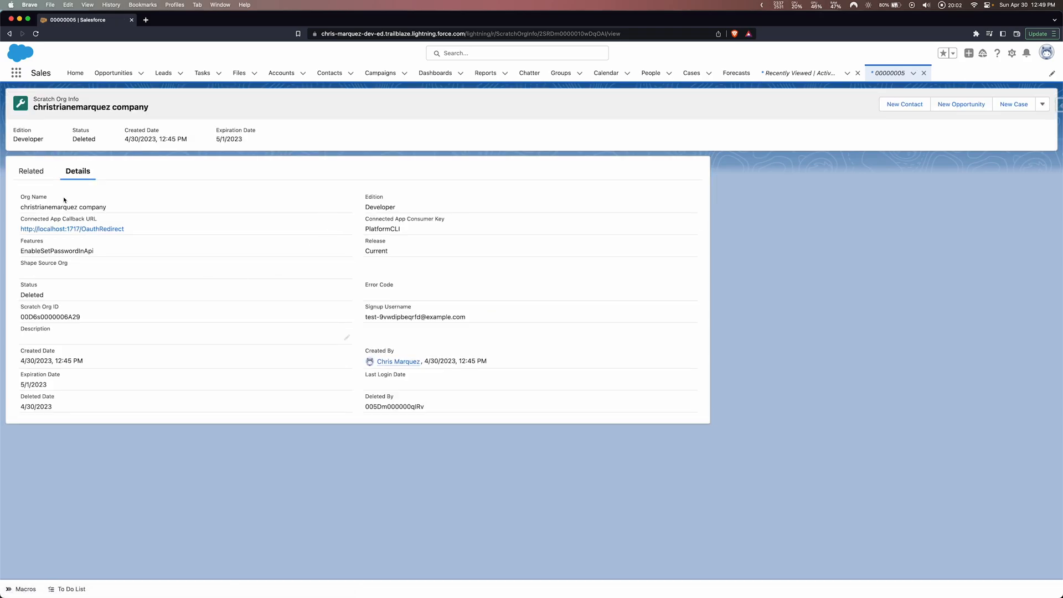
pyautogui.moveTo(431, 419)
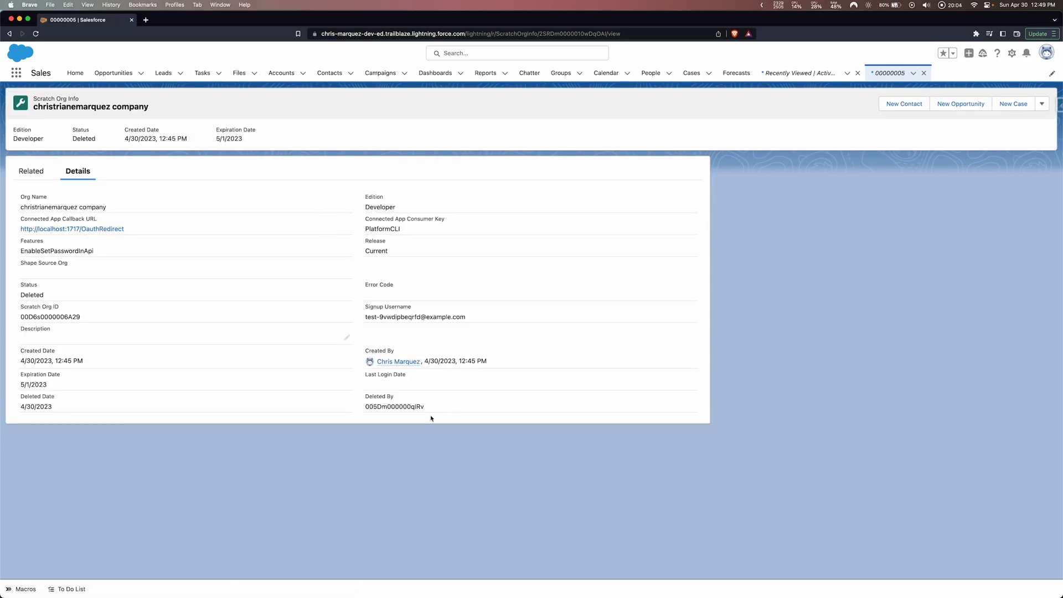
pyautogui.doubleClick(394, 406)
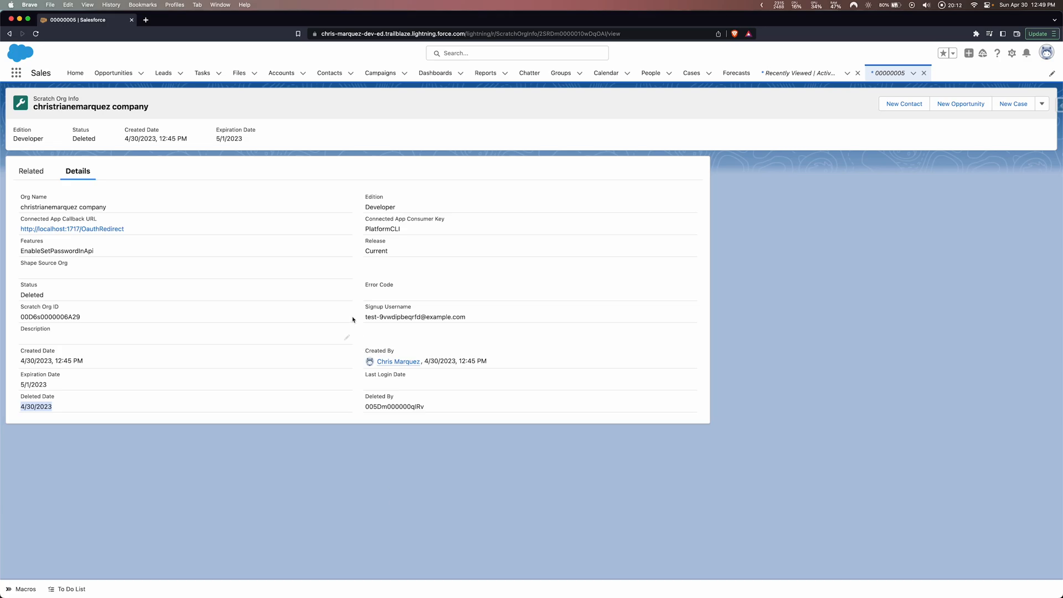
pyautogui.moveTo(344, 424)
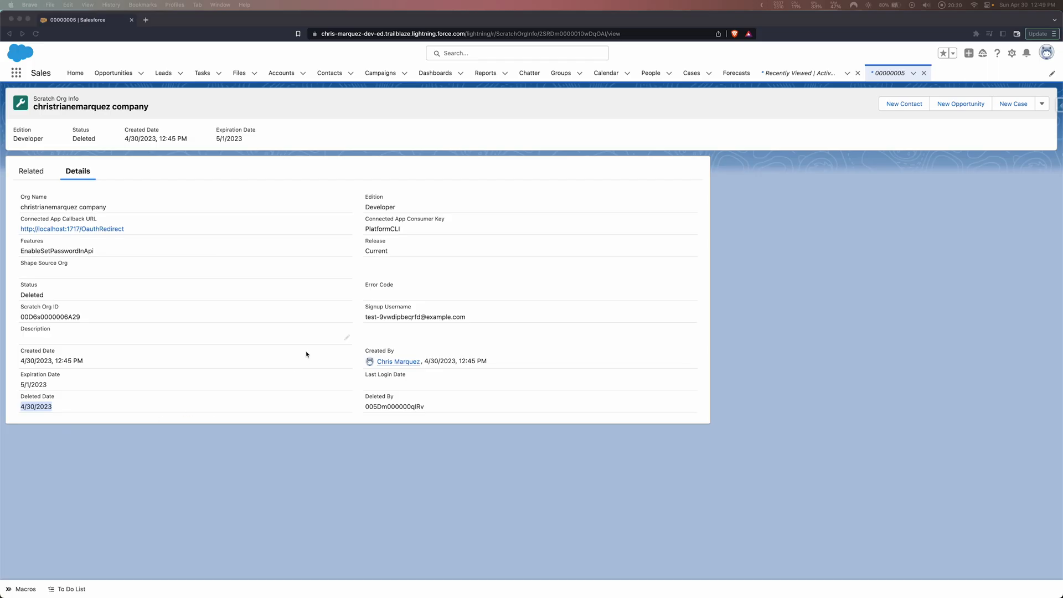
pyautogui.moveTo(389, 166)
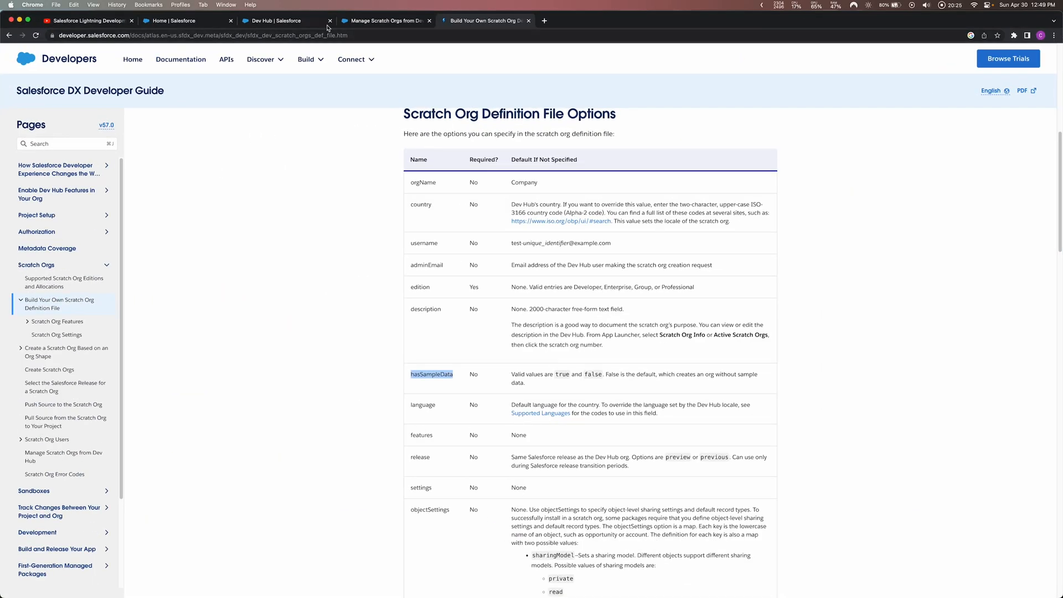
# - Switch to the 'Manage Scratch Orgs from Dev Hub' article and clear text highlights
pyautogui.click(385, 21)
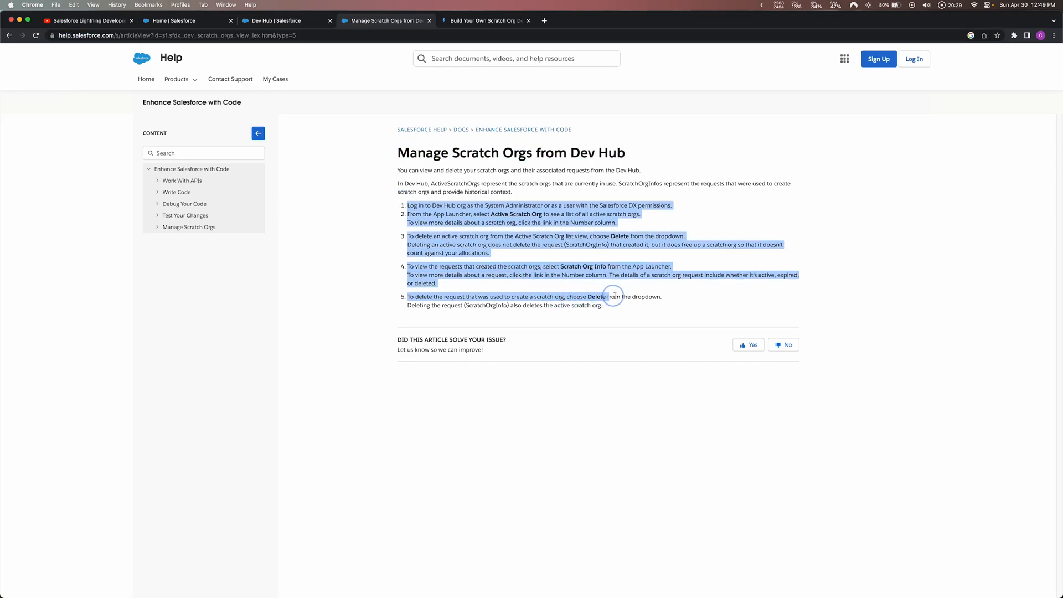
pyautogui.click(688, 301)
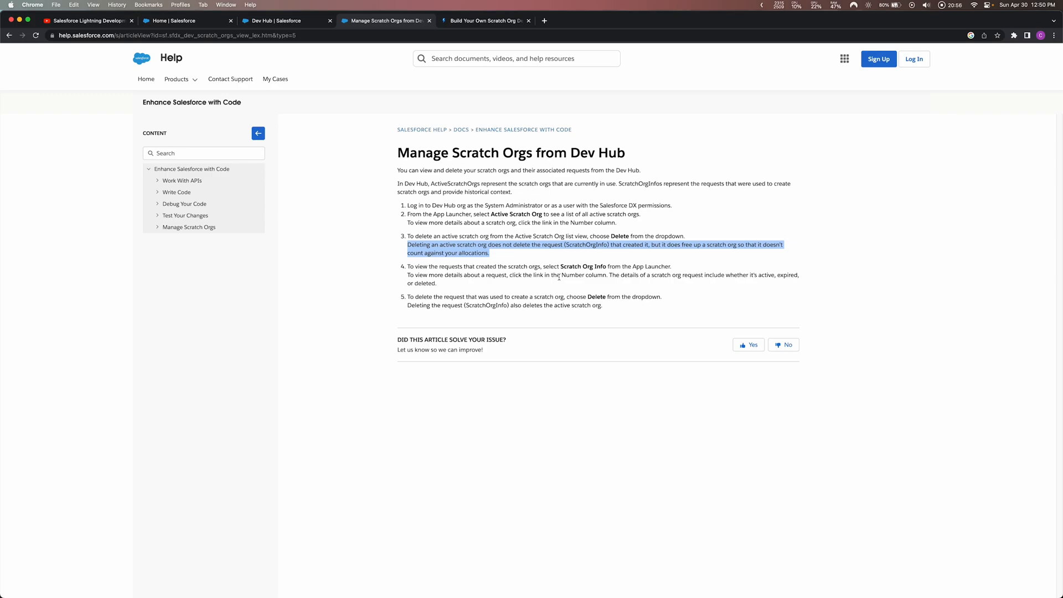
pyautogui.click(511, 259)
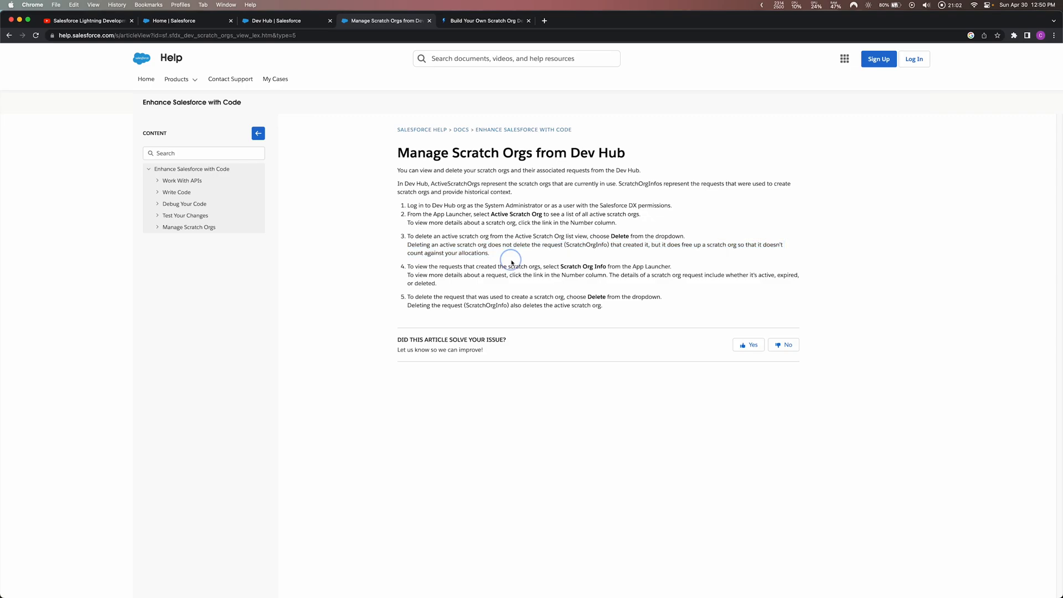